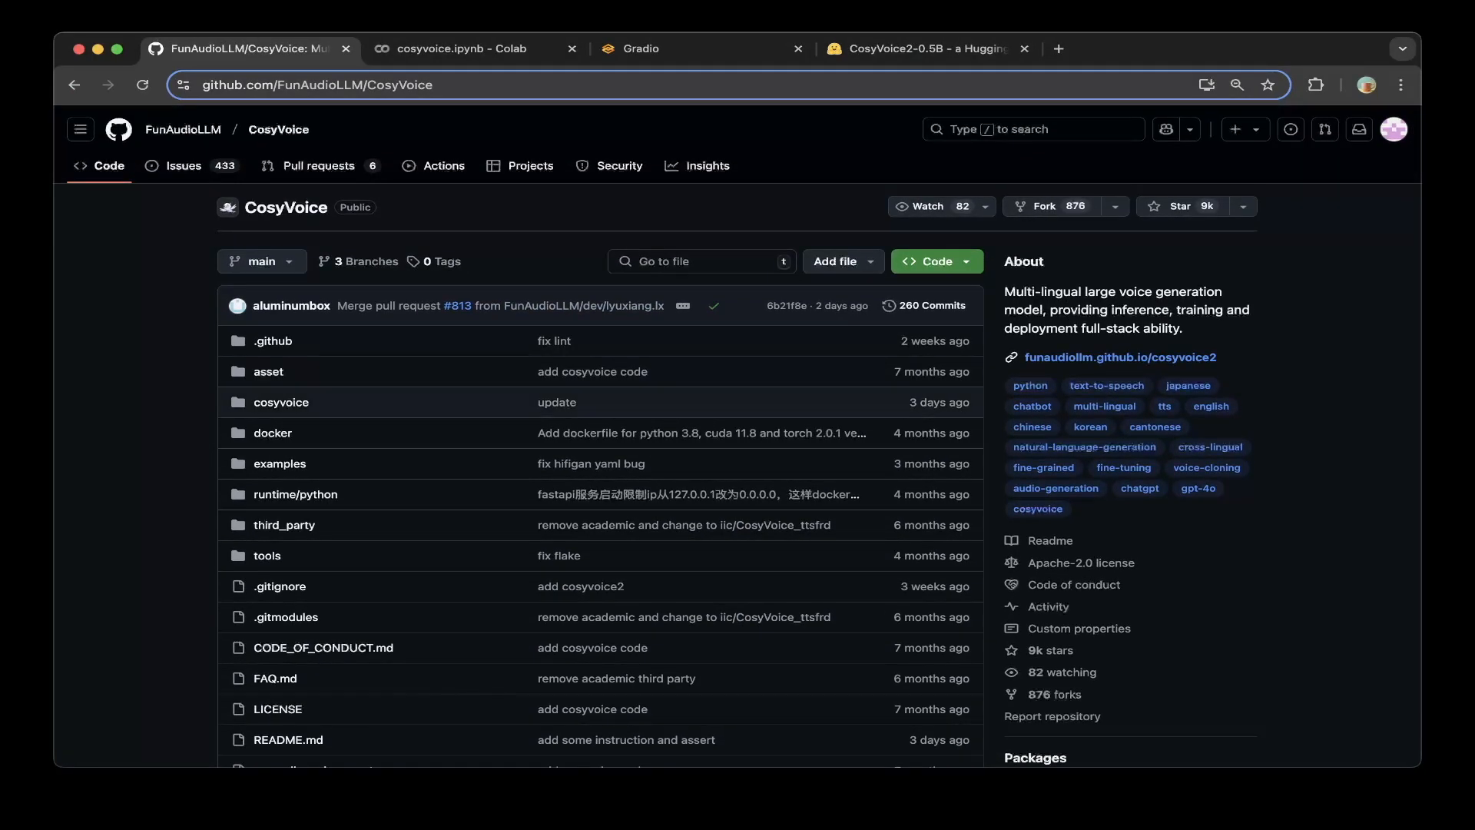
- Scroll the CosyVoice README past the highlights to Install, then switch to cosyvoice.ipynb
scroll("down", 3)
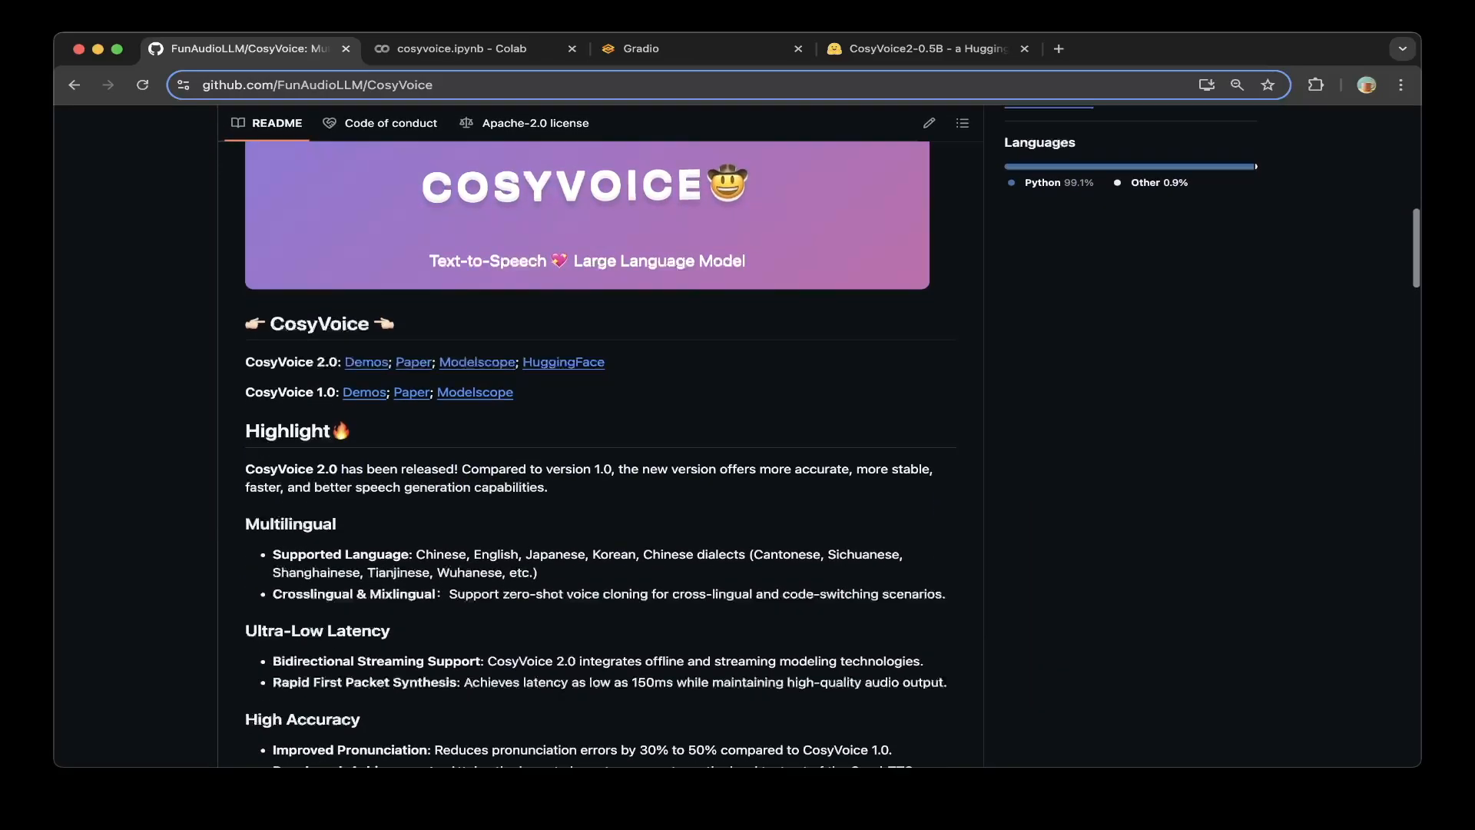
scroll("down", 3)
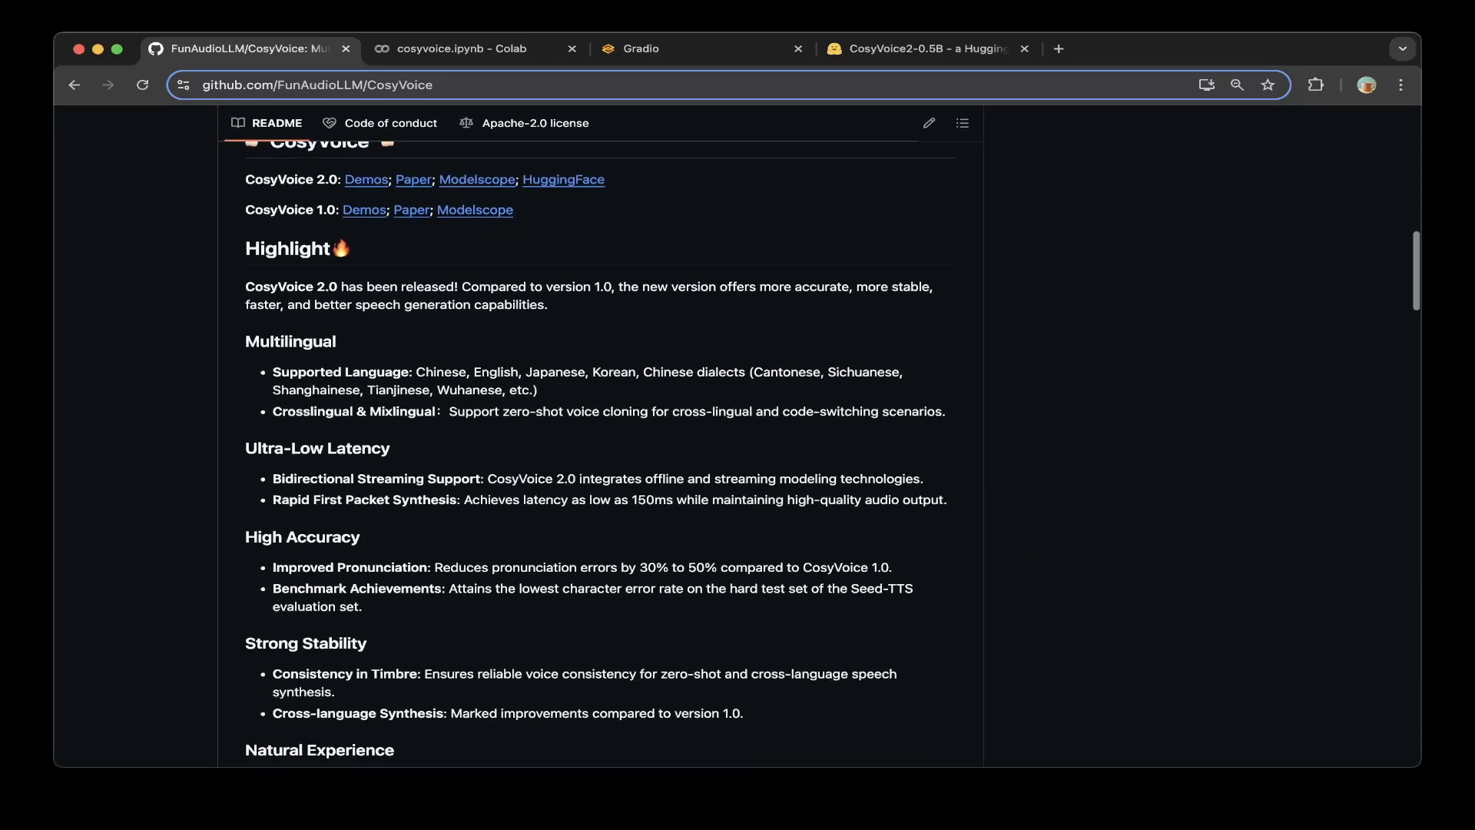
scroll("down", 3)
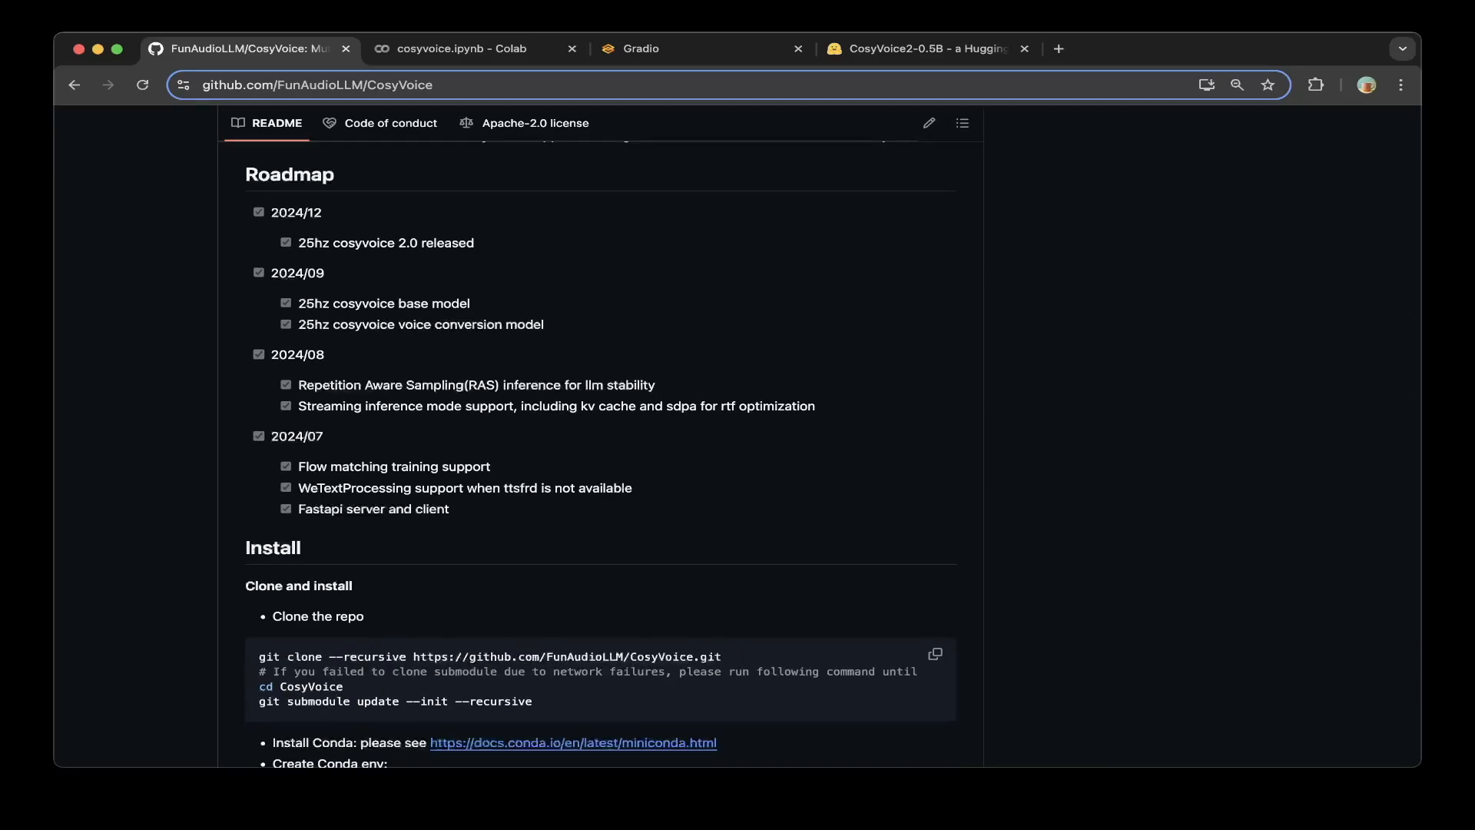
scroll("down", 3)
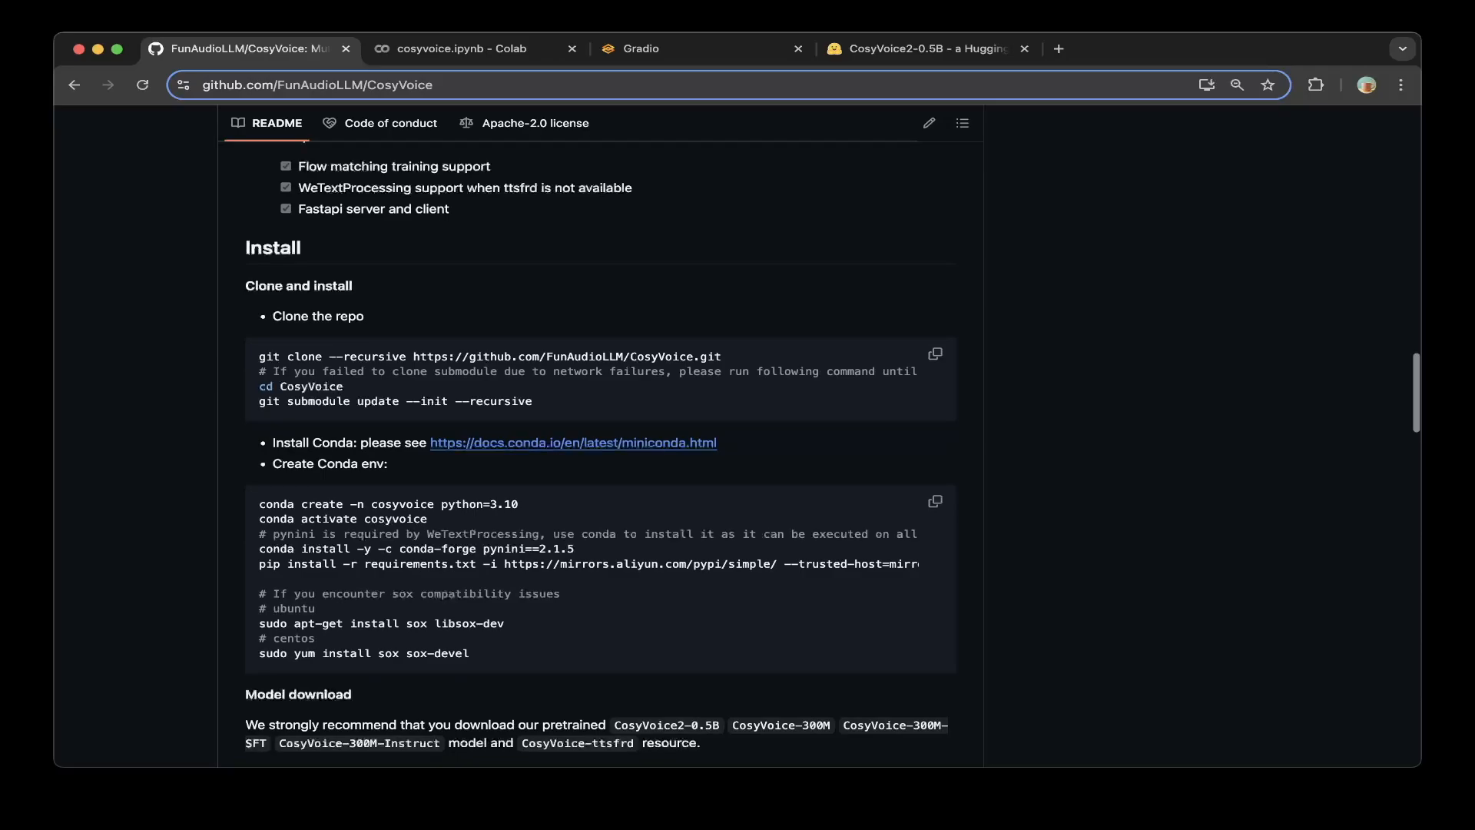
scroll("down", 3)
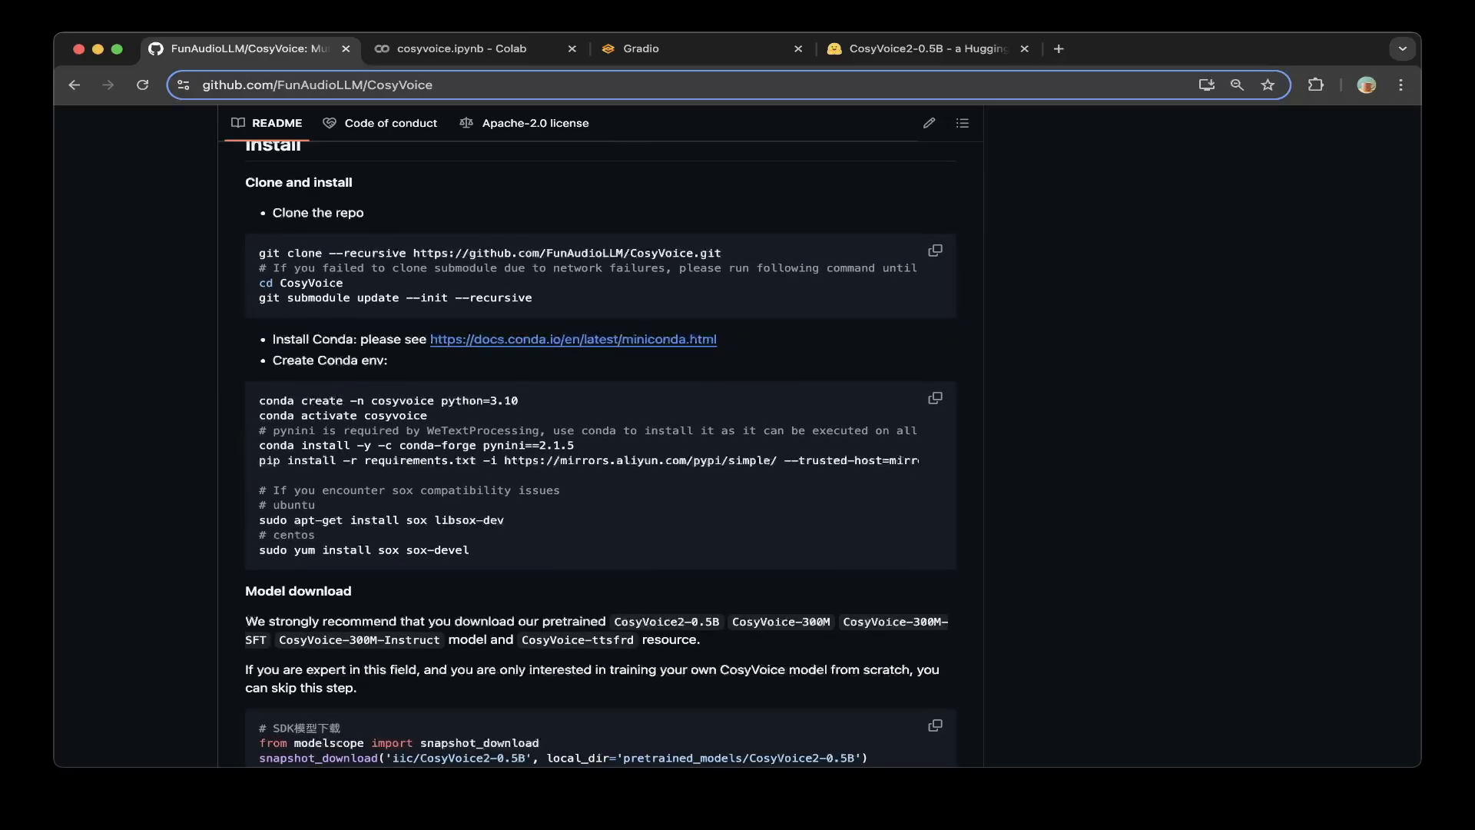
left_click(461, 48)
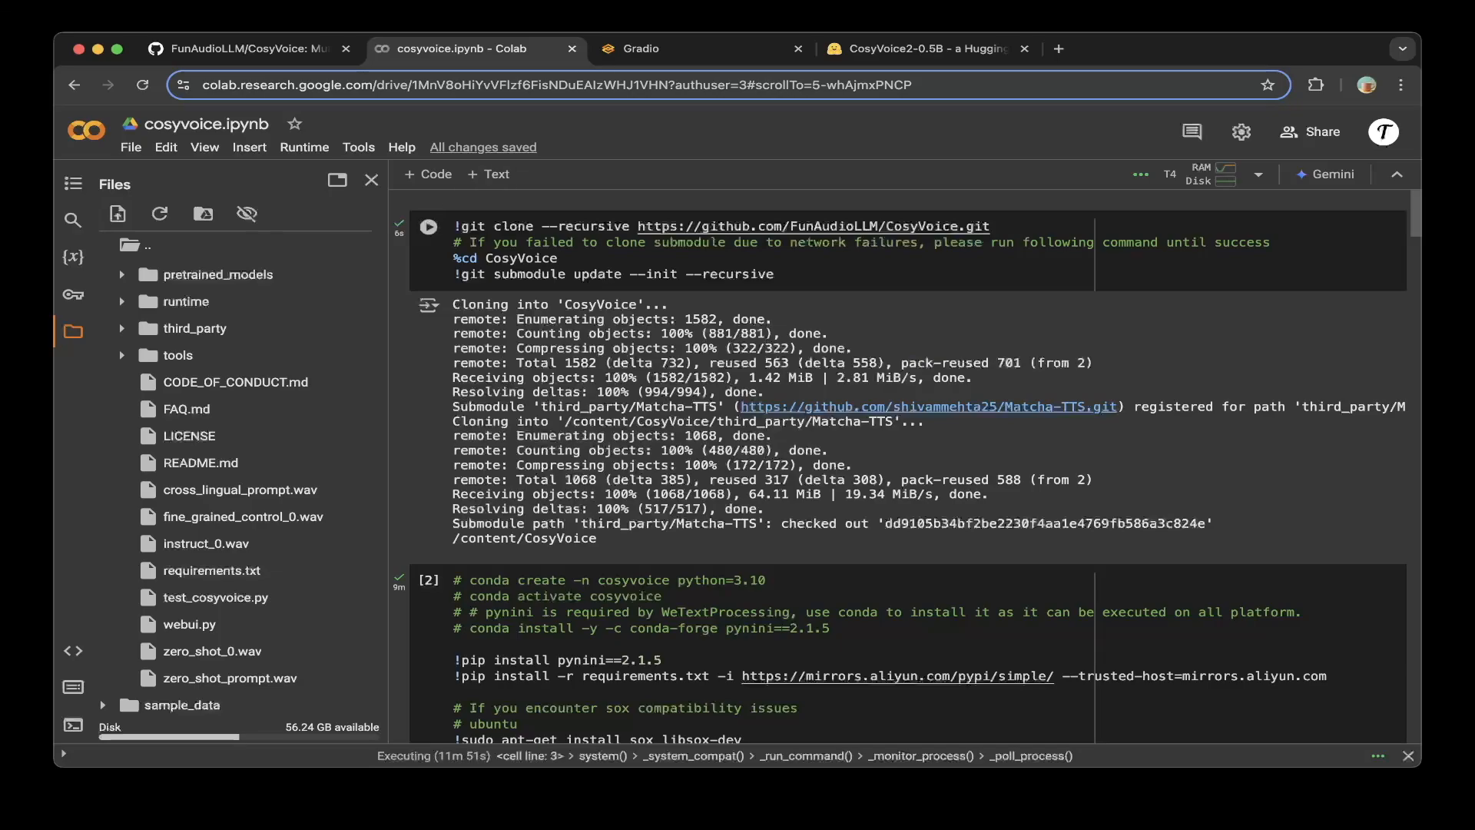
scroll("down", 3)
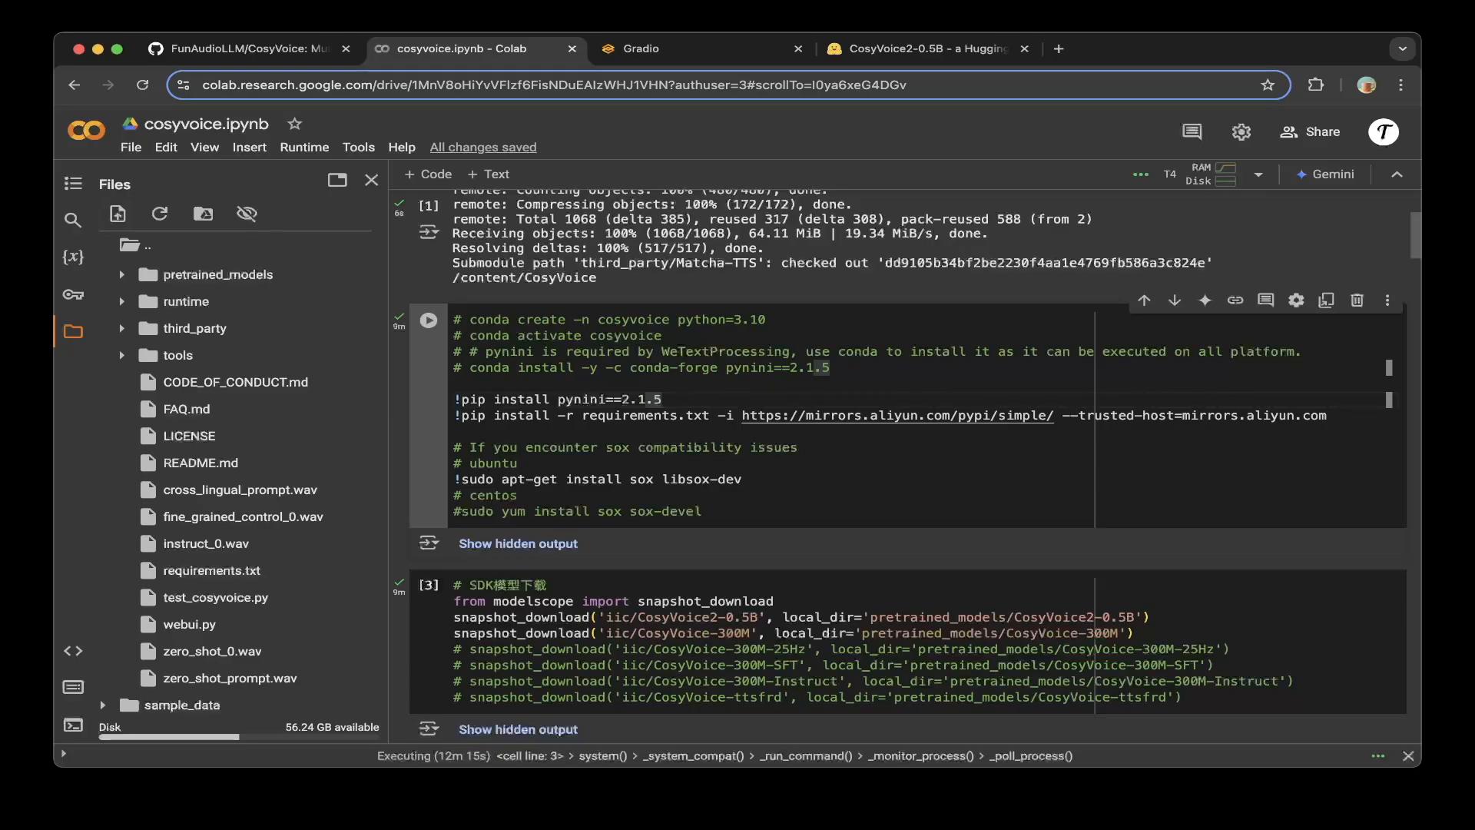
scroll("down", 3)
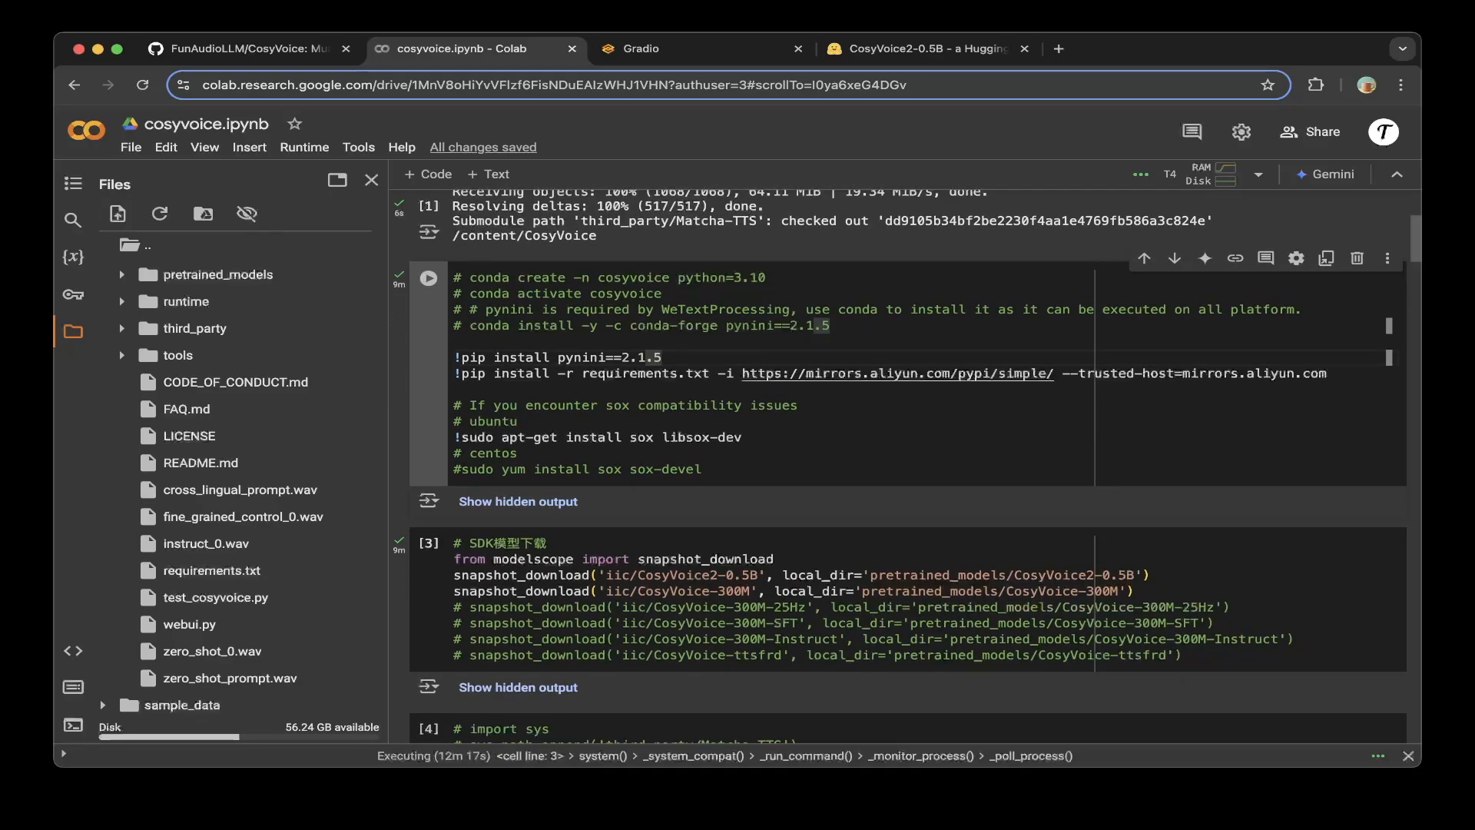
scroll("down", 3)
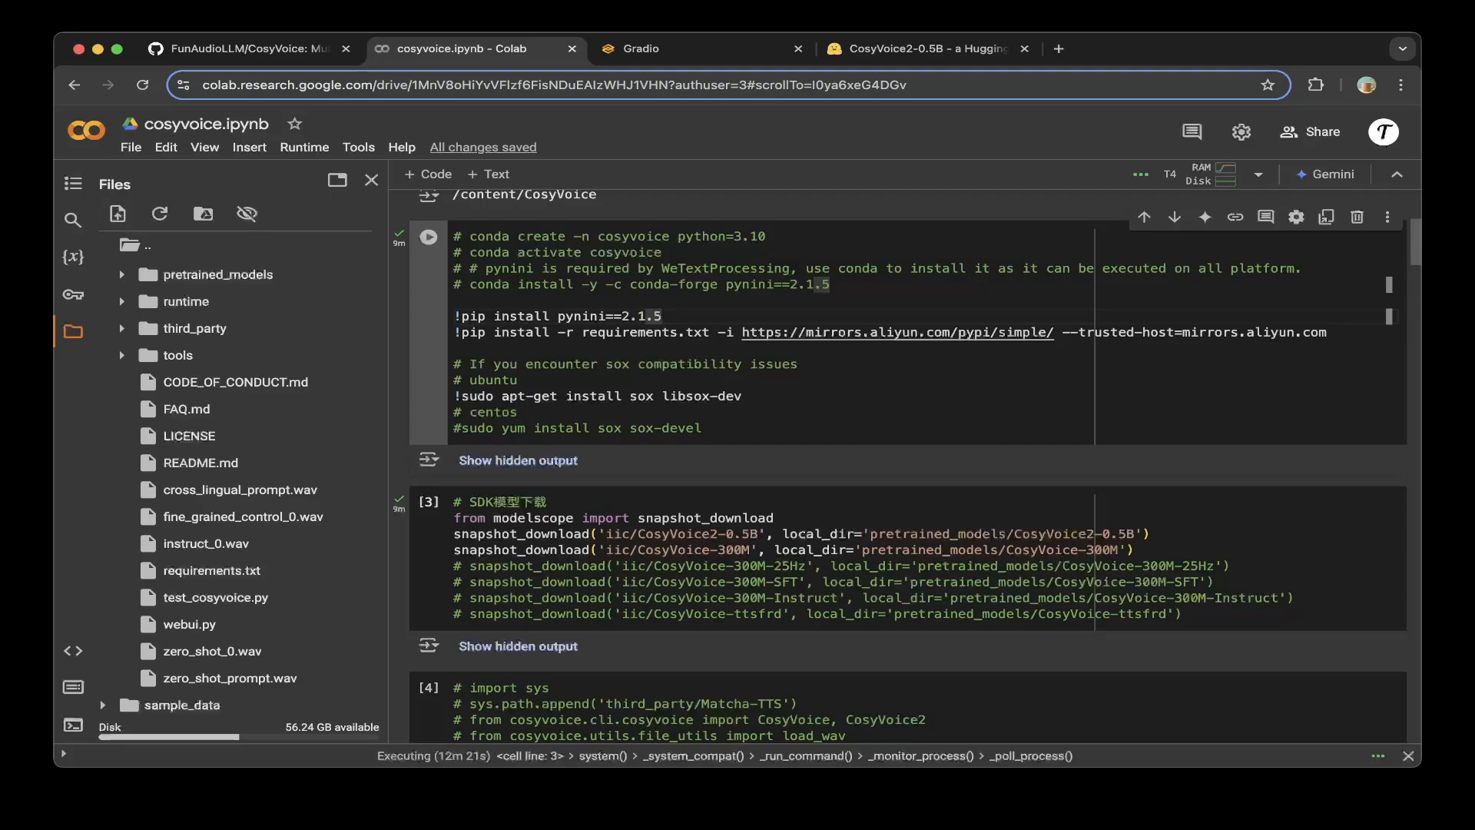
scroll("down", 3)
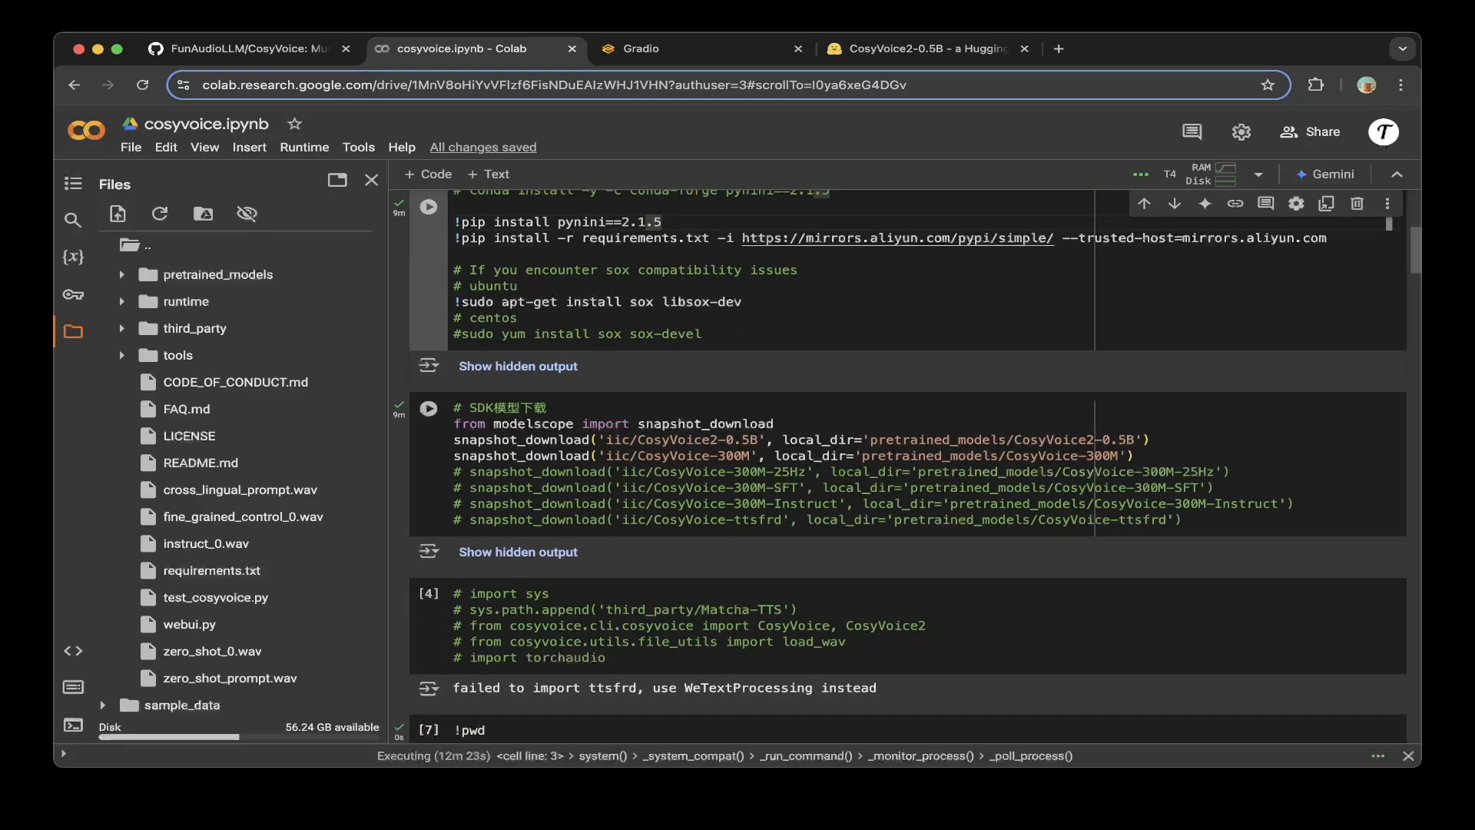
scroll("down", 3)
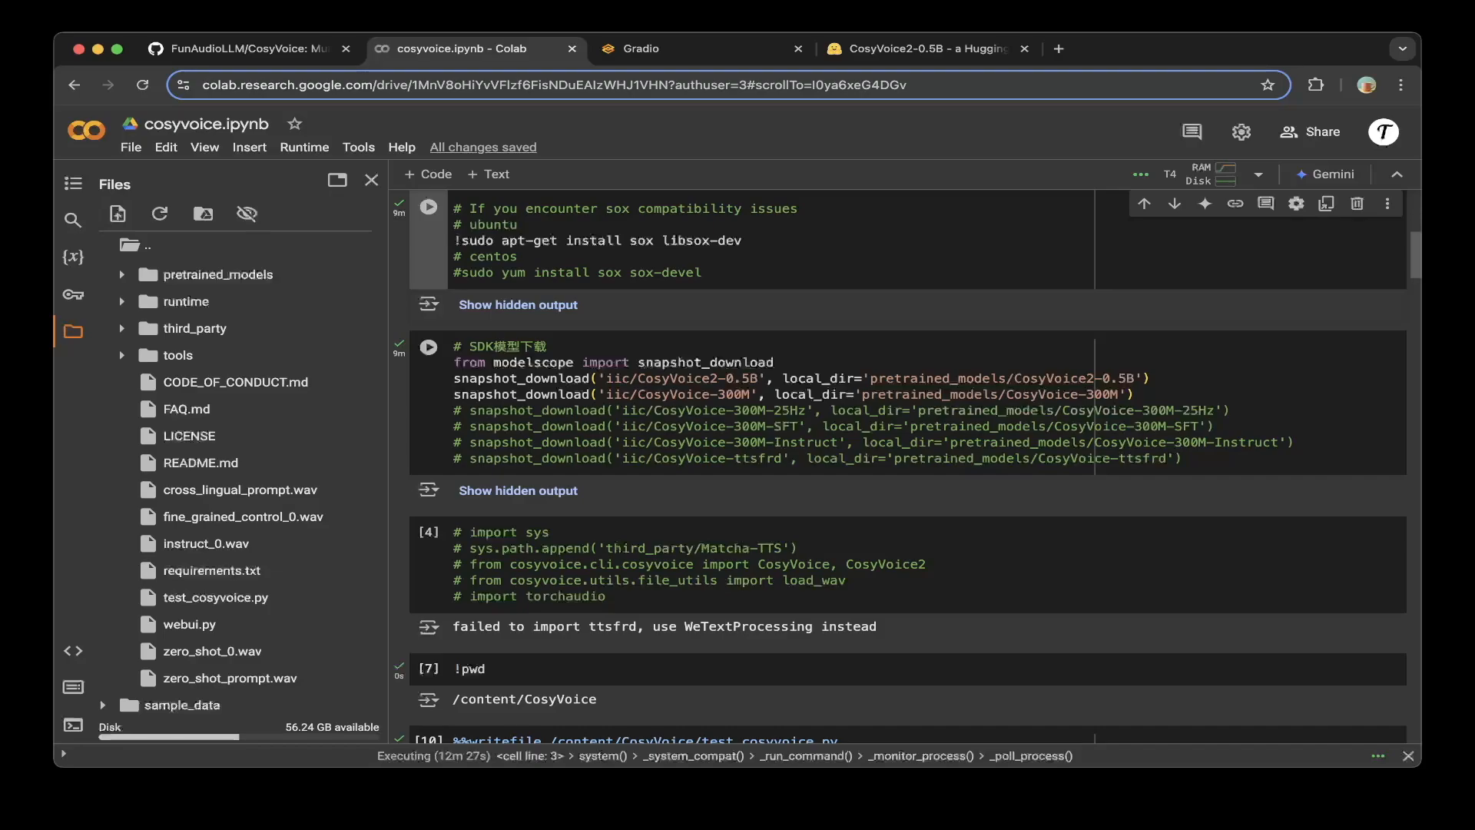
left_click(1134, 378)
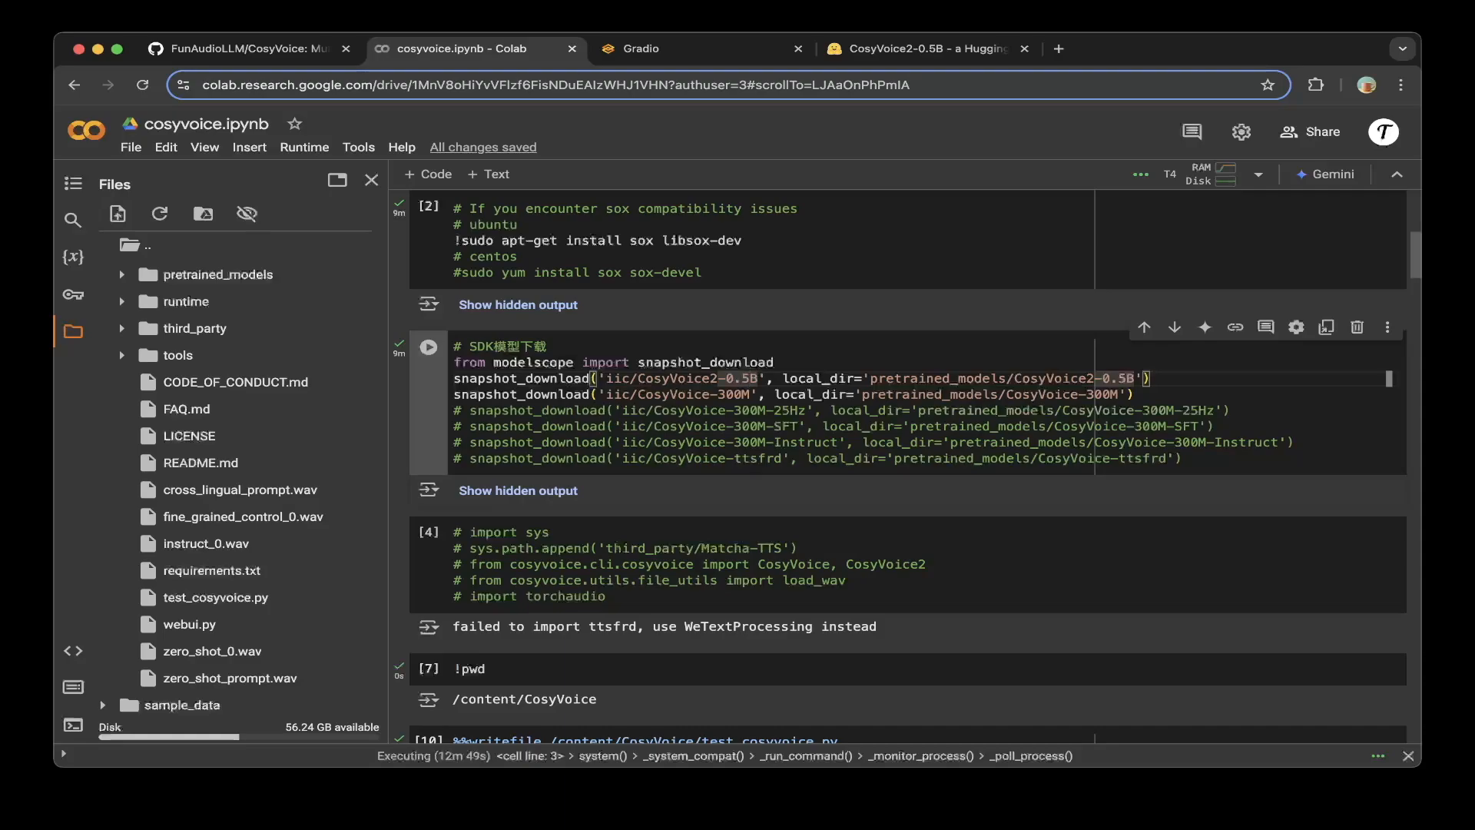
- Review the README's Basic Usage and CosyVoice2 inference examples, then return to cosyvoice.ipynb
left_click(249, 48)
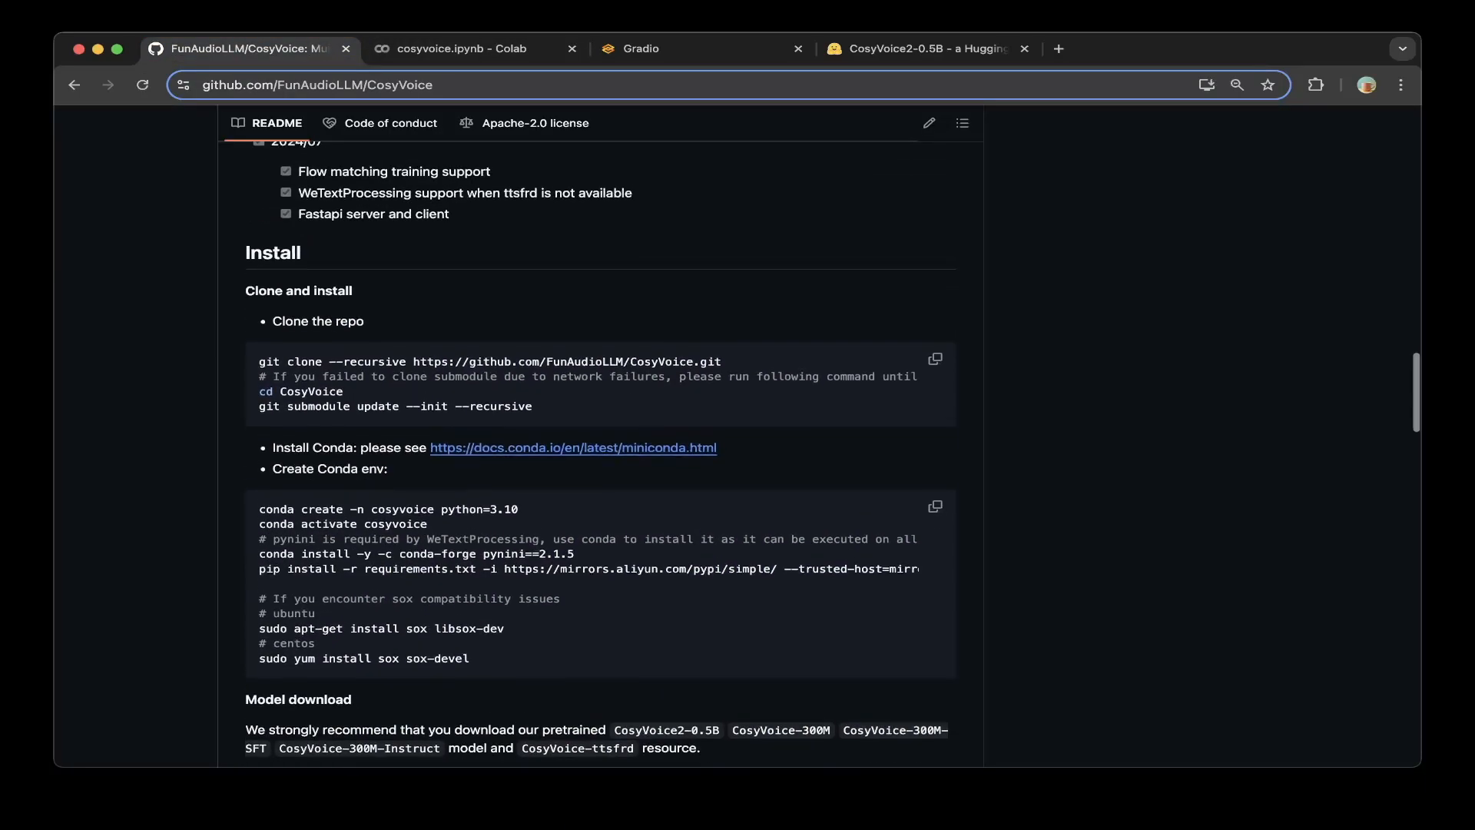
scroll("down", 3)
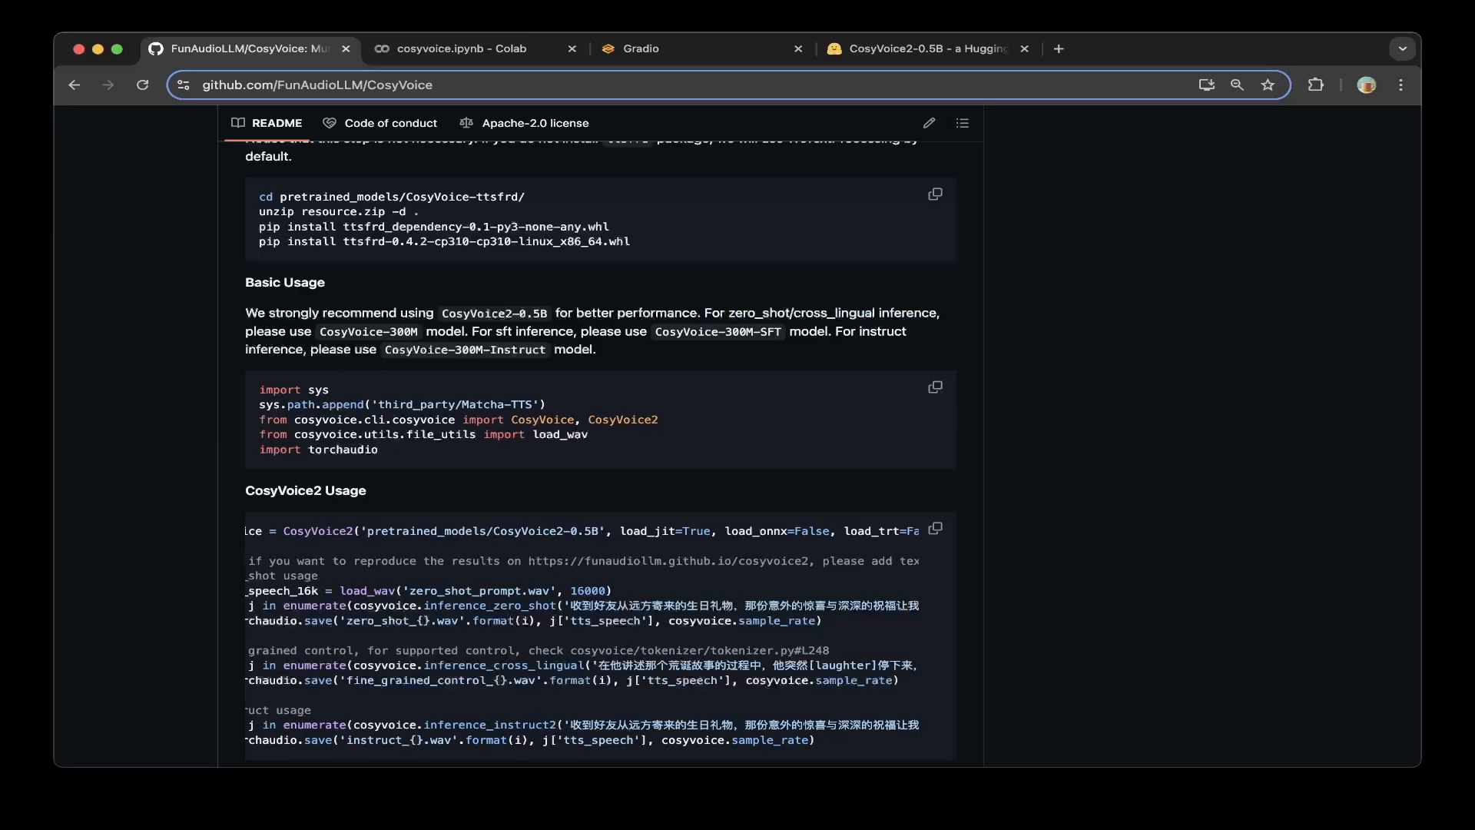
left_click(460, 48)
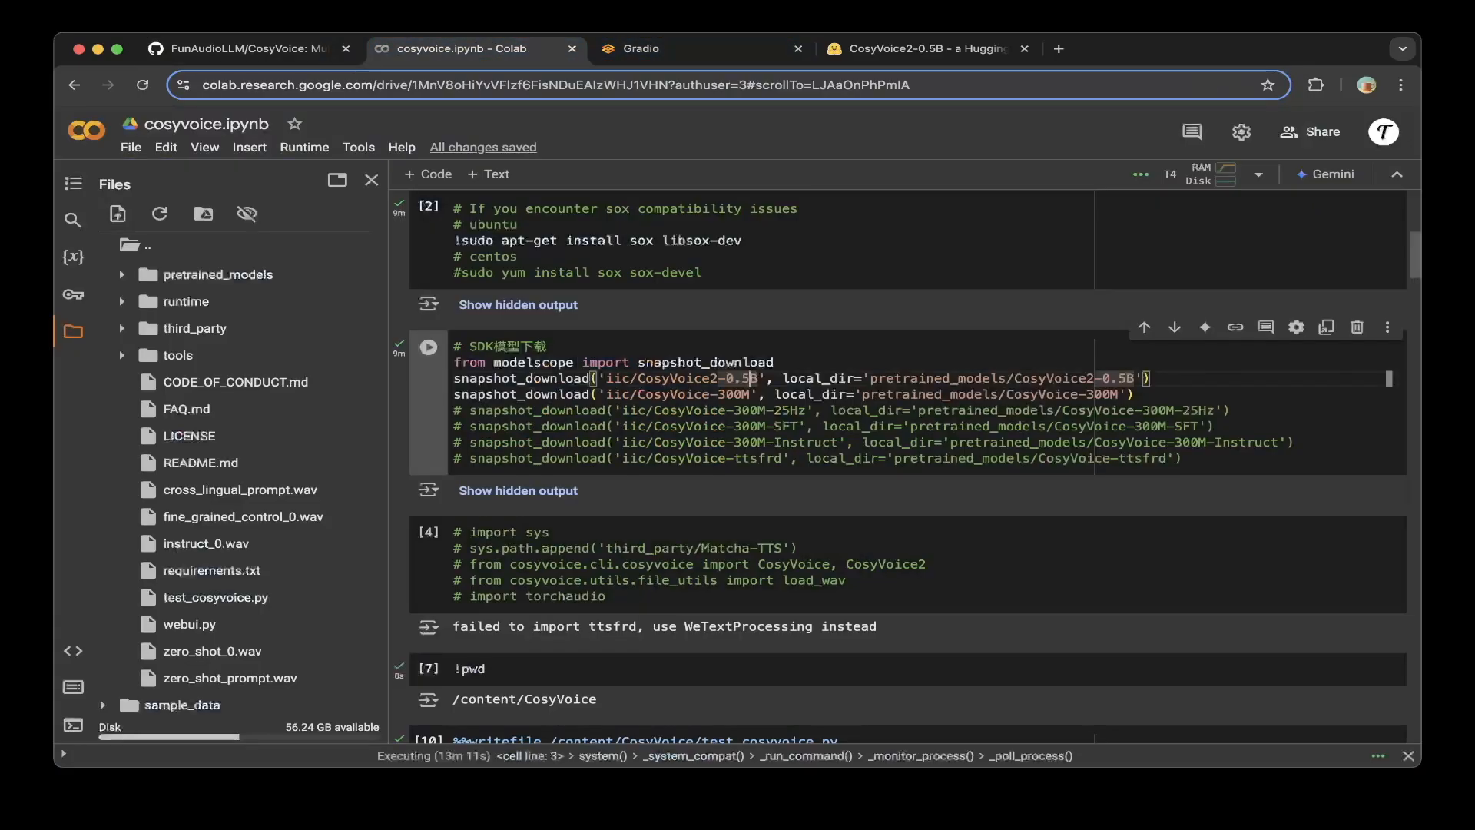
- Scroll through the %%writefile test_cosyvoice.py cell and its python run cell's startup logs
scroll("down", 3)
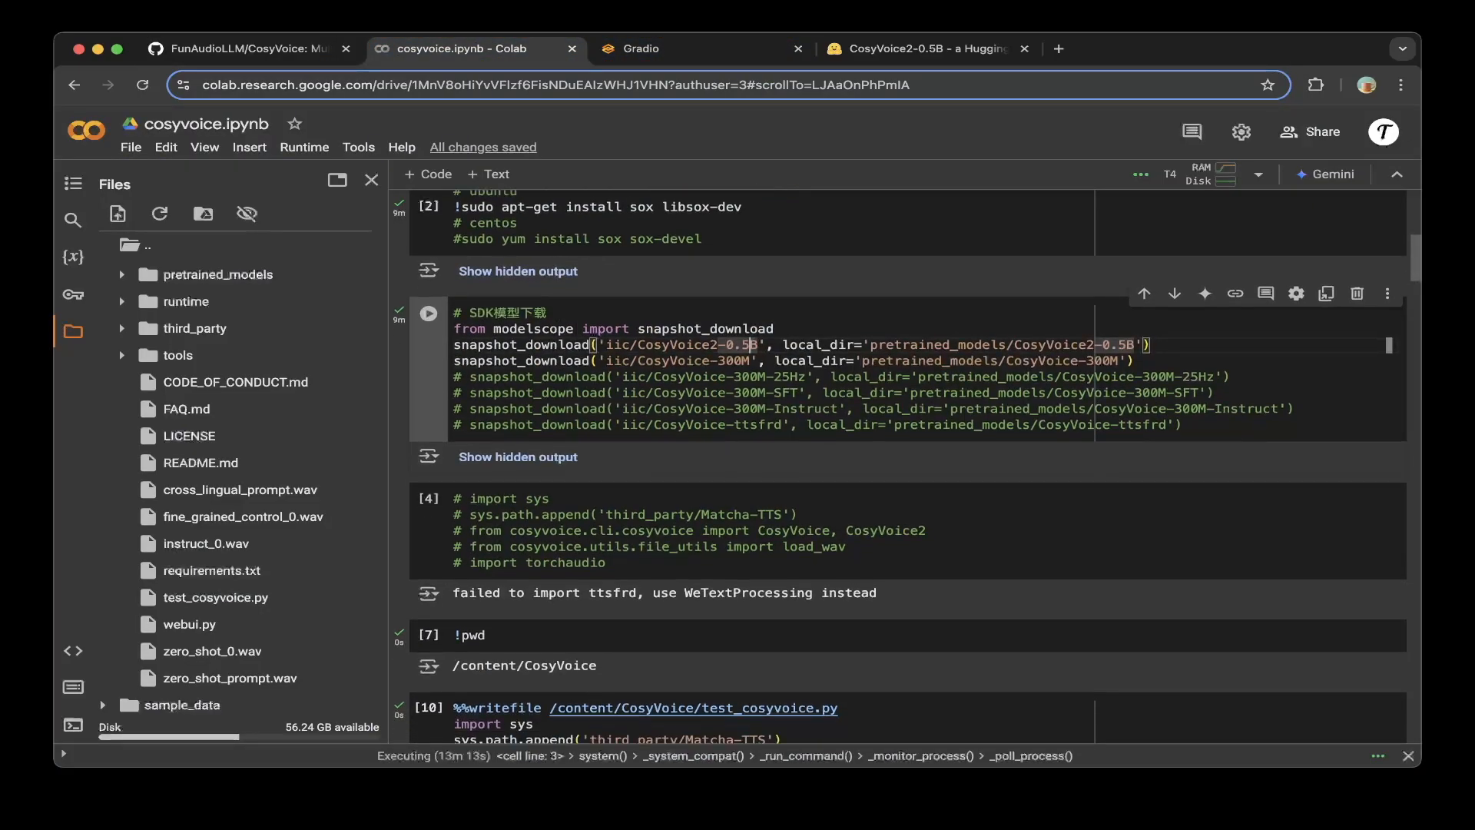
scroll("down", 3)
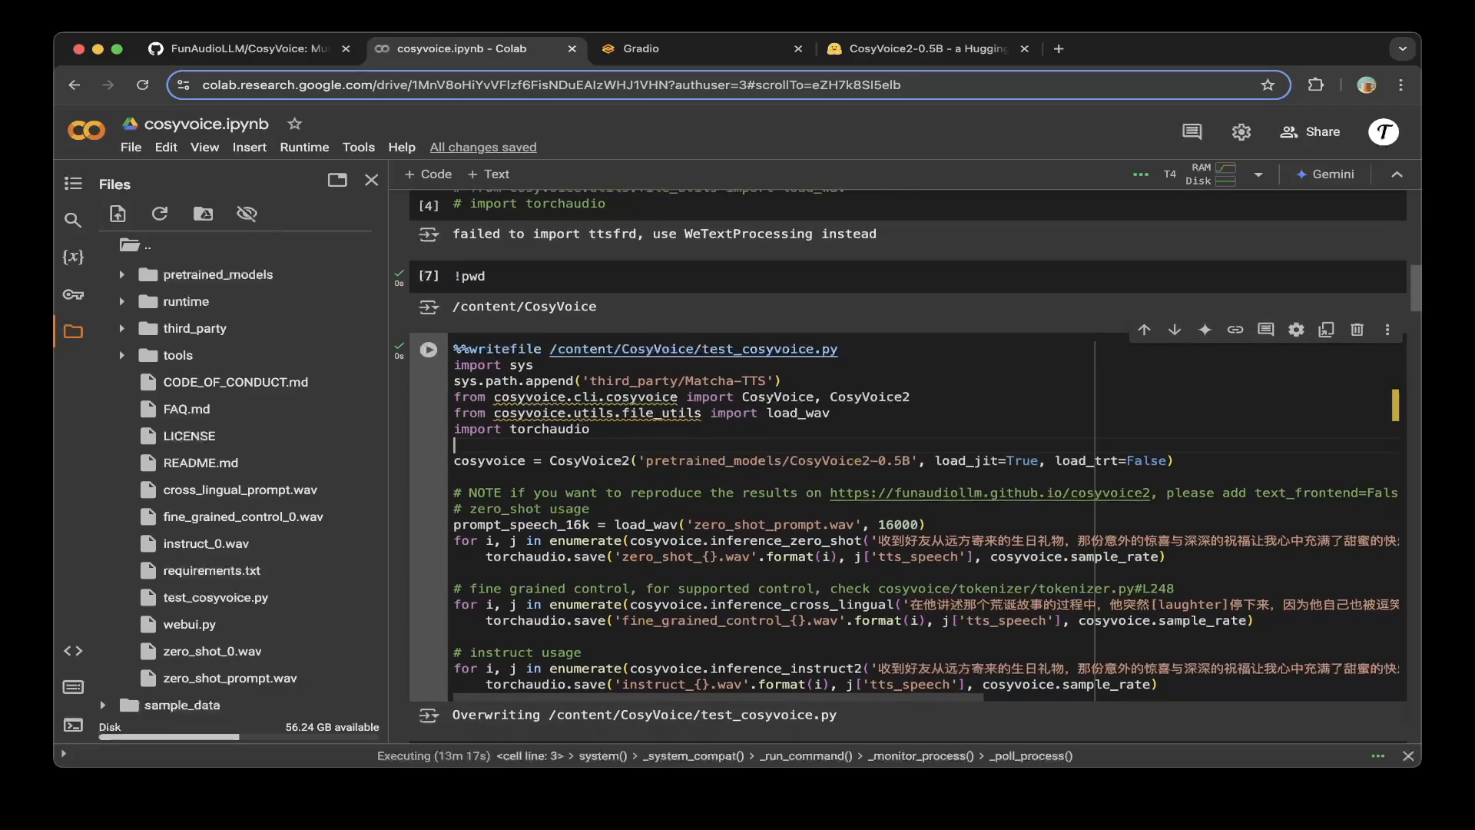
scroll("down", 3)
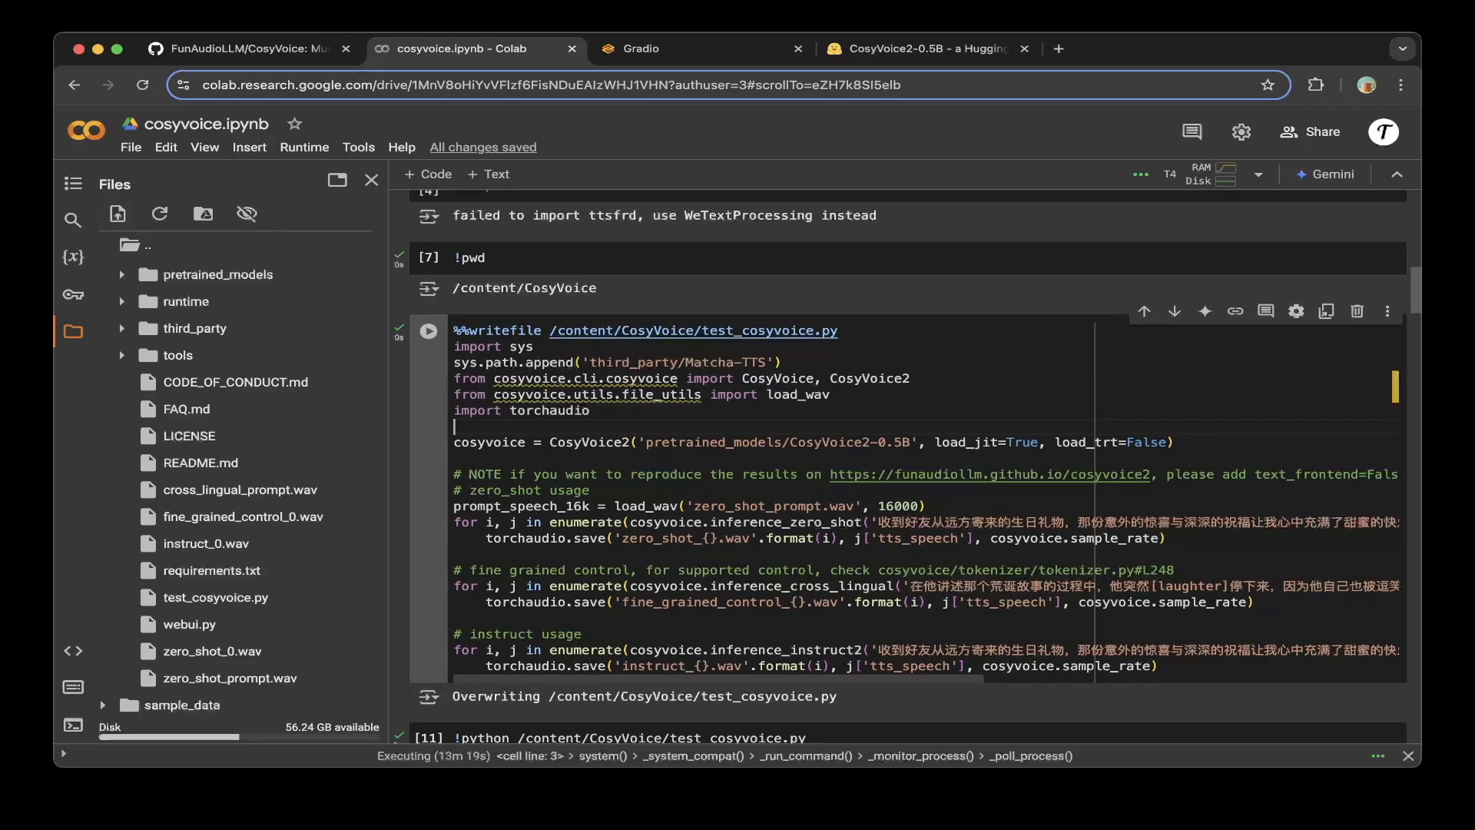
scroll("down", 3)
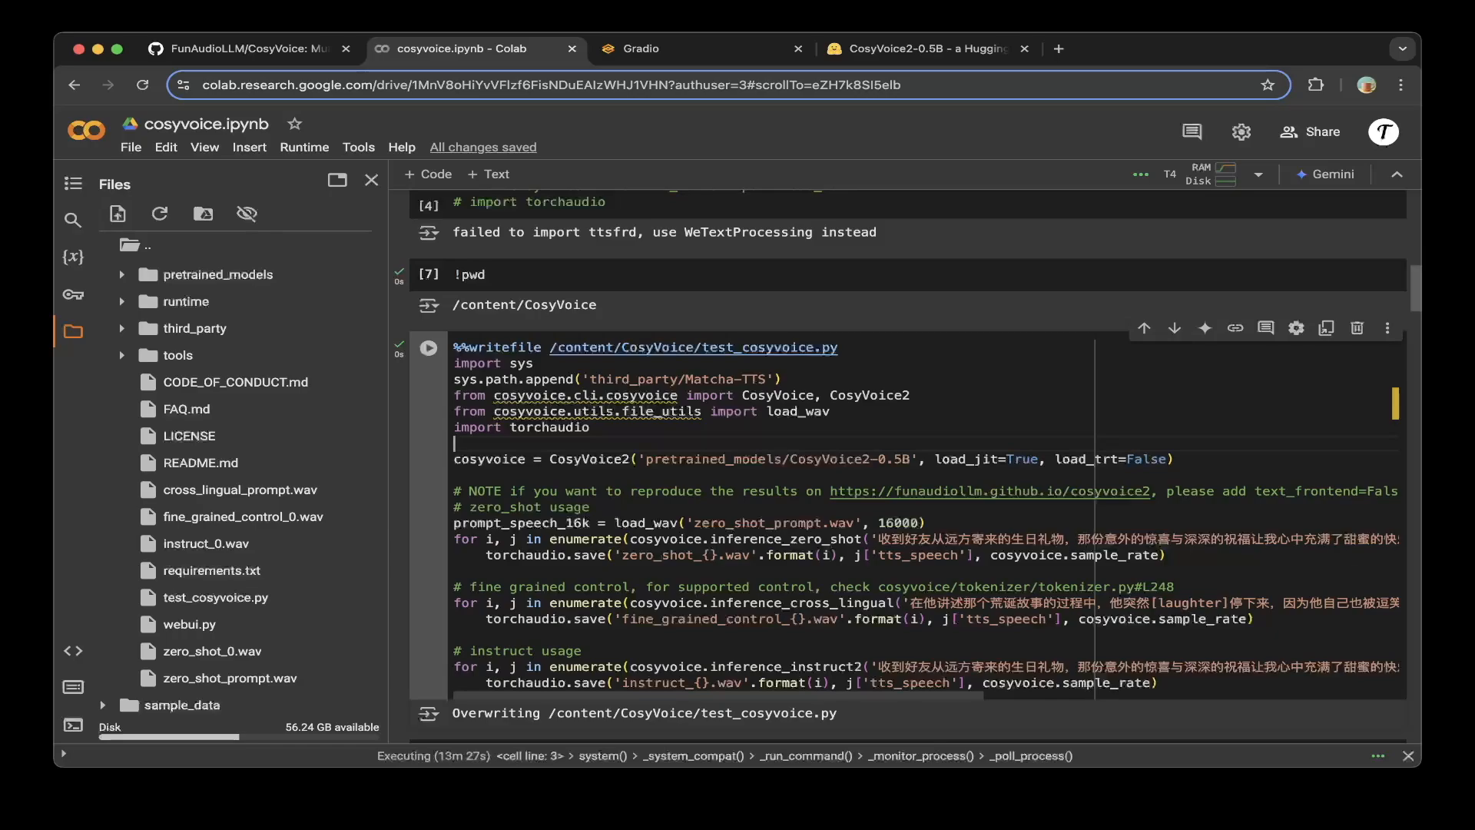
scroll("down", 3)
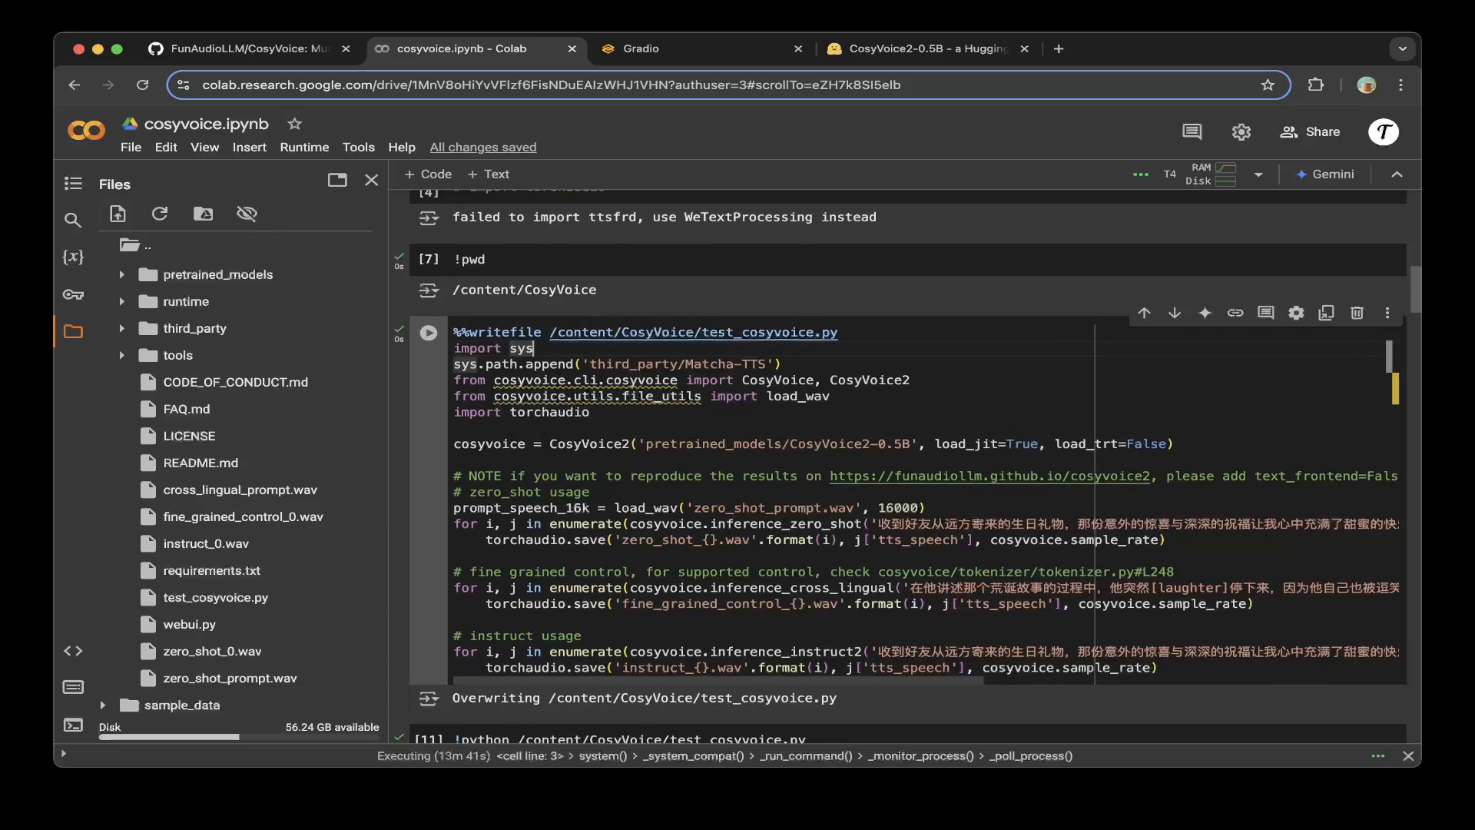
scroll("down", 3)
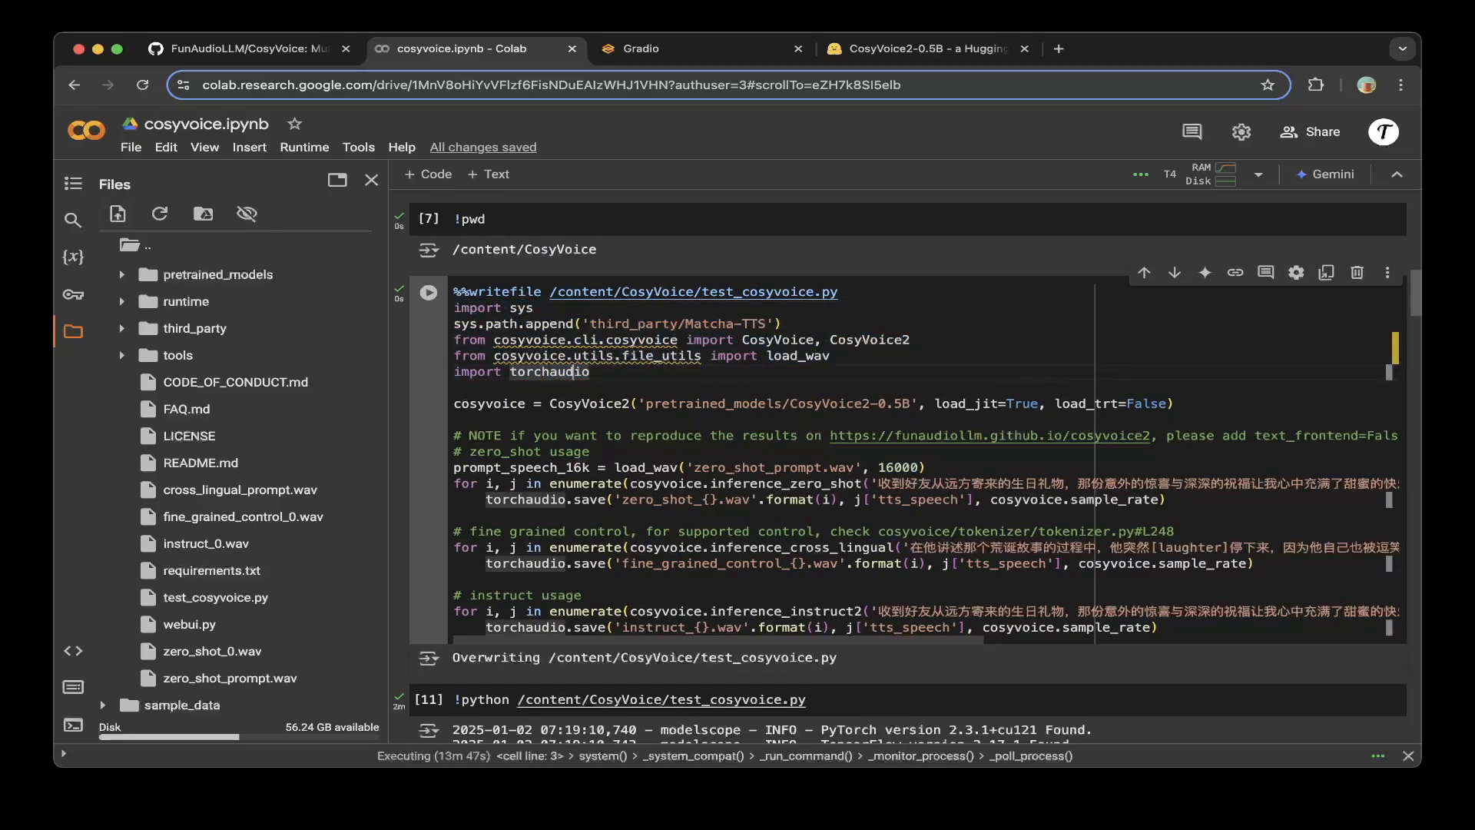
scroll("down", 3)
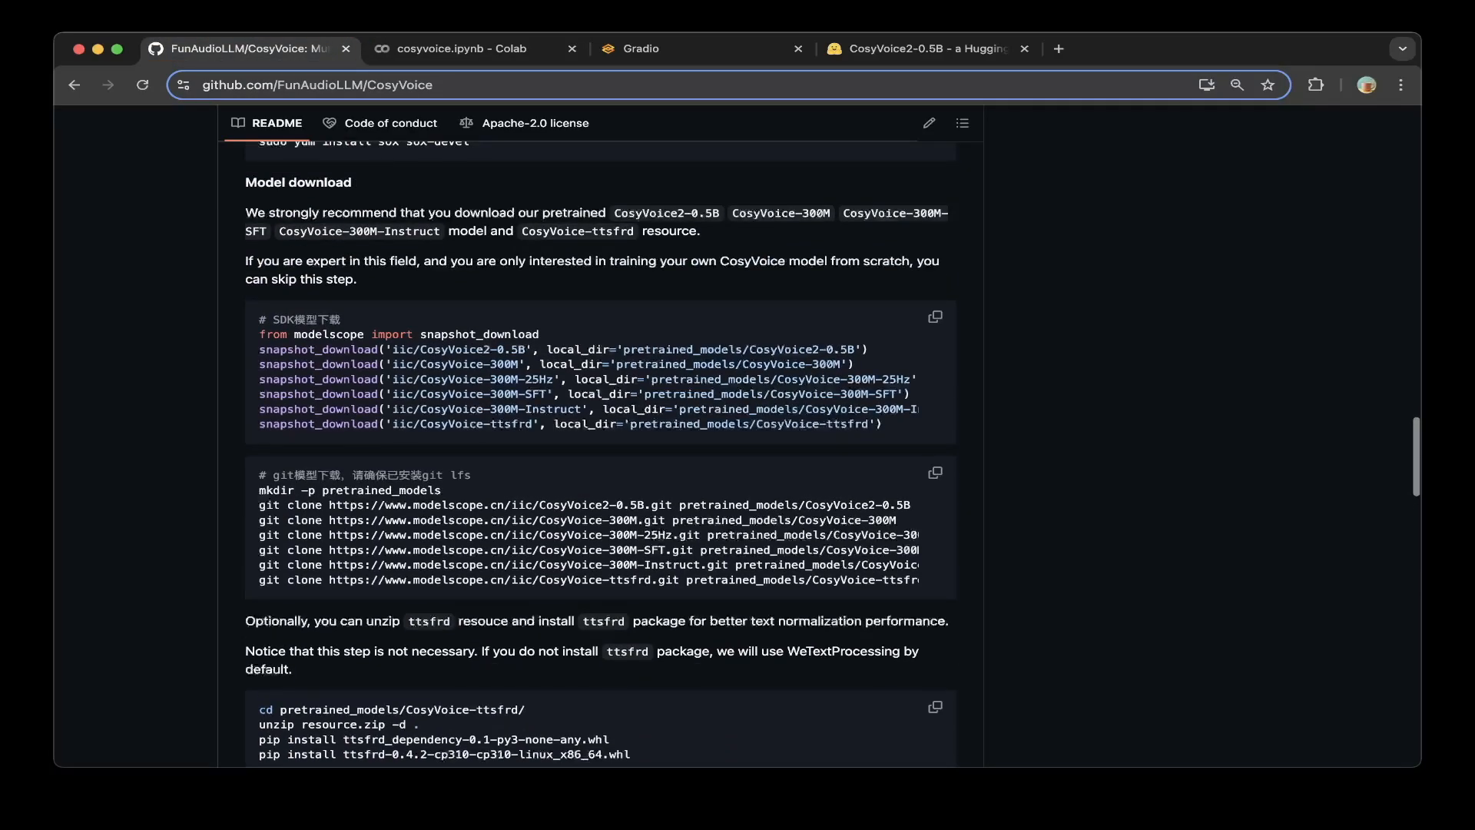
- Reread the README's CosyVoice2 Basic Usage examples and bring up the Gradio CosyVoice demo
scroll("up", 3)
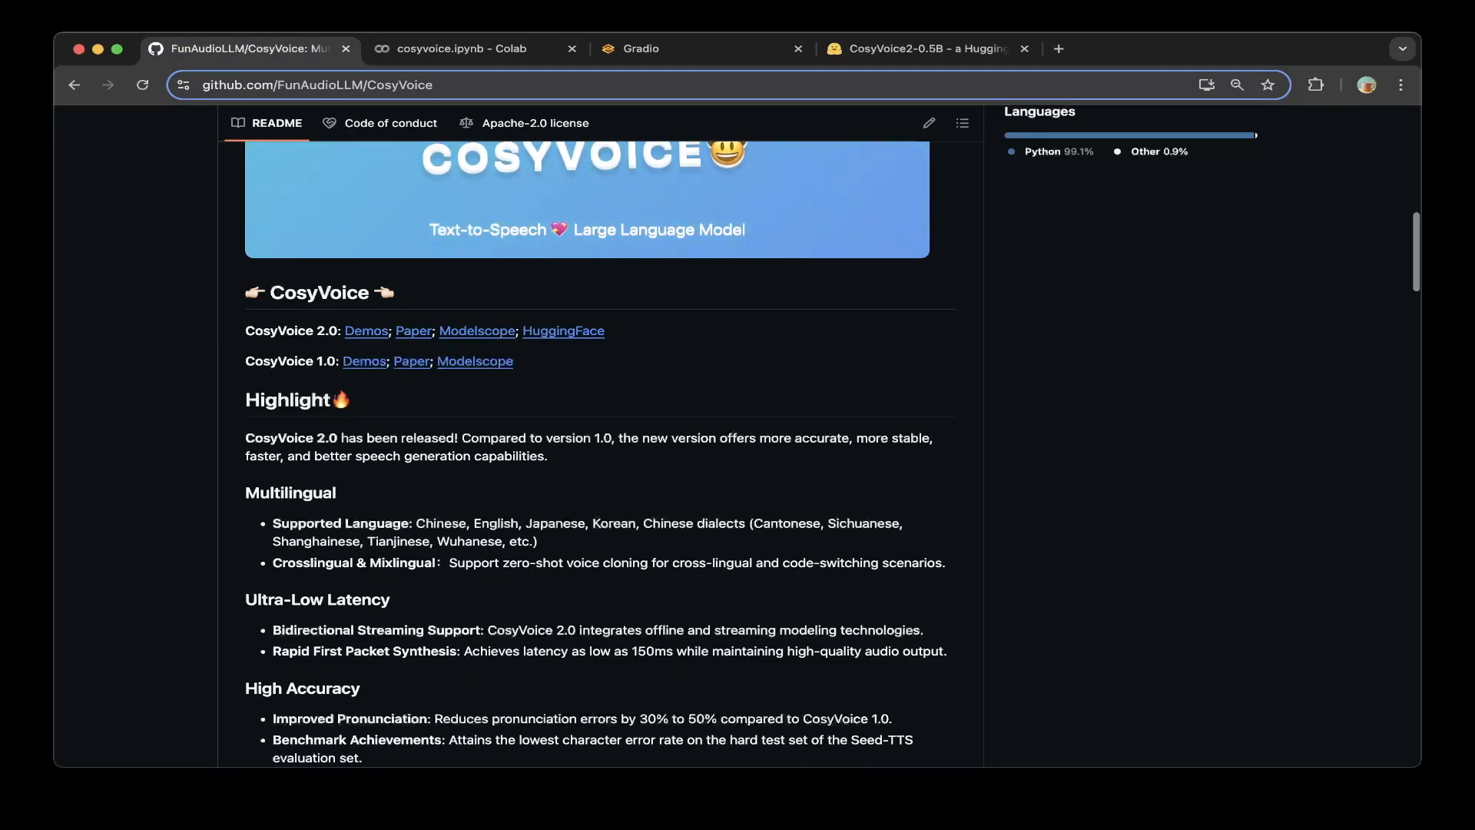
scroll("down", 3)
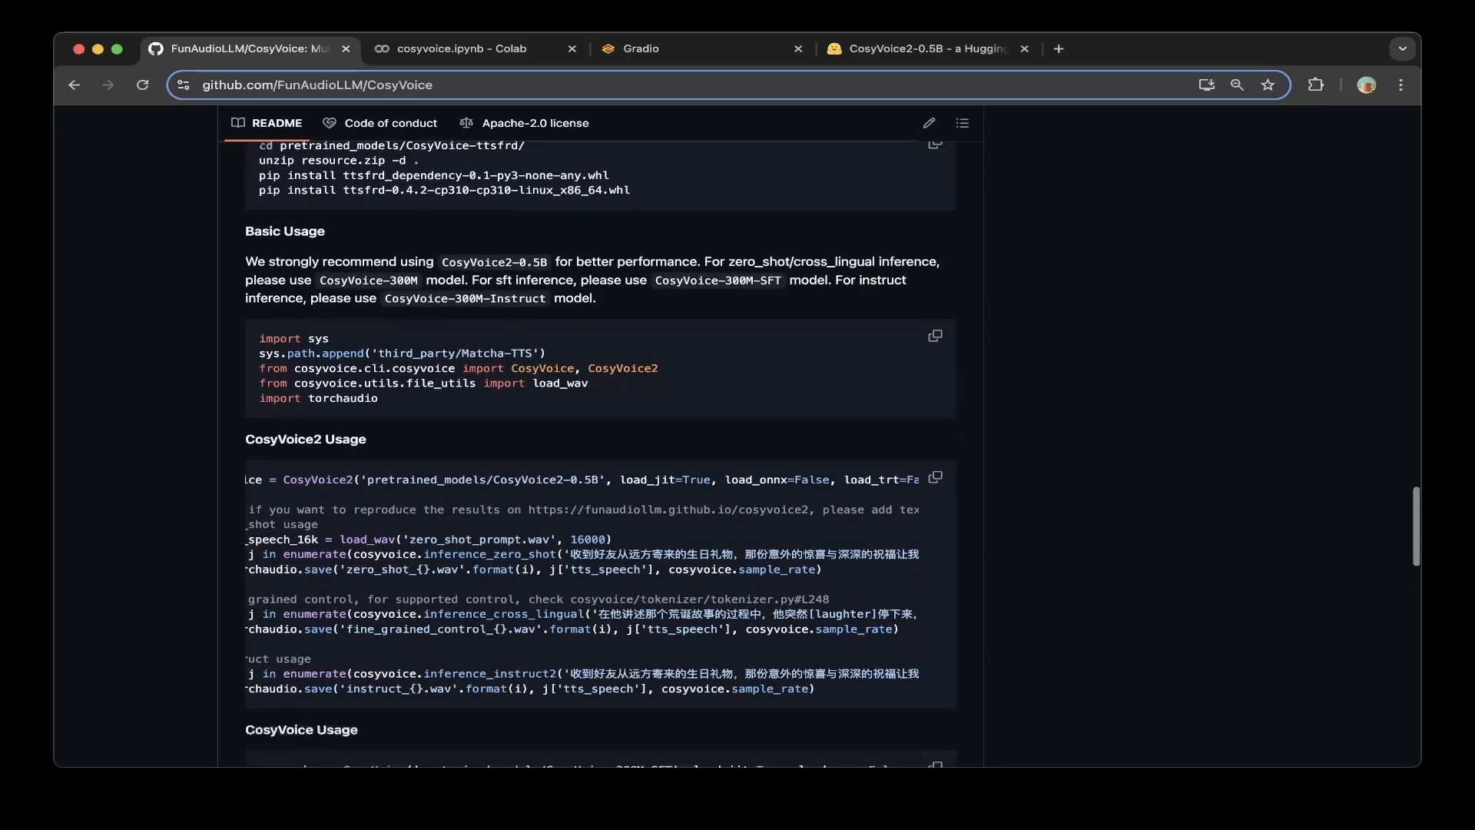
scroll("down", 3)
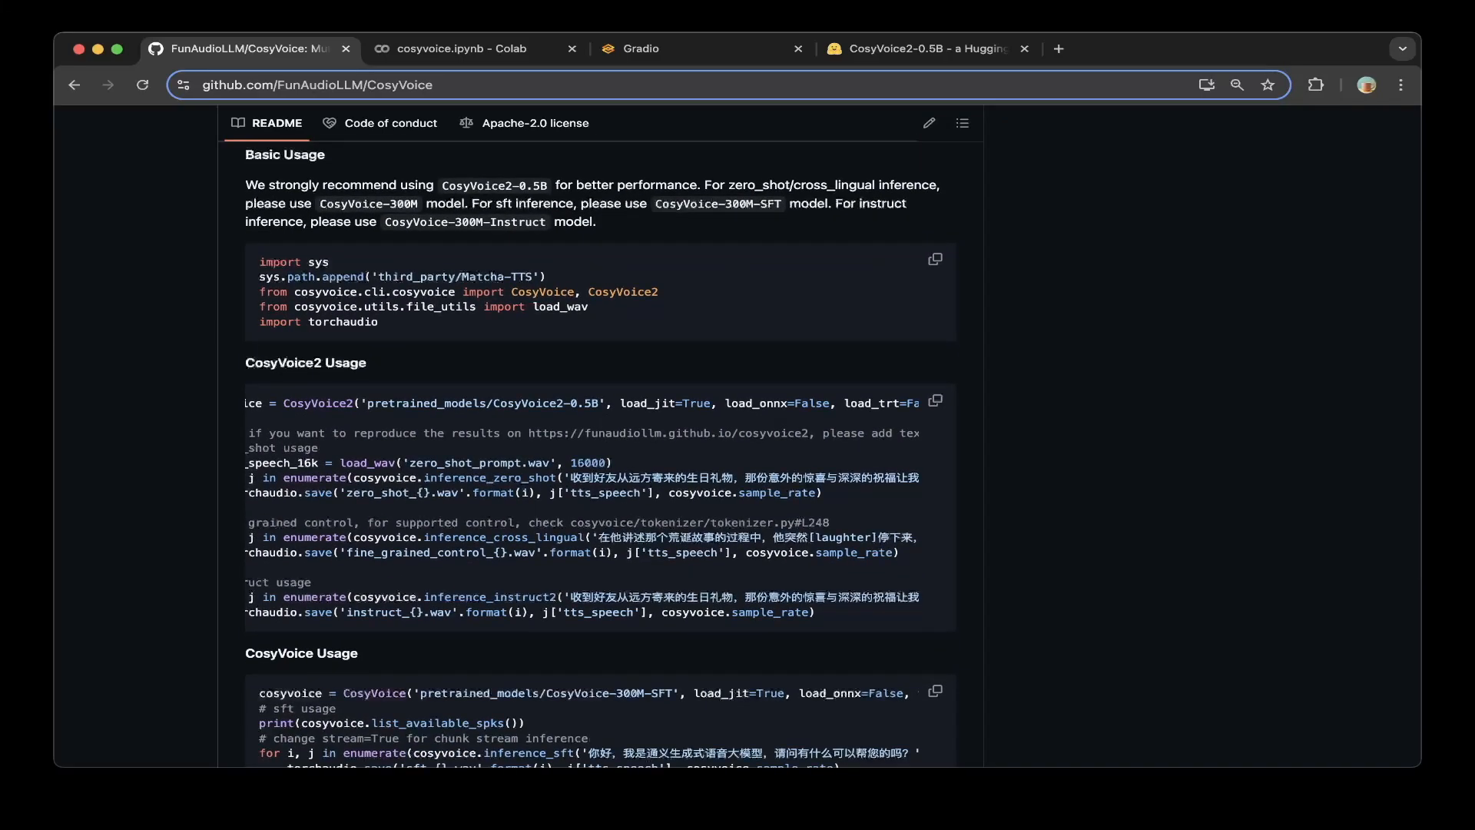
double_click(775, 402)
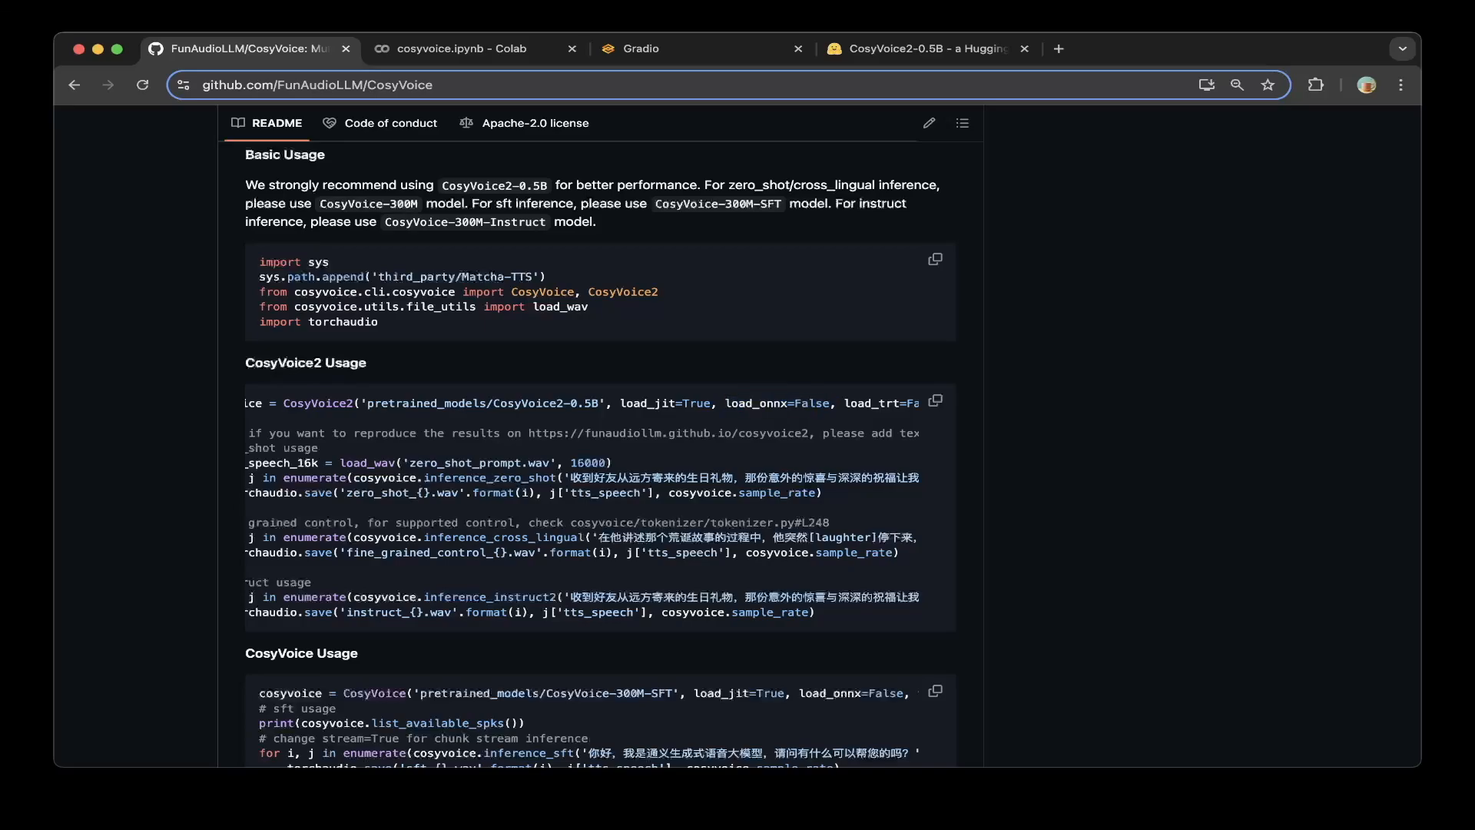
double_click(777, 402)
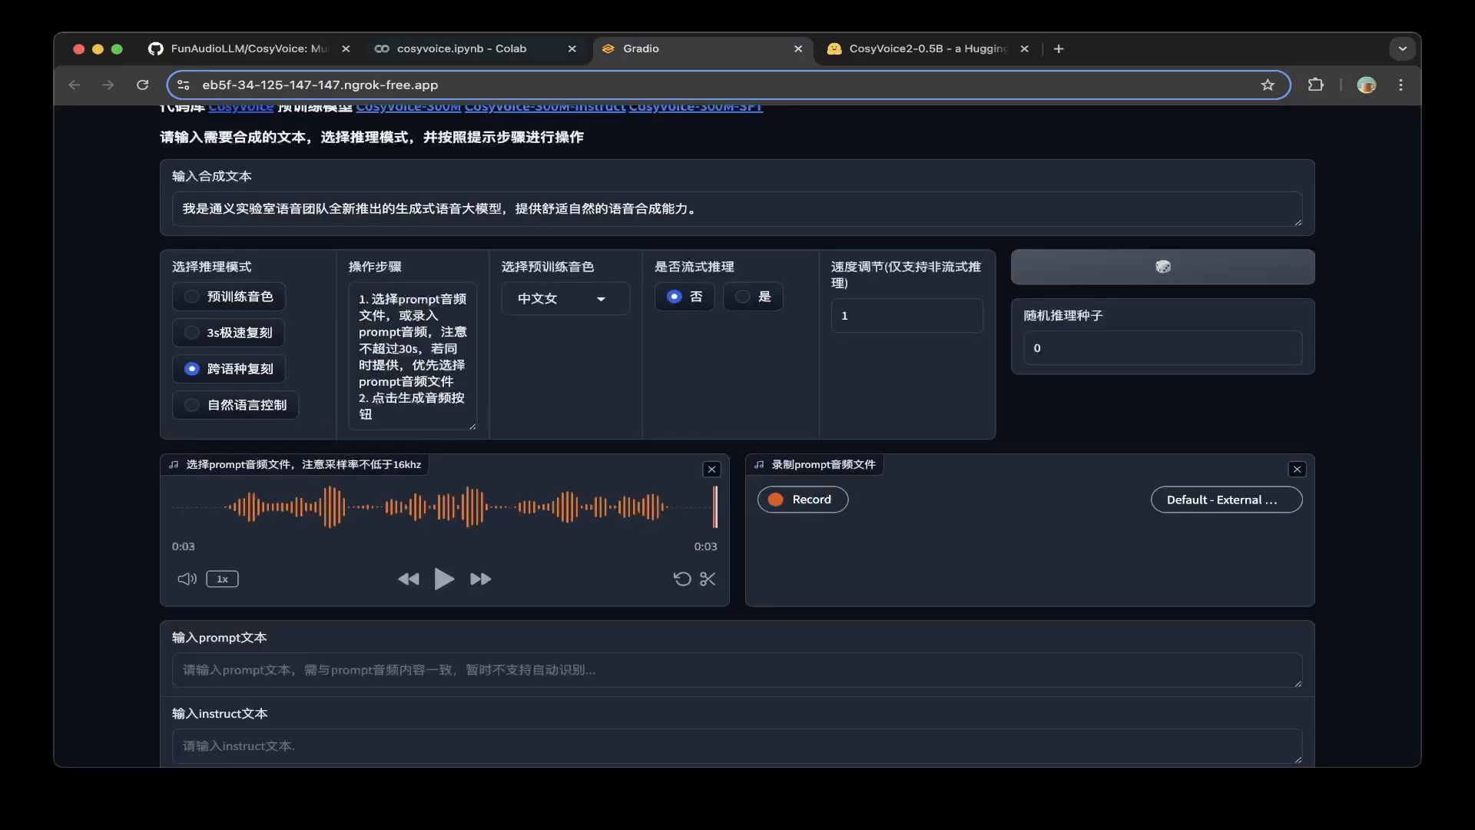
- Switch to the cosyvoice.ipynb Colab tab showing the test_cosyvoice.py script
left_click(460, 48)
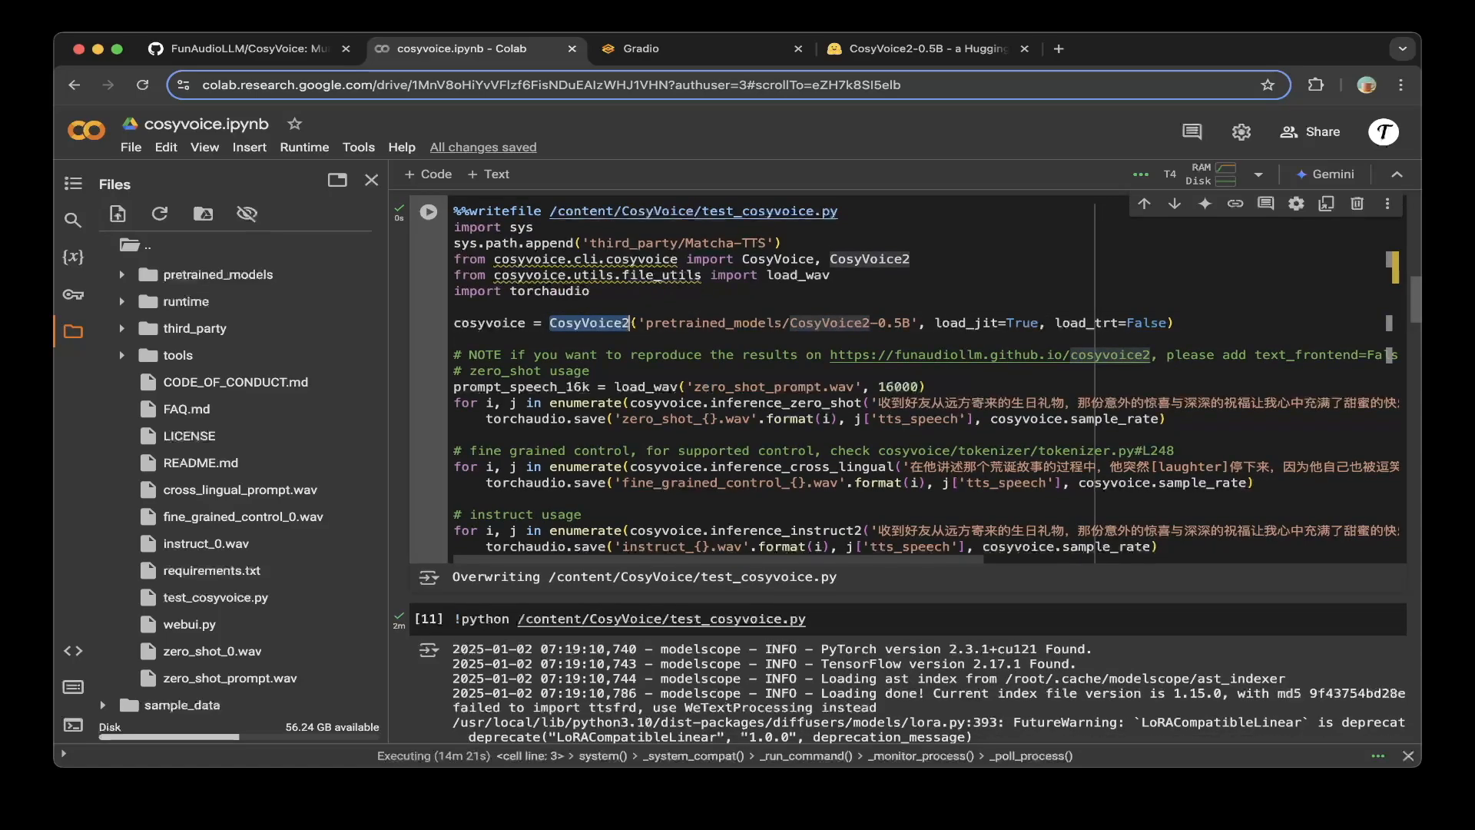
scroll("down", 3)
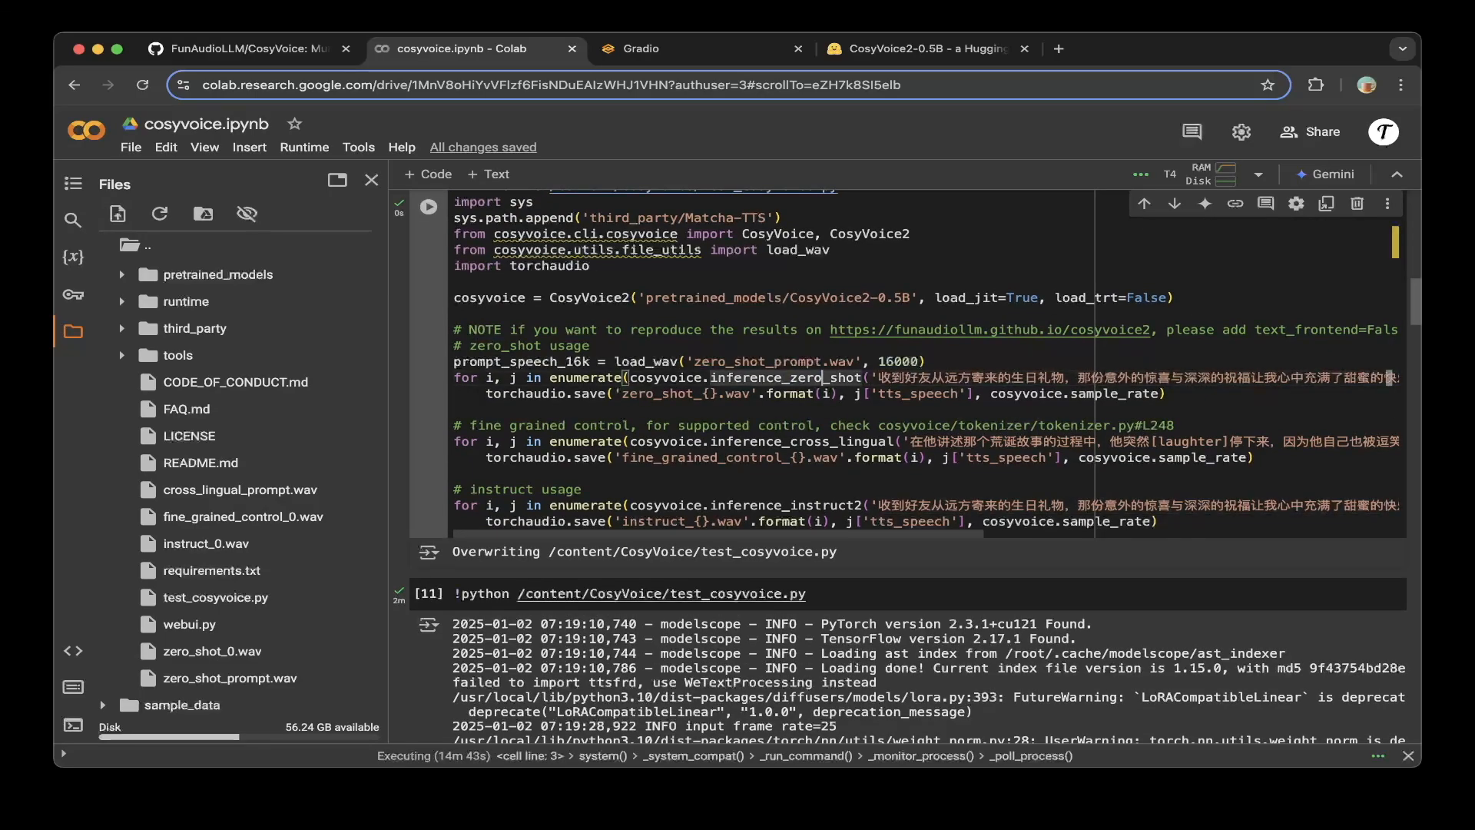
scroll("down", 3)
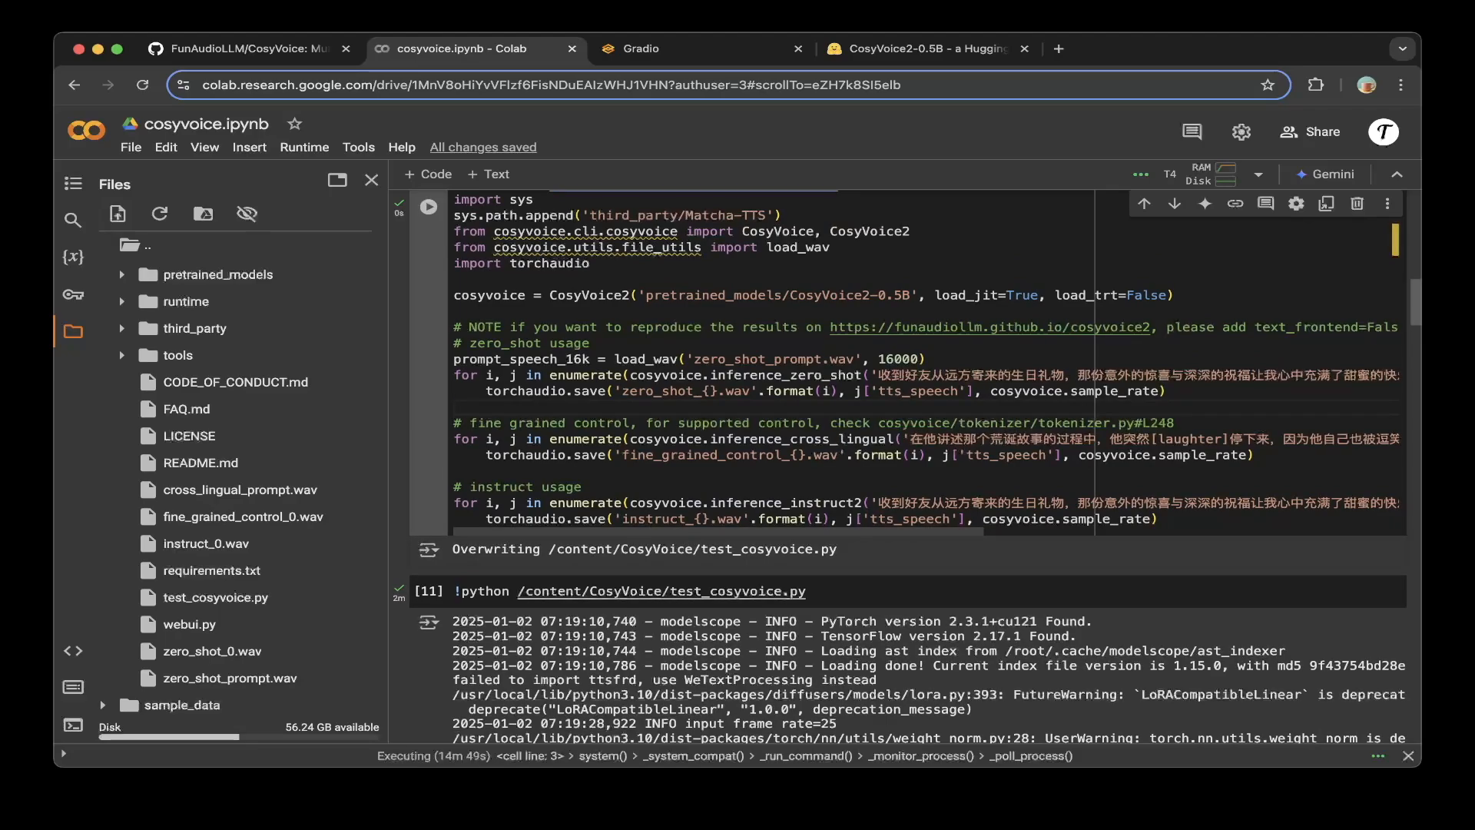
scroll("down", 3)
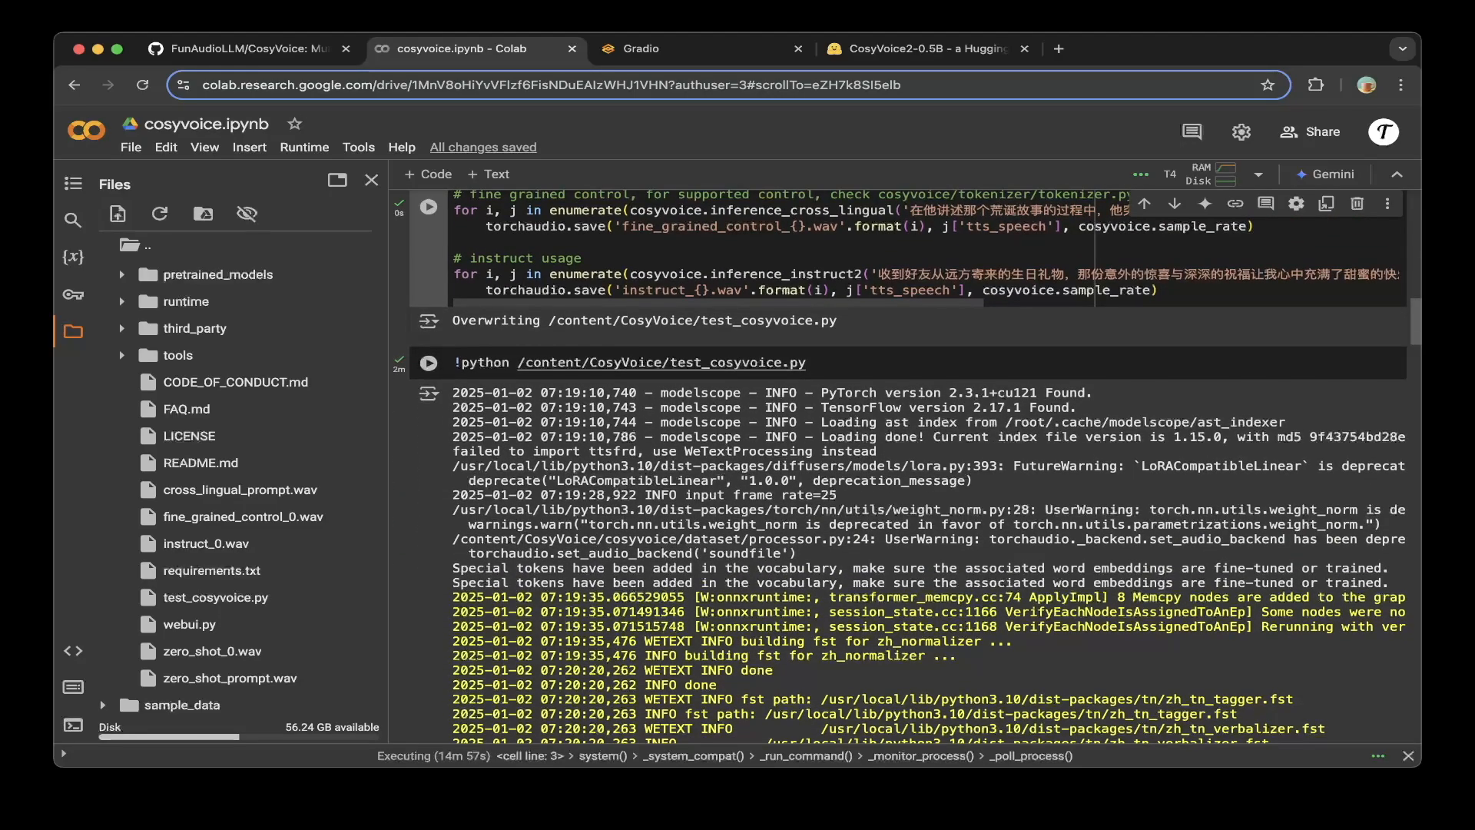
scroll("down", 3)
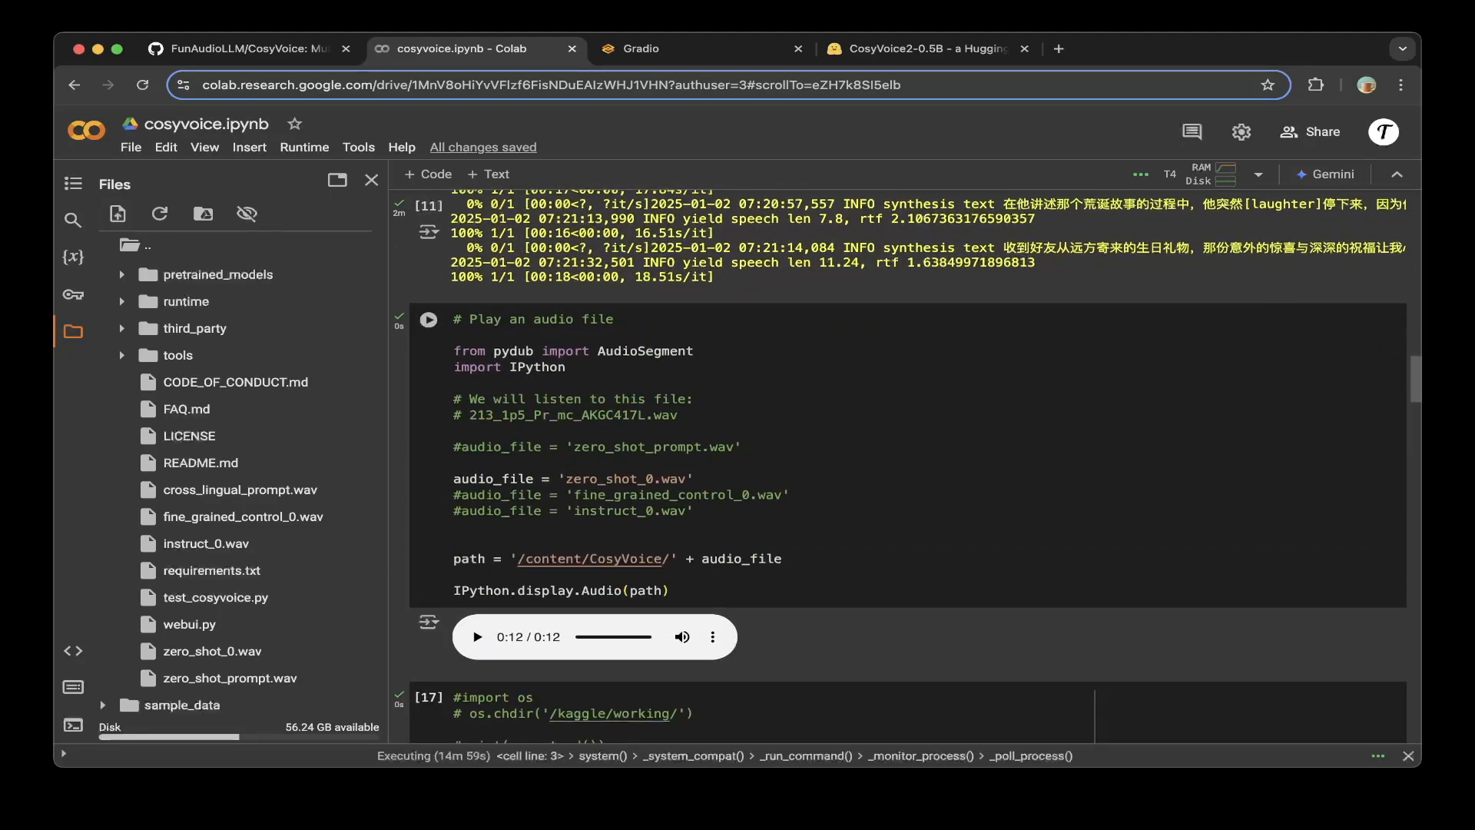
double_click(626, 447)
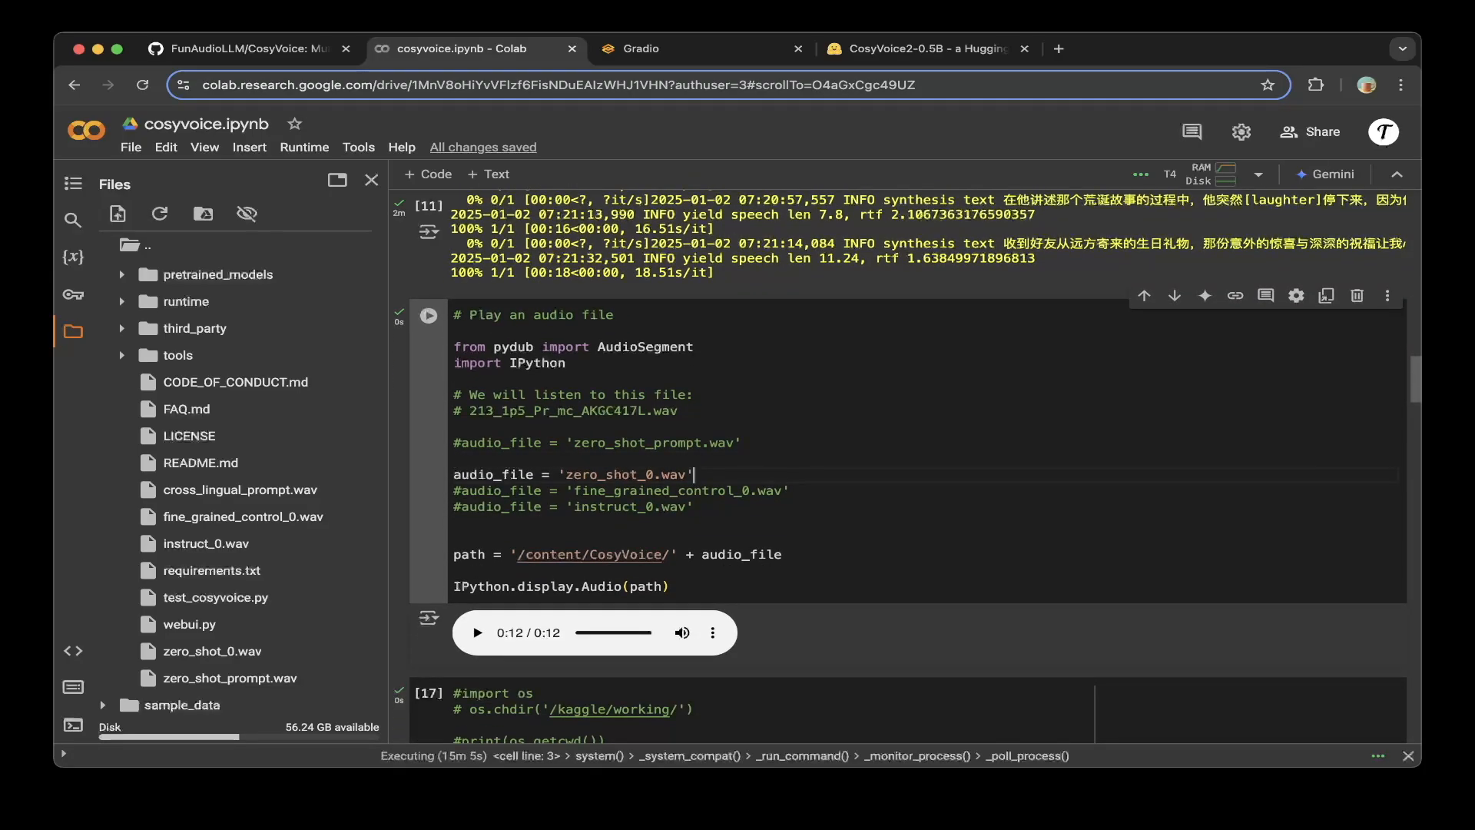
scroll("down", 3)
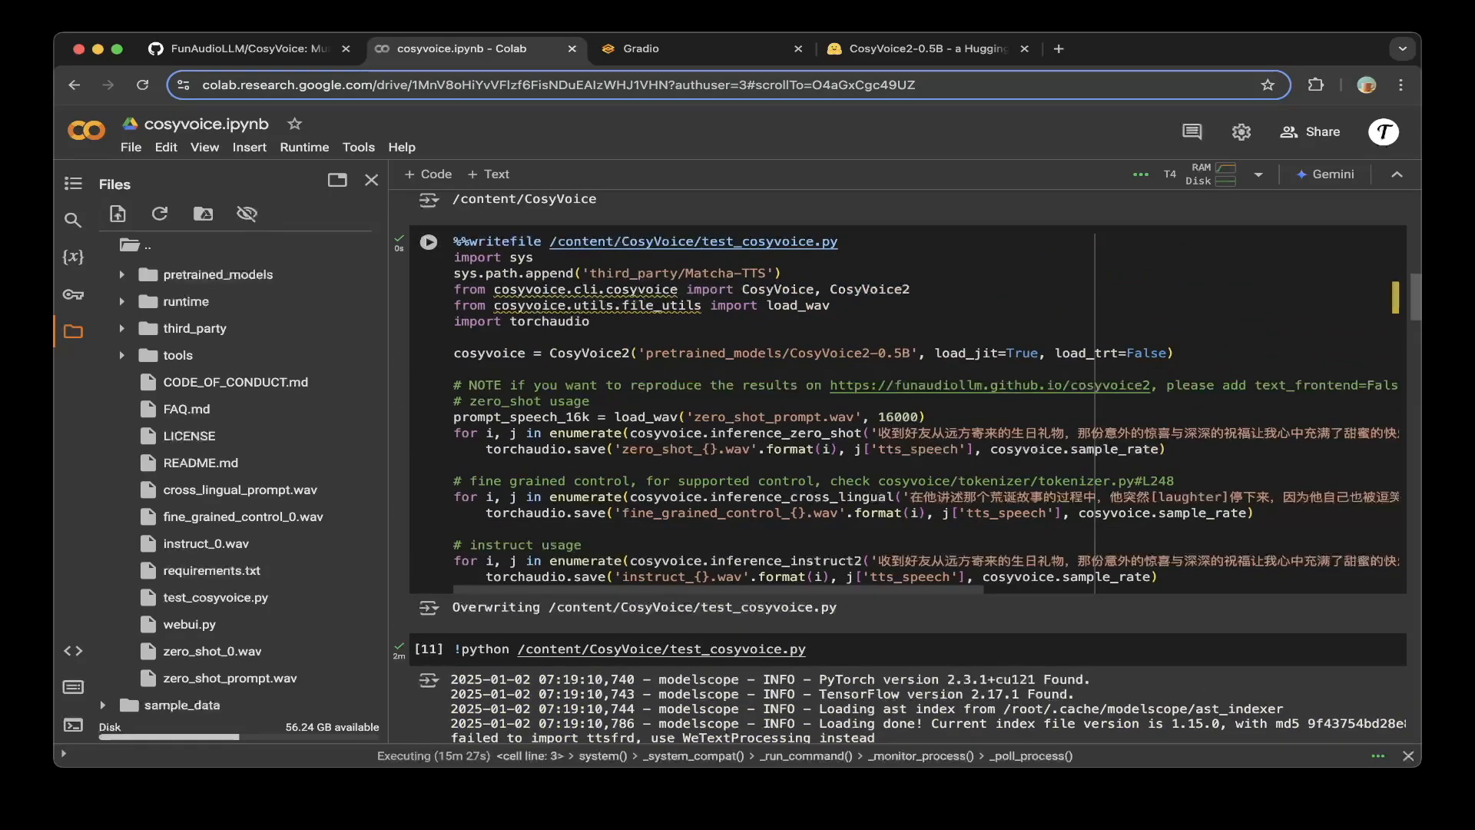
- Open the ngrok-hosted Gradio CosyVoice web UI
left_click(884, 433)
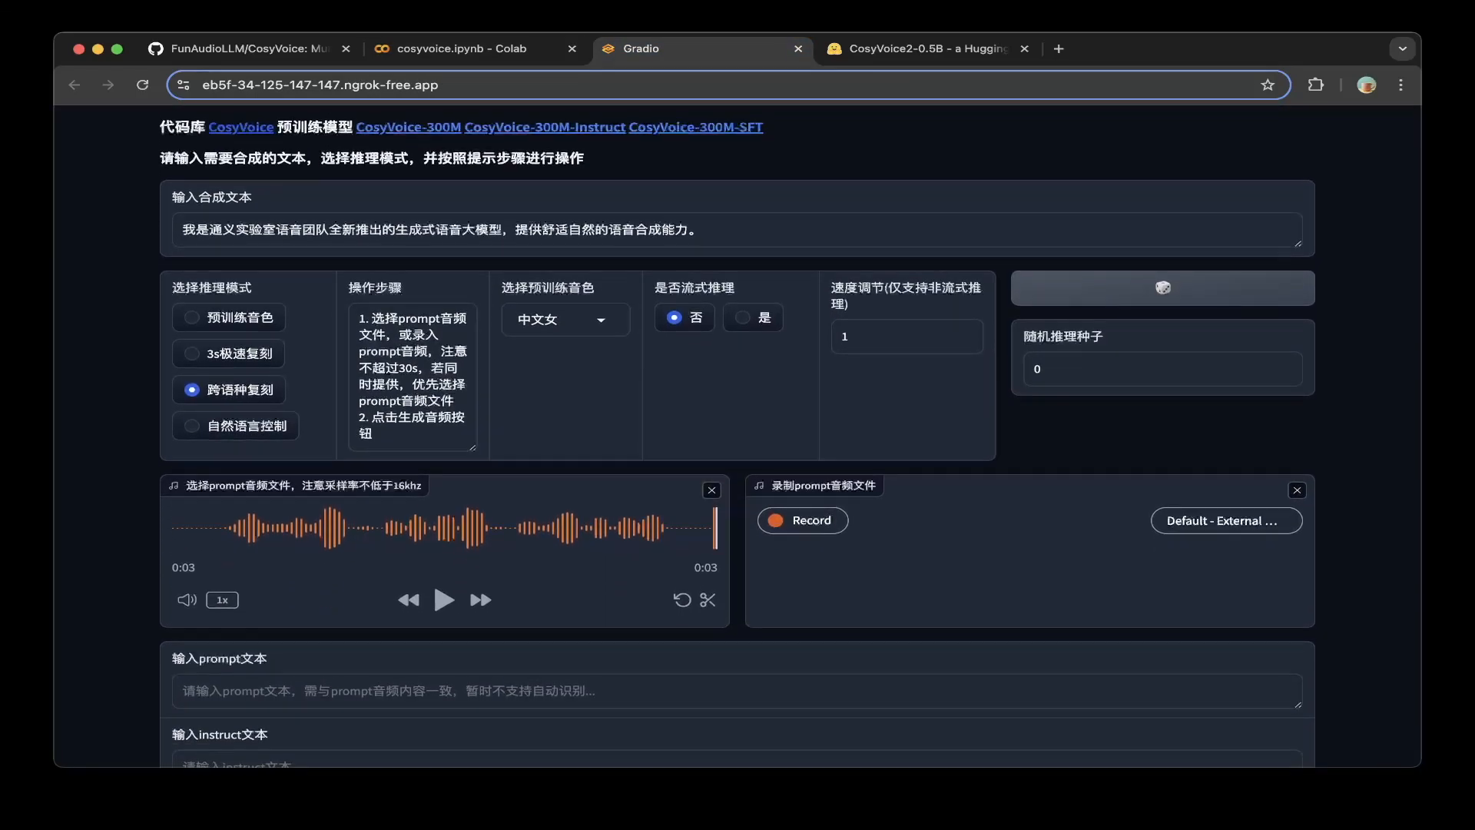
- Check the ngrok link in the notebook, then generate audio with 跨语种复刻 mode in Gradio
left_click(475, 47)
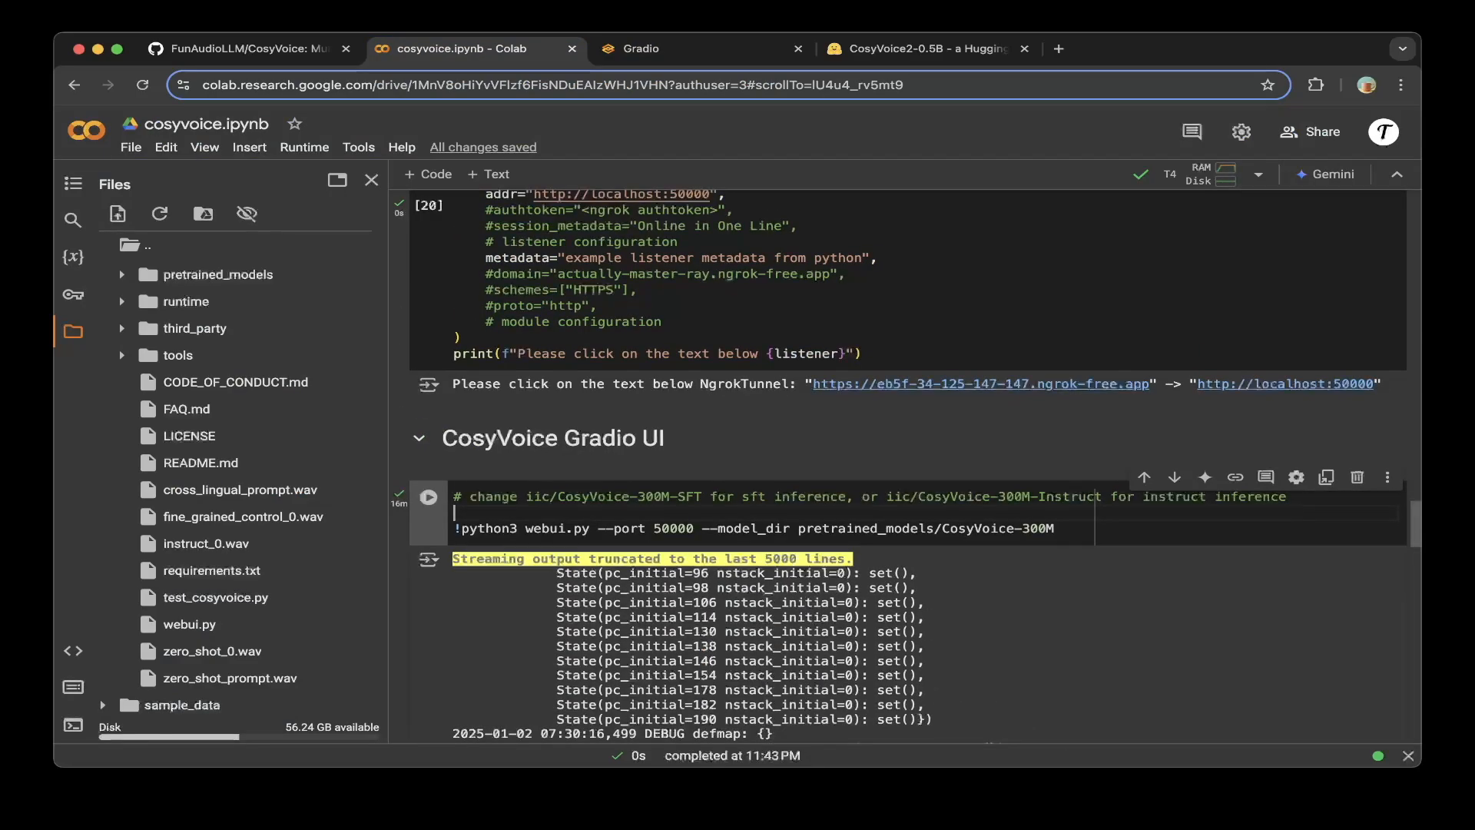
left_click(644, 48)
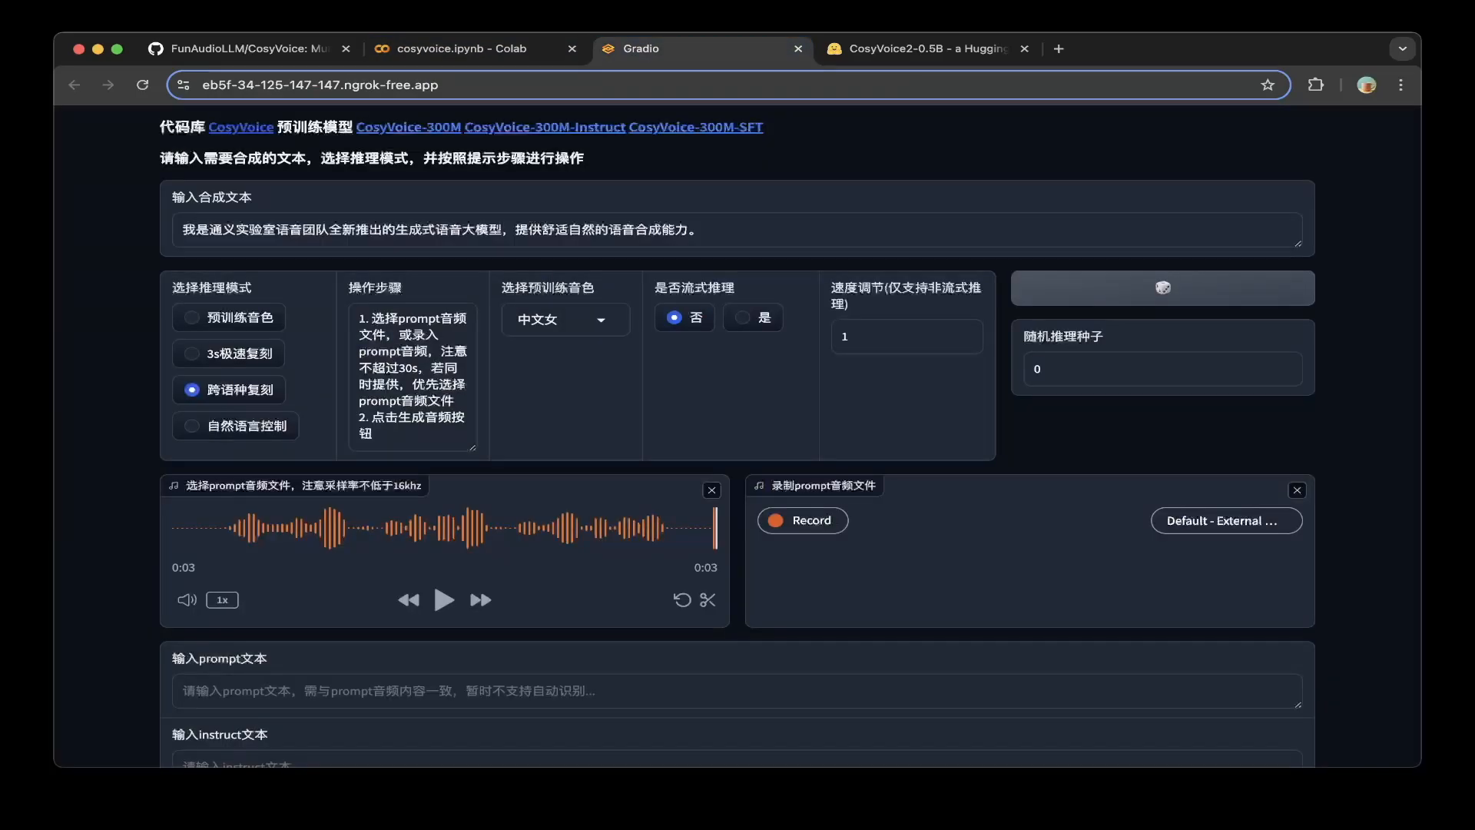
scroll("down", 3)
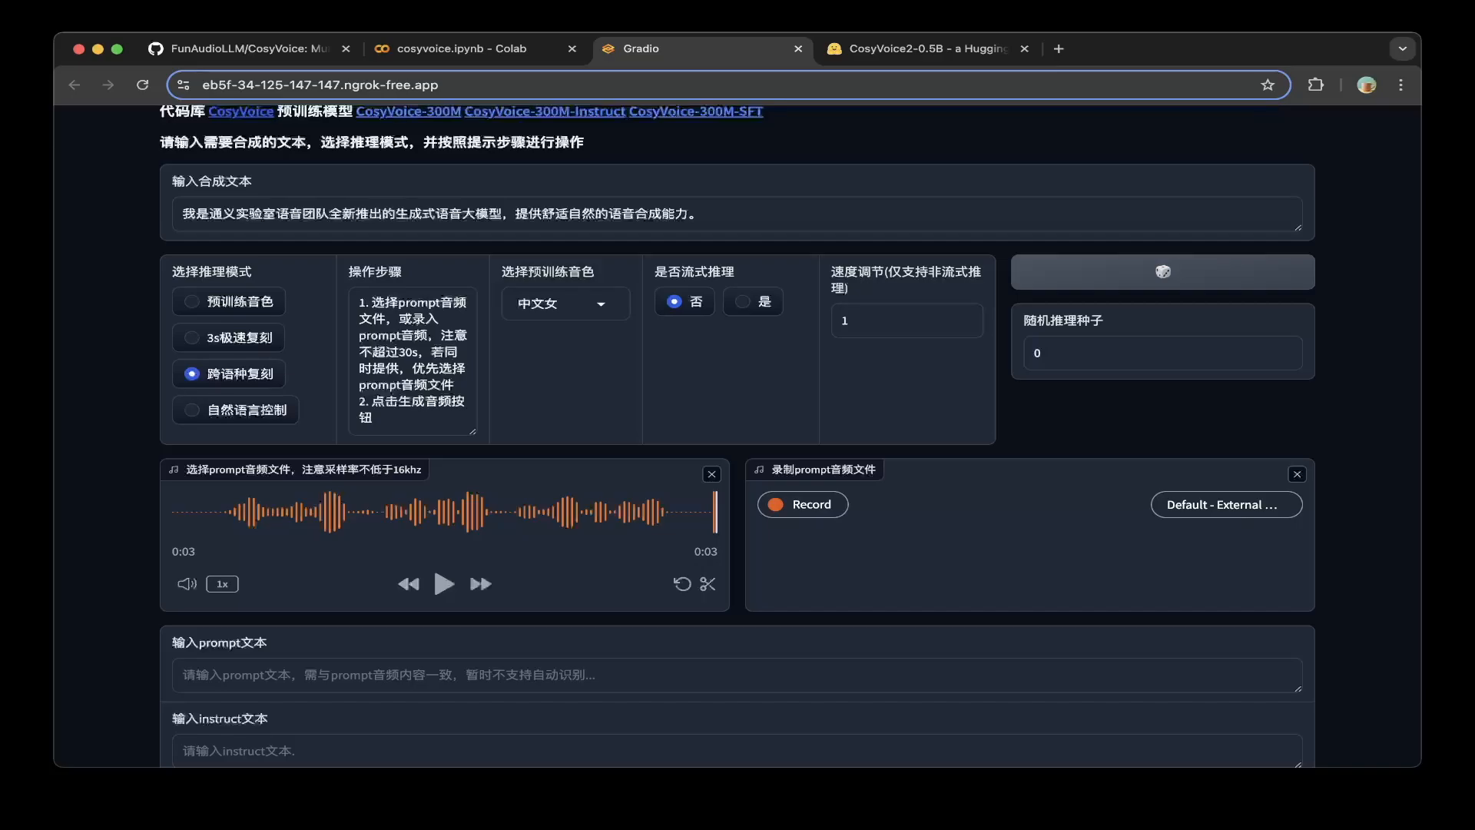
scroll("down", 3)
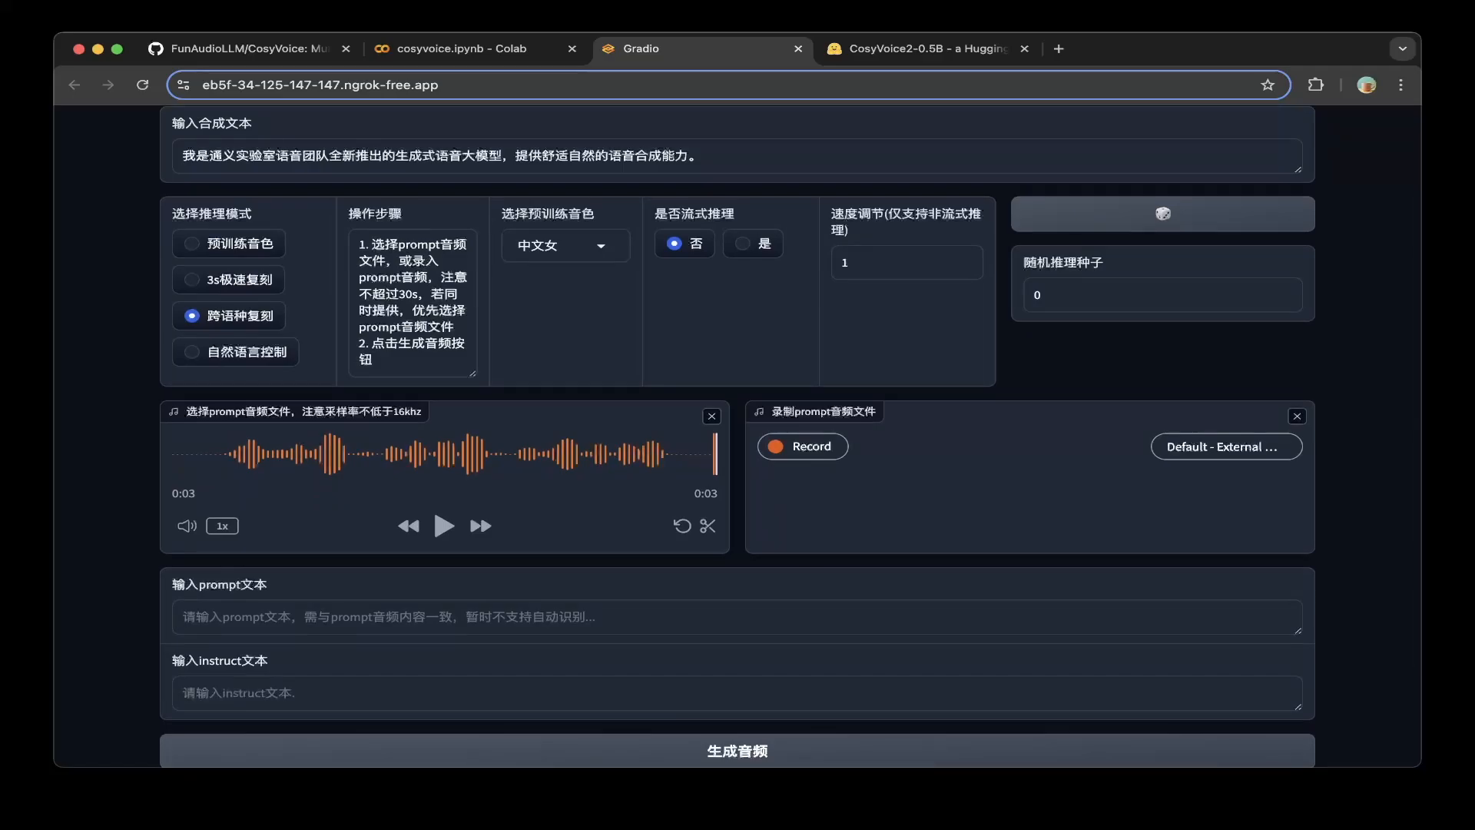
left_click(564, 244)
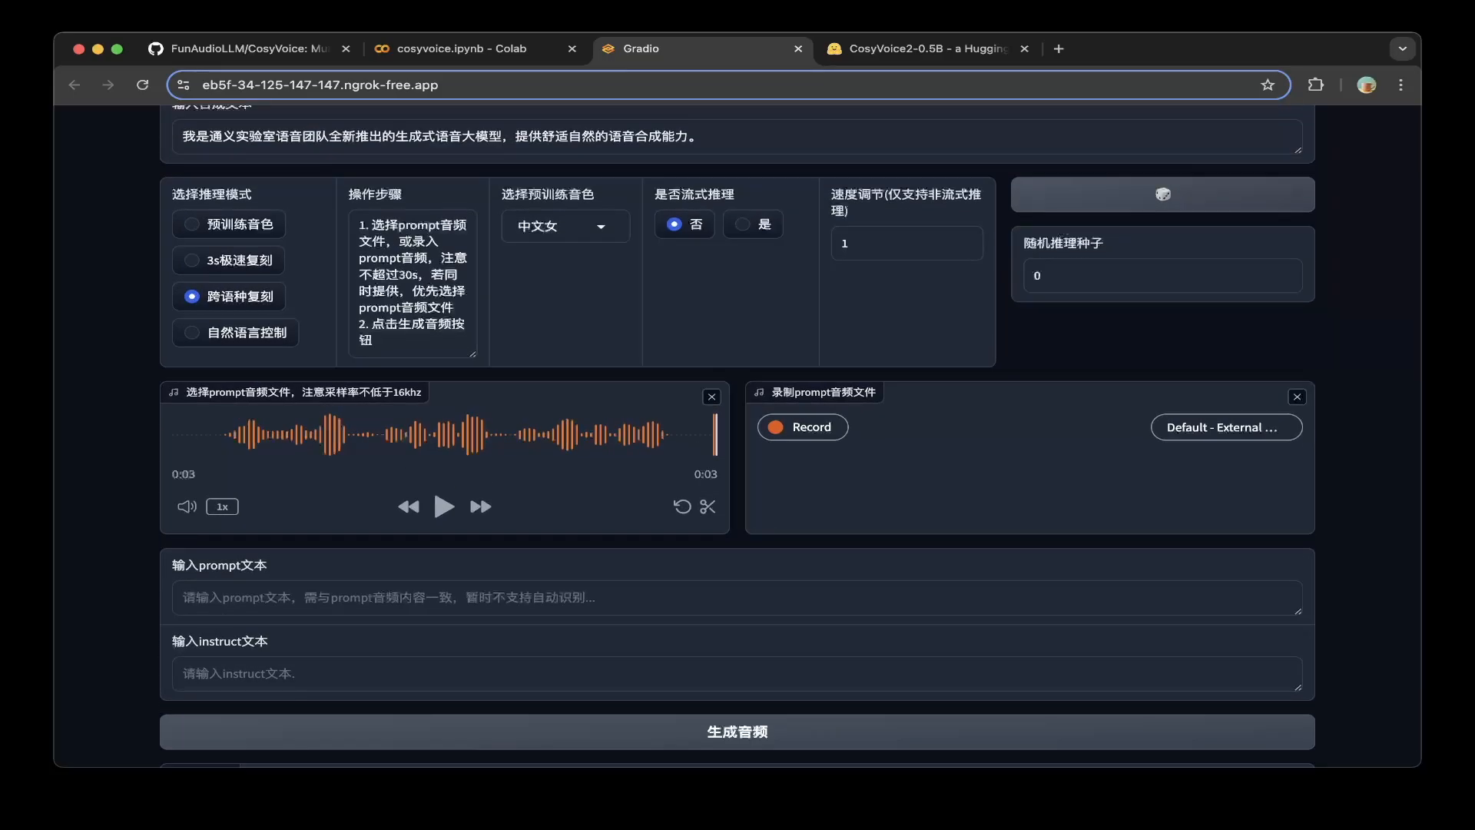
- Look up the prompt audio file in the notebook, then review the 8-second 合成音频 output
left_click(474, 47)
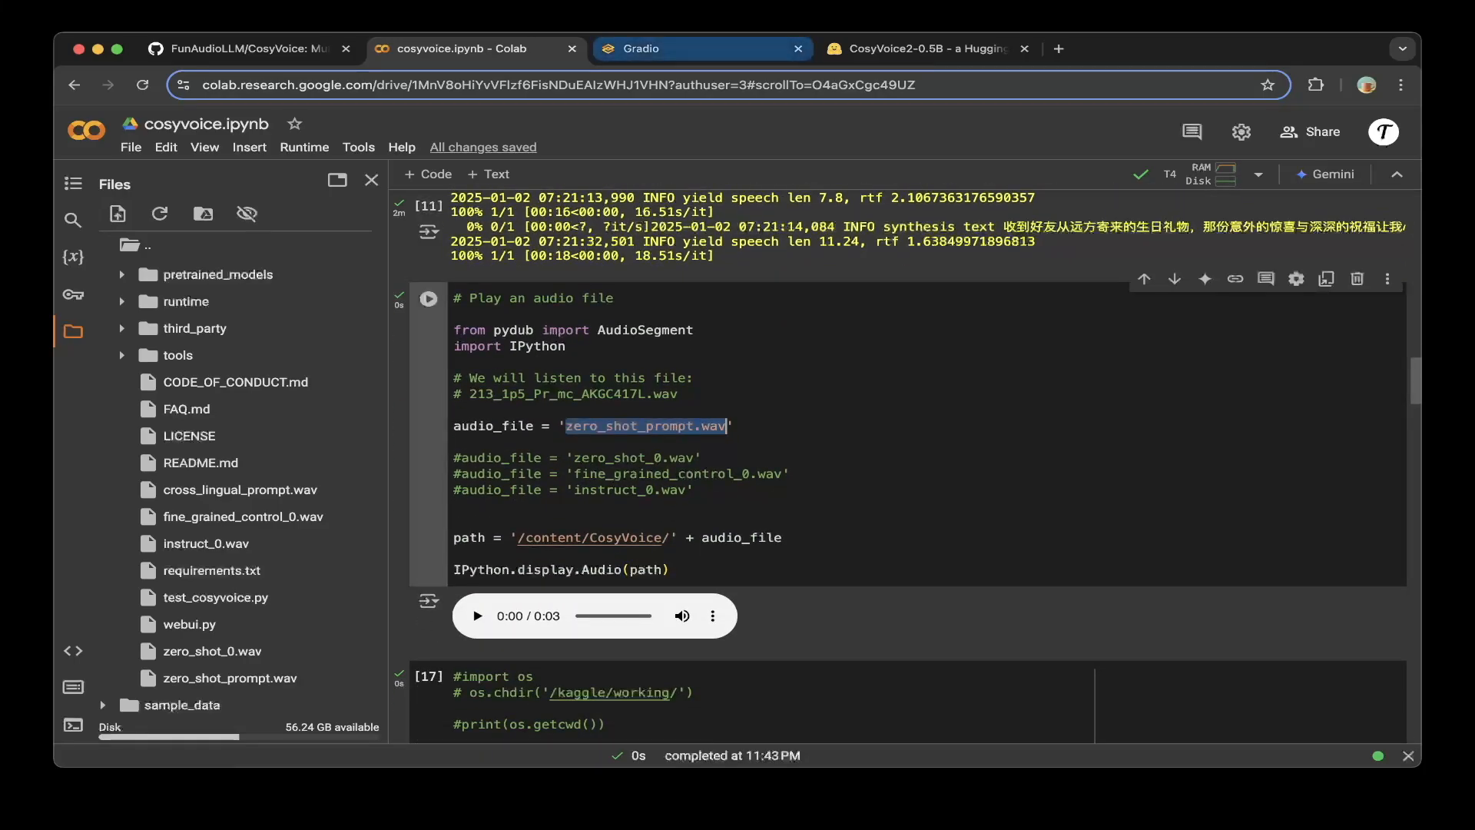
left_click(701, 47)
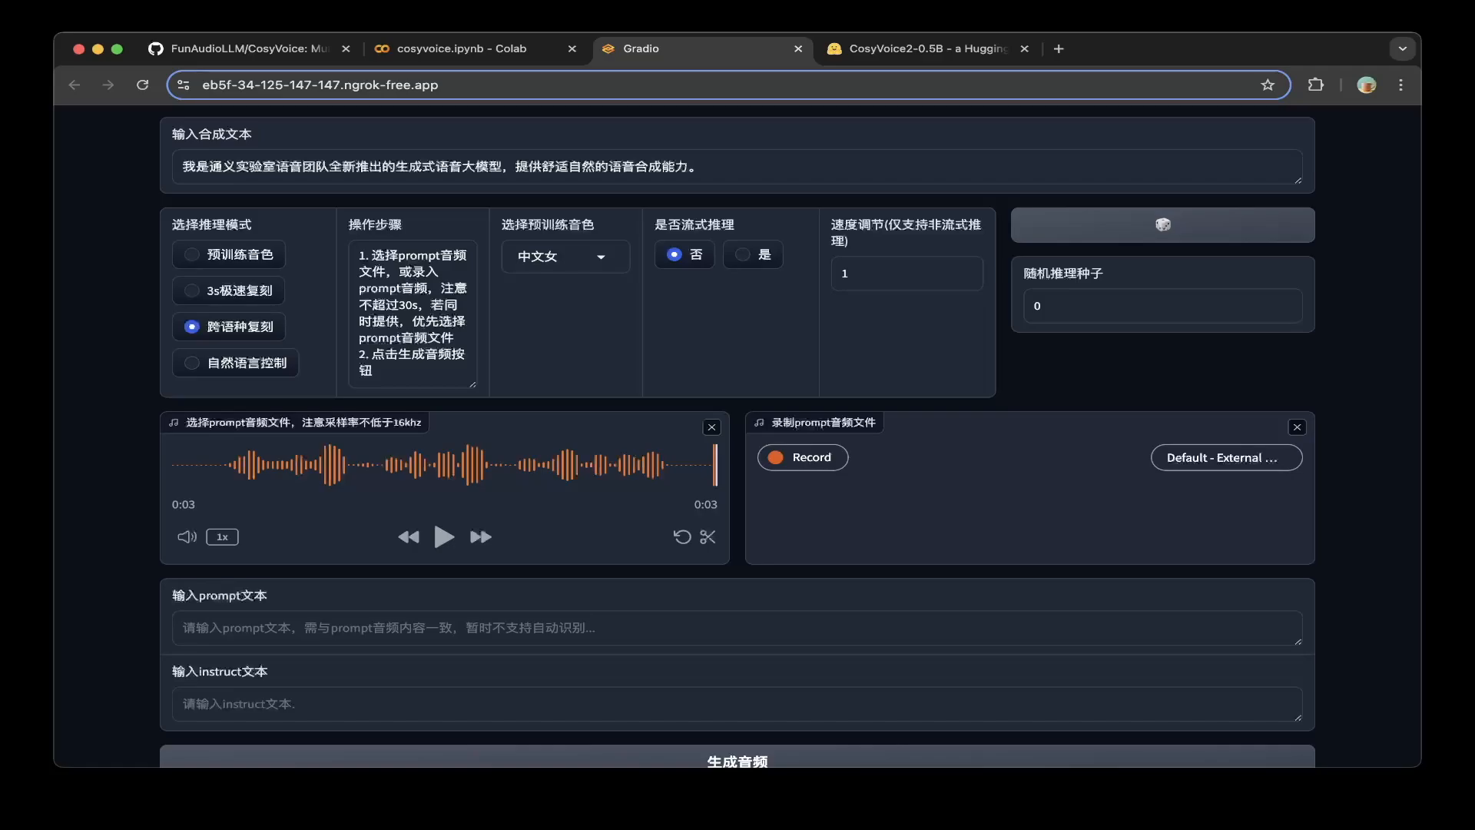
scroll("down", 3)
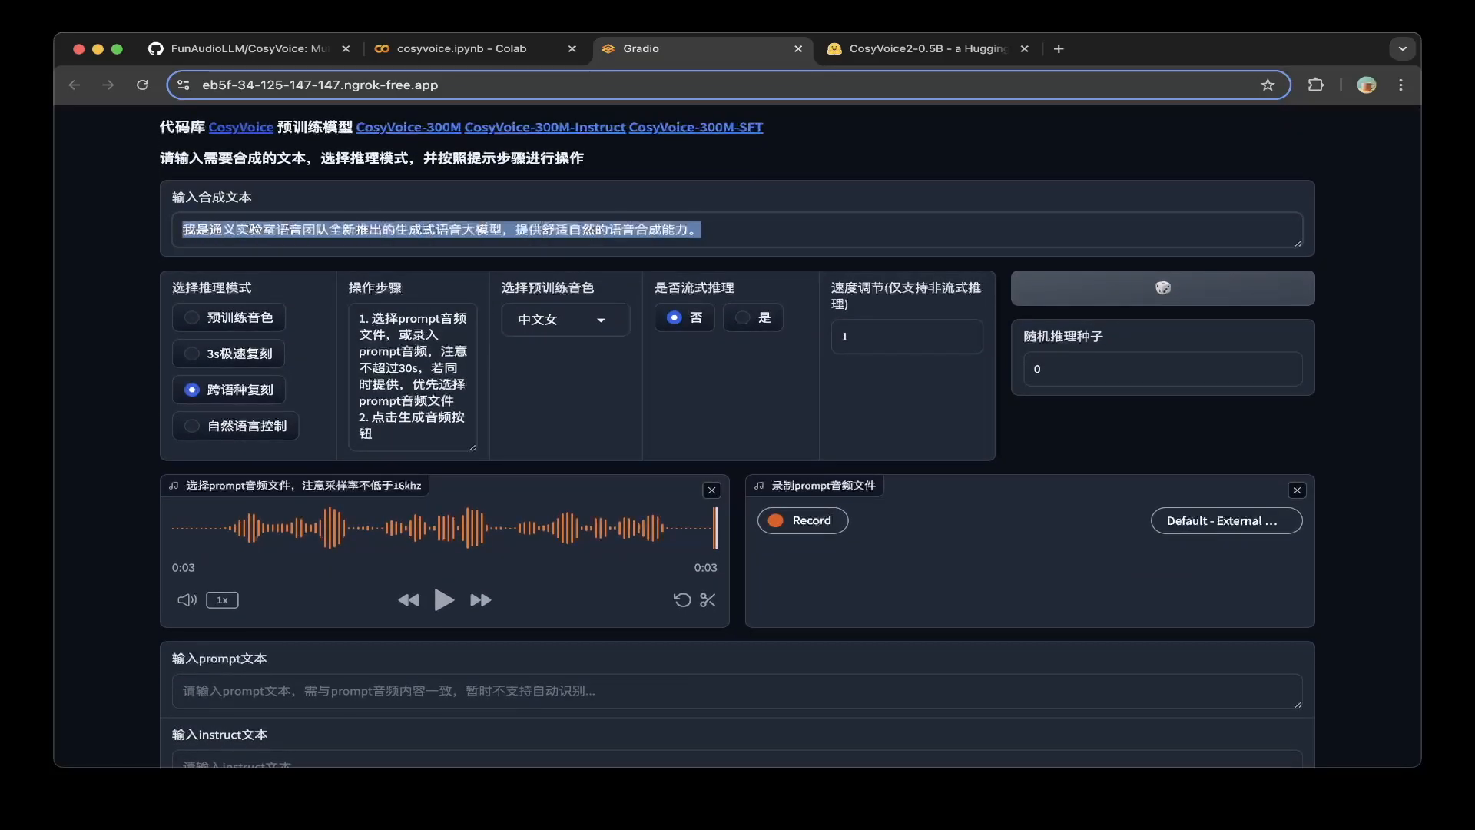
scroll("down", 3)
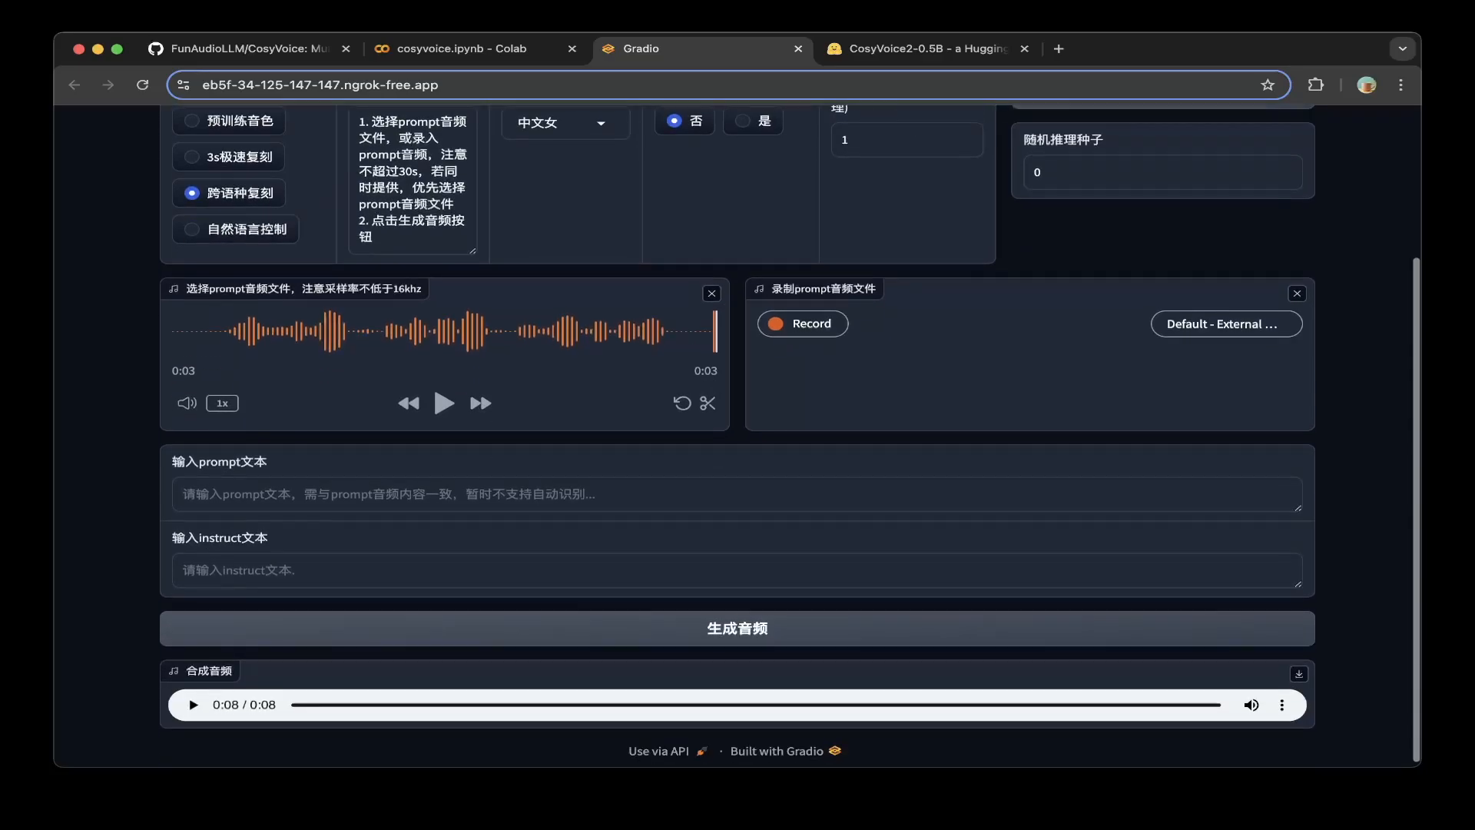
scroll("down", 3)
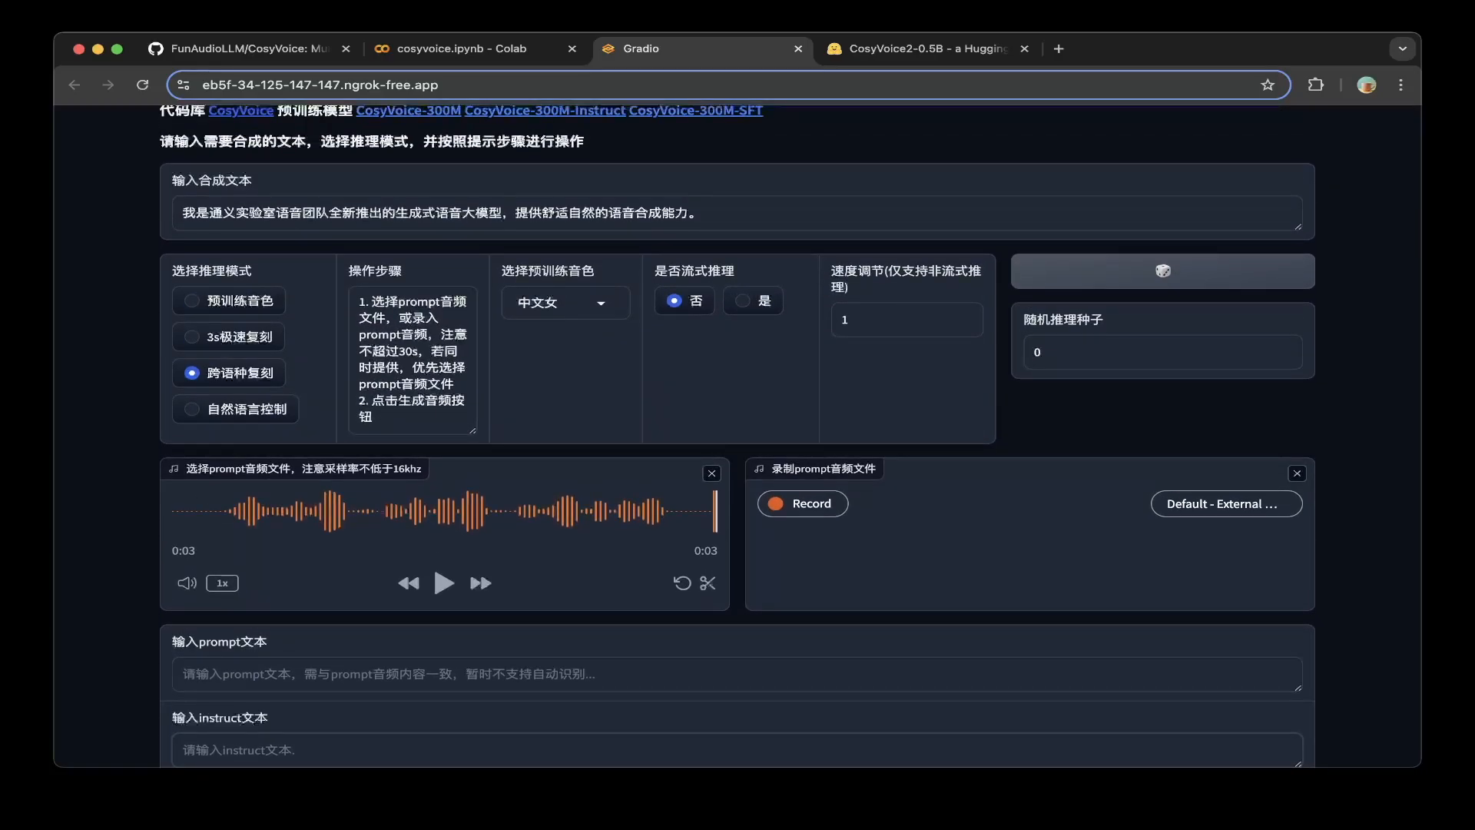
scroll("down", 3)
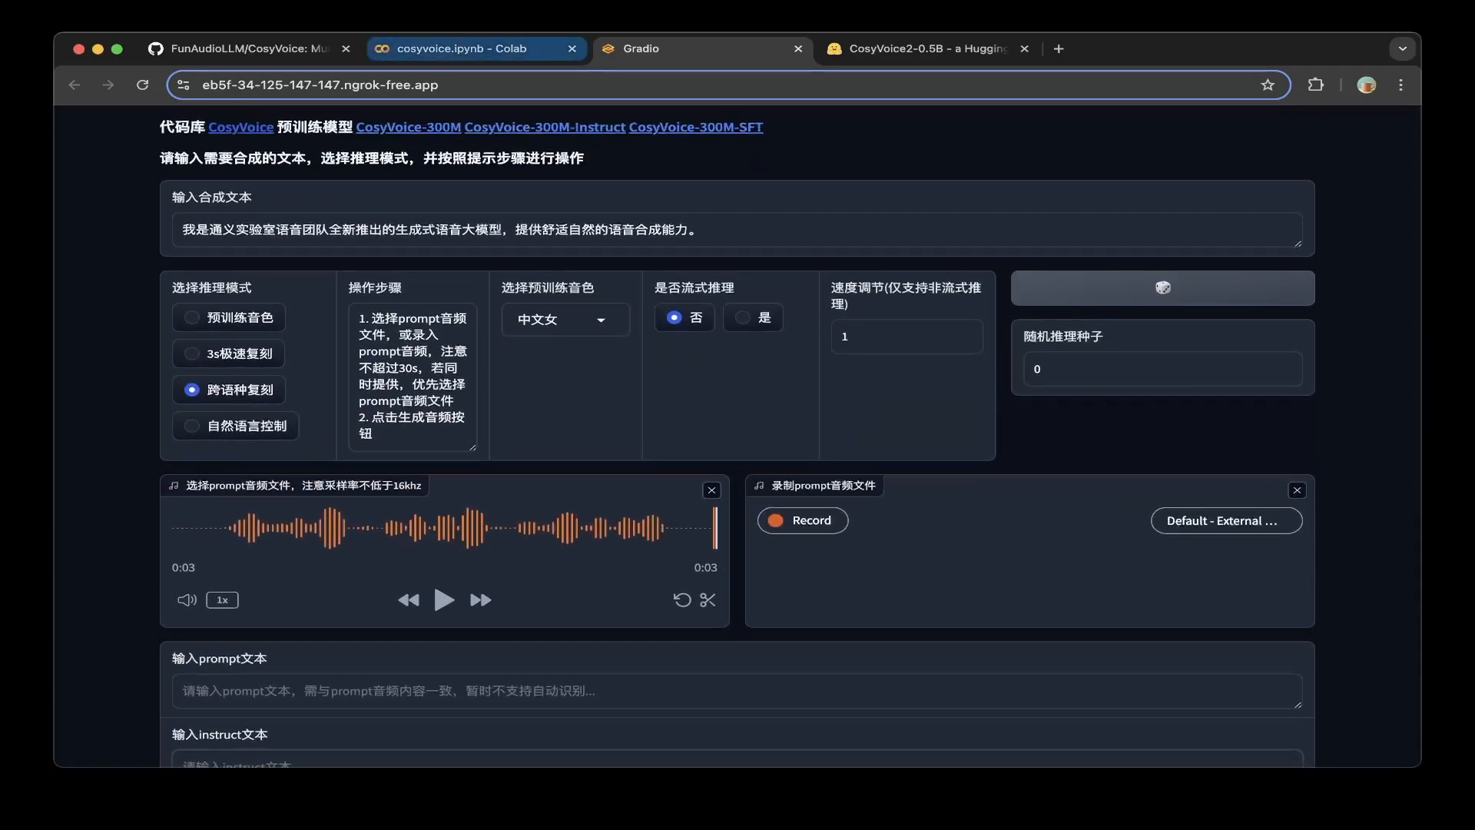
- Run the 'Play an audio file' cell and play the 3-second zero_shot_prompt.wav
left_click(475, 48)
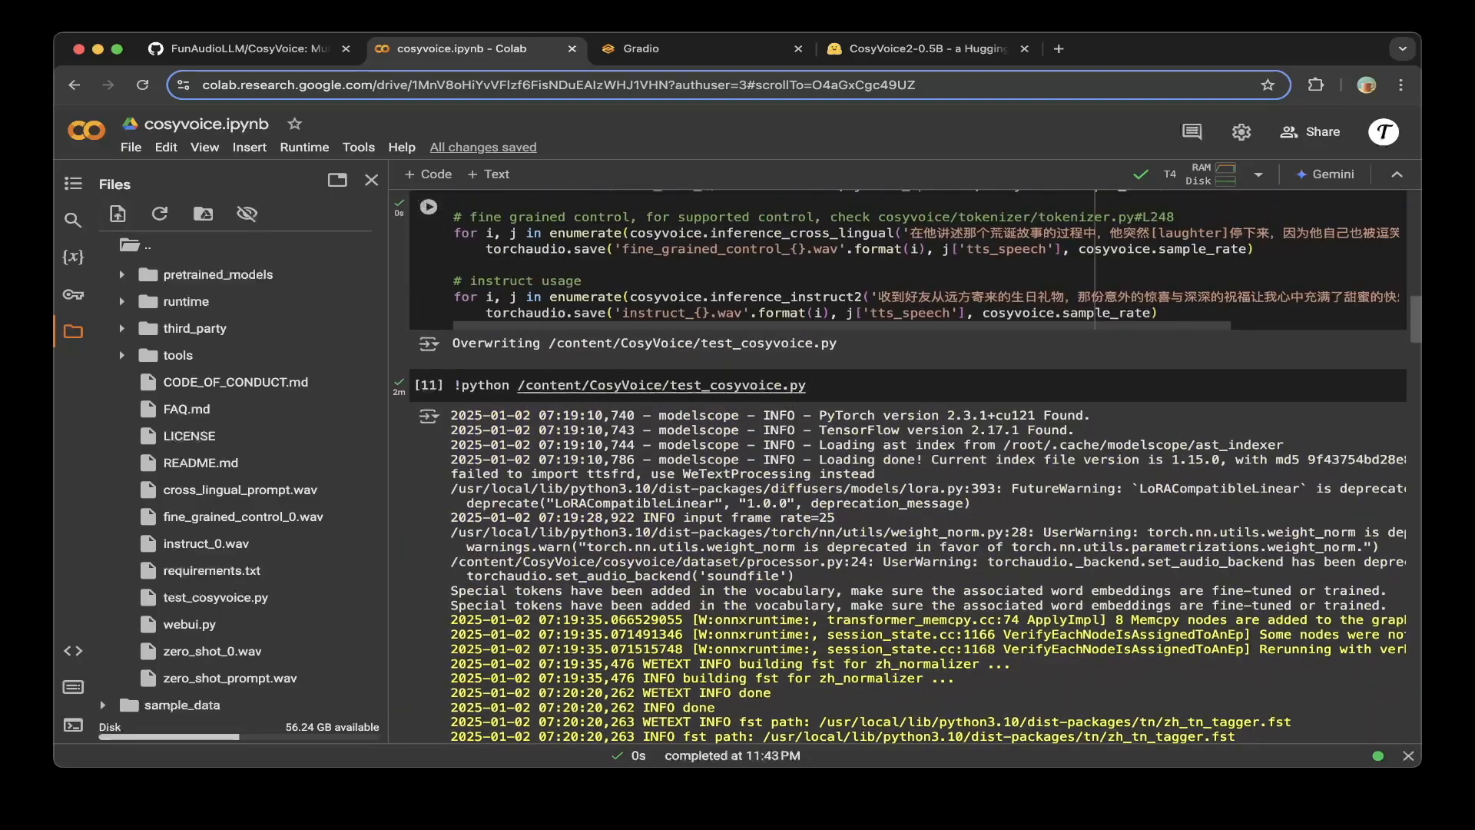
scroll("down", 3)
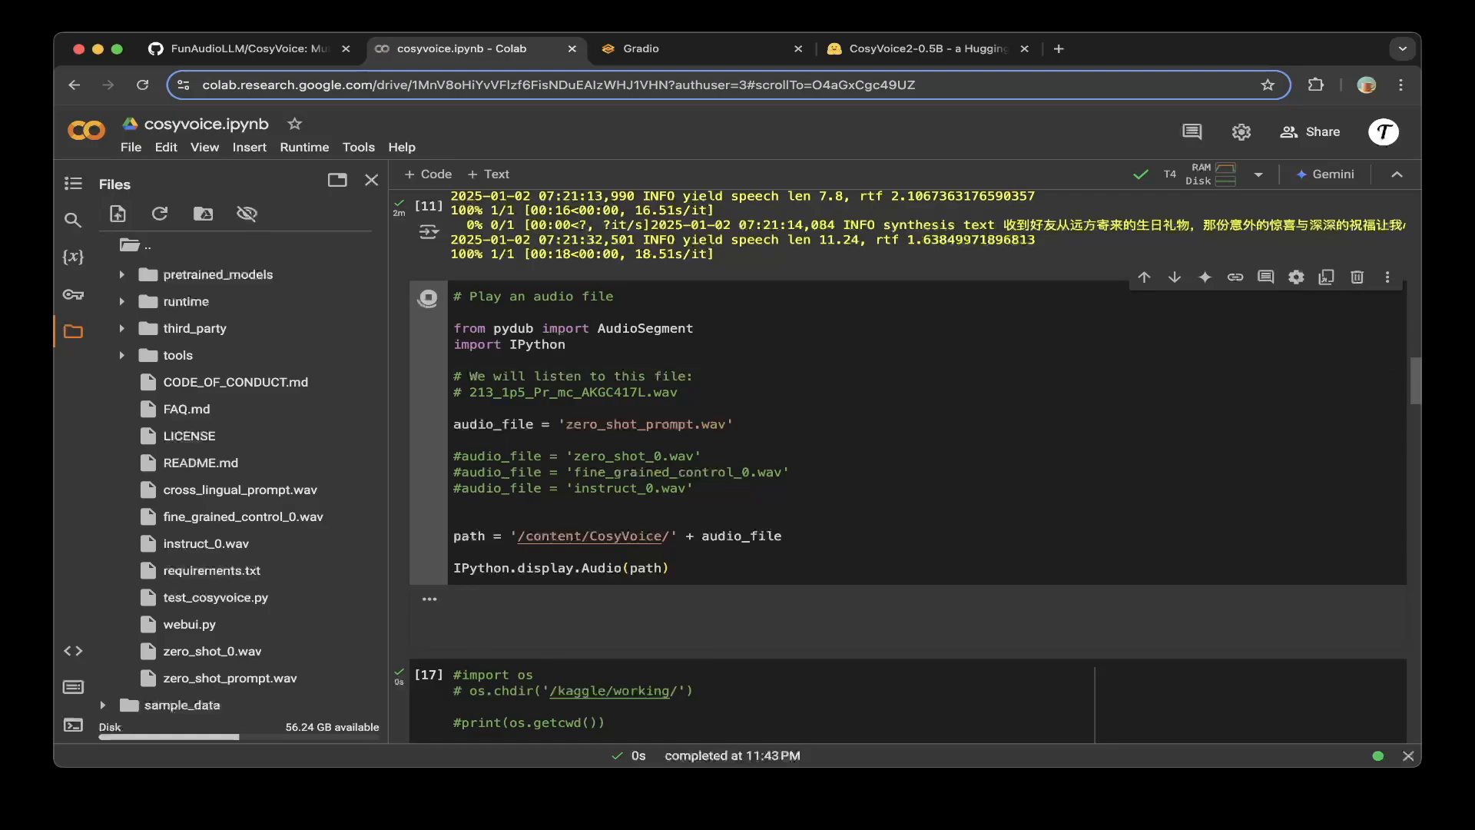
left_click(428, 297)
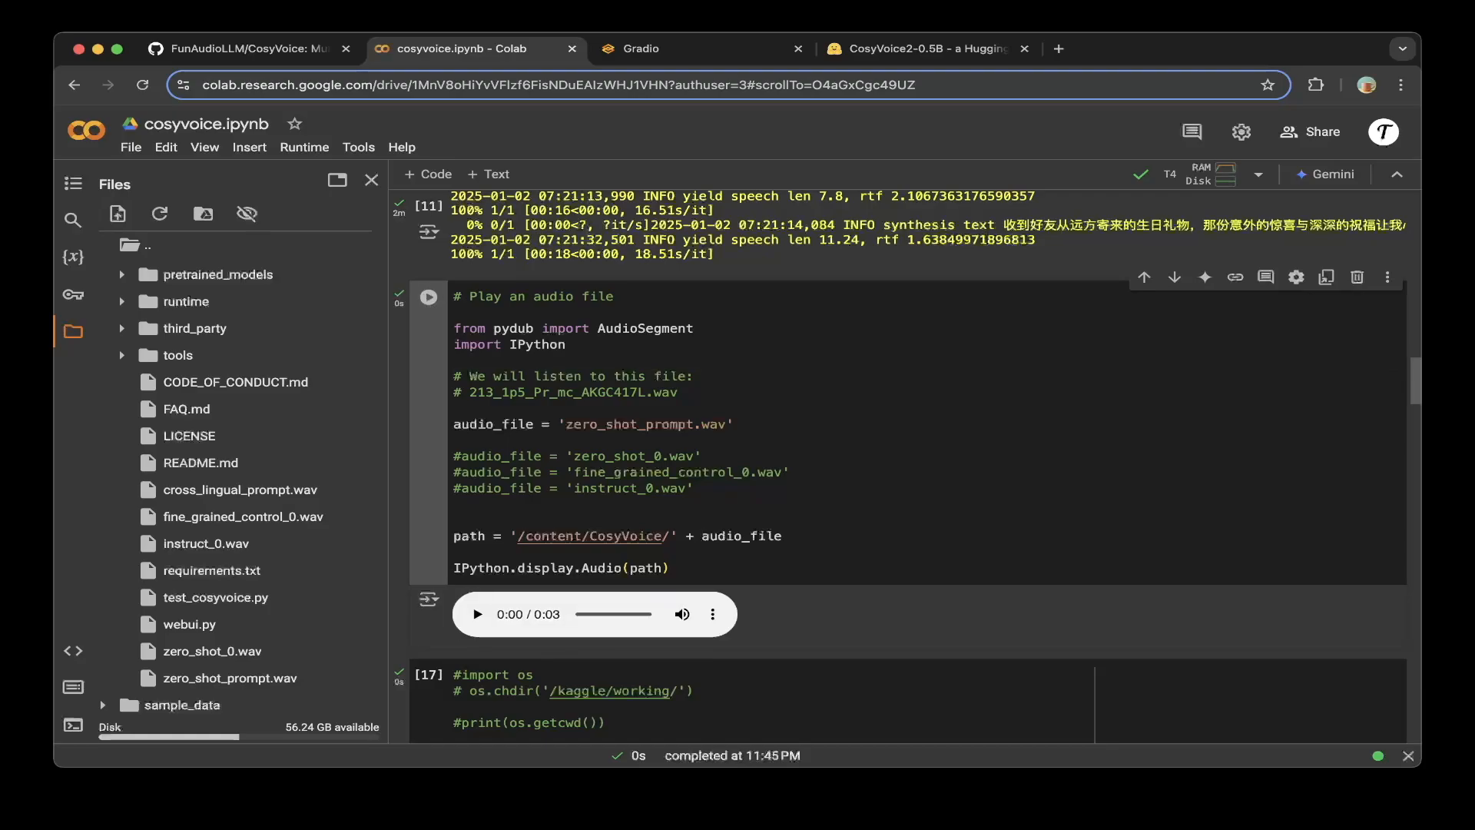
left_click(477, 613)
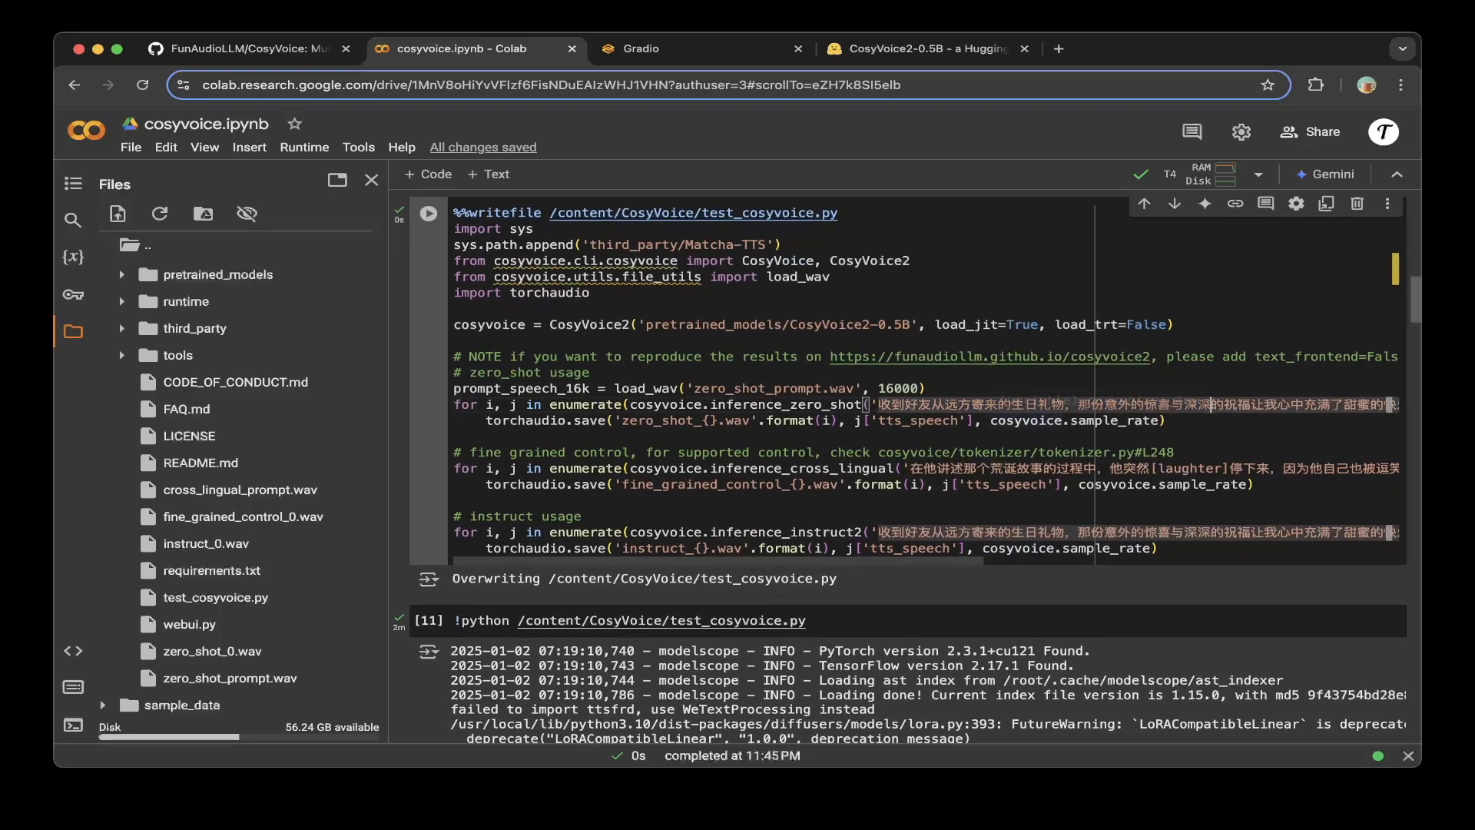
scroll("down", 3)
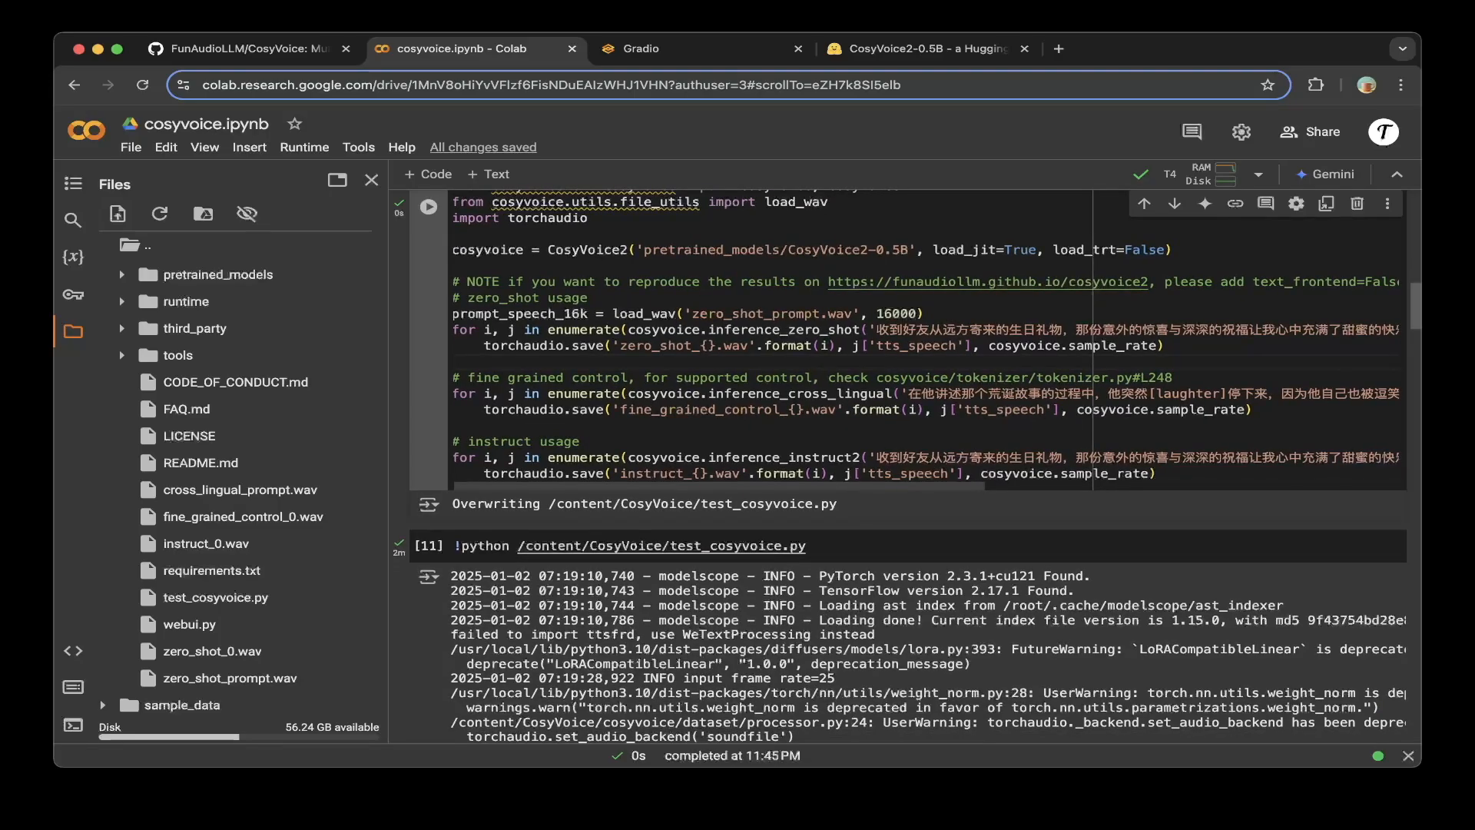
scroll("down", 3)
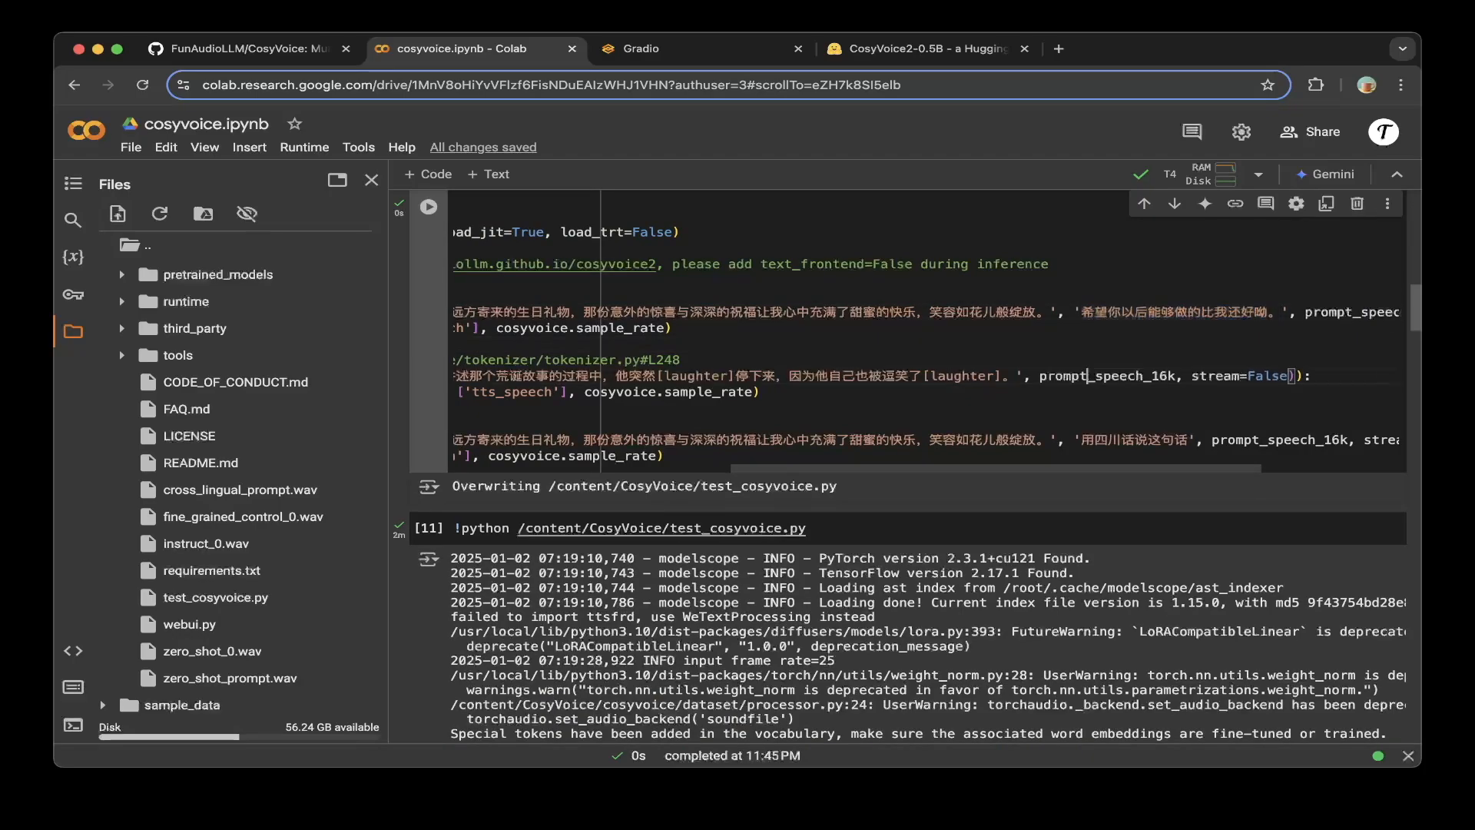
double_click(1106, 375)
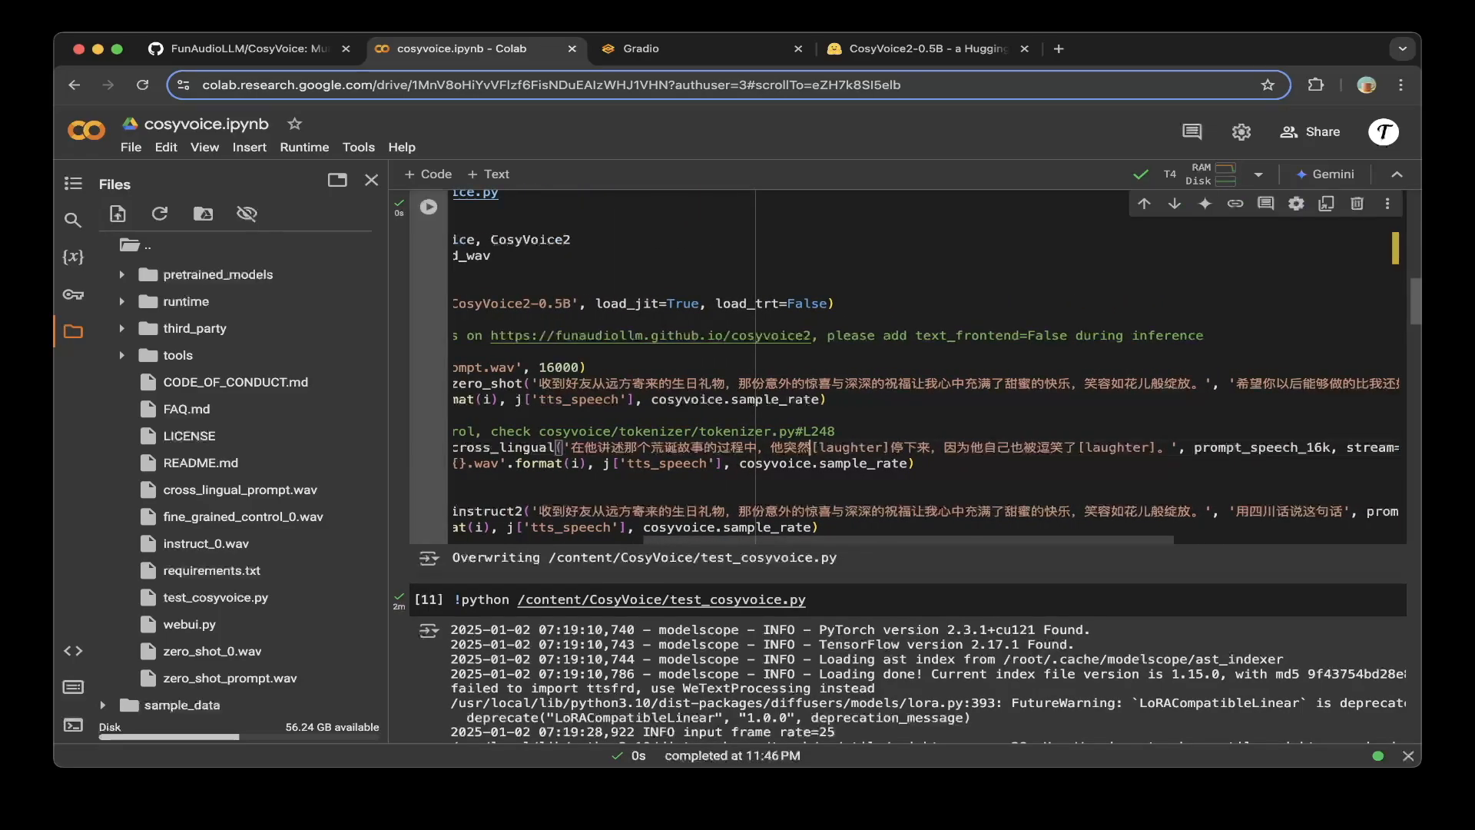
double_click(839, 448)
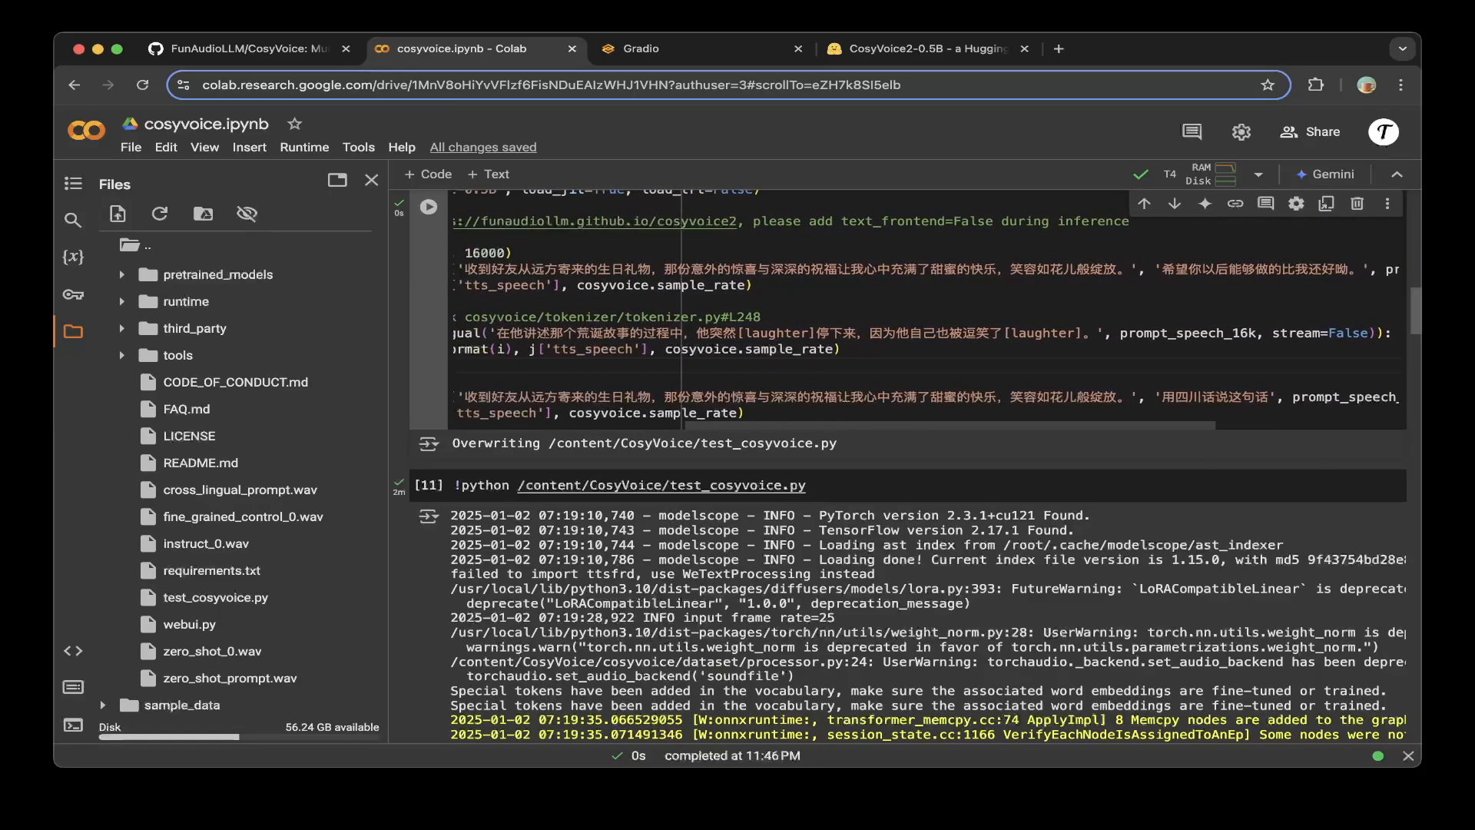
double_click(1190, 397)
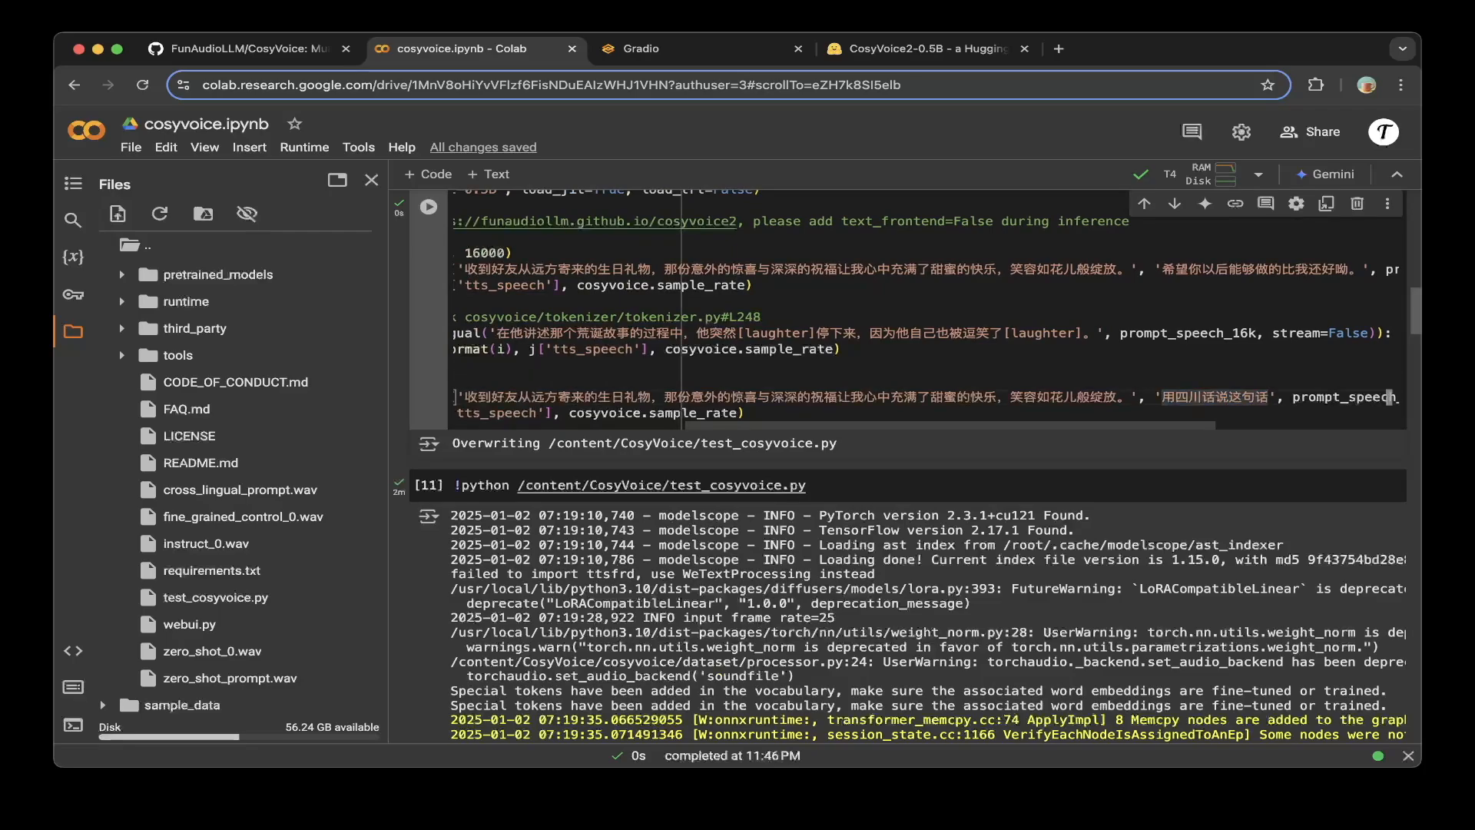
double_click(1215, 397)
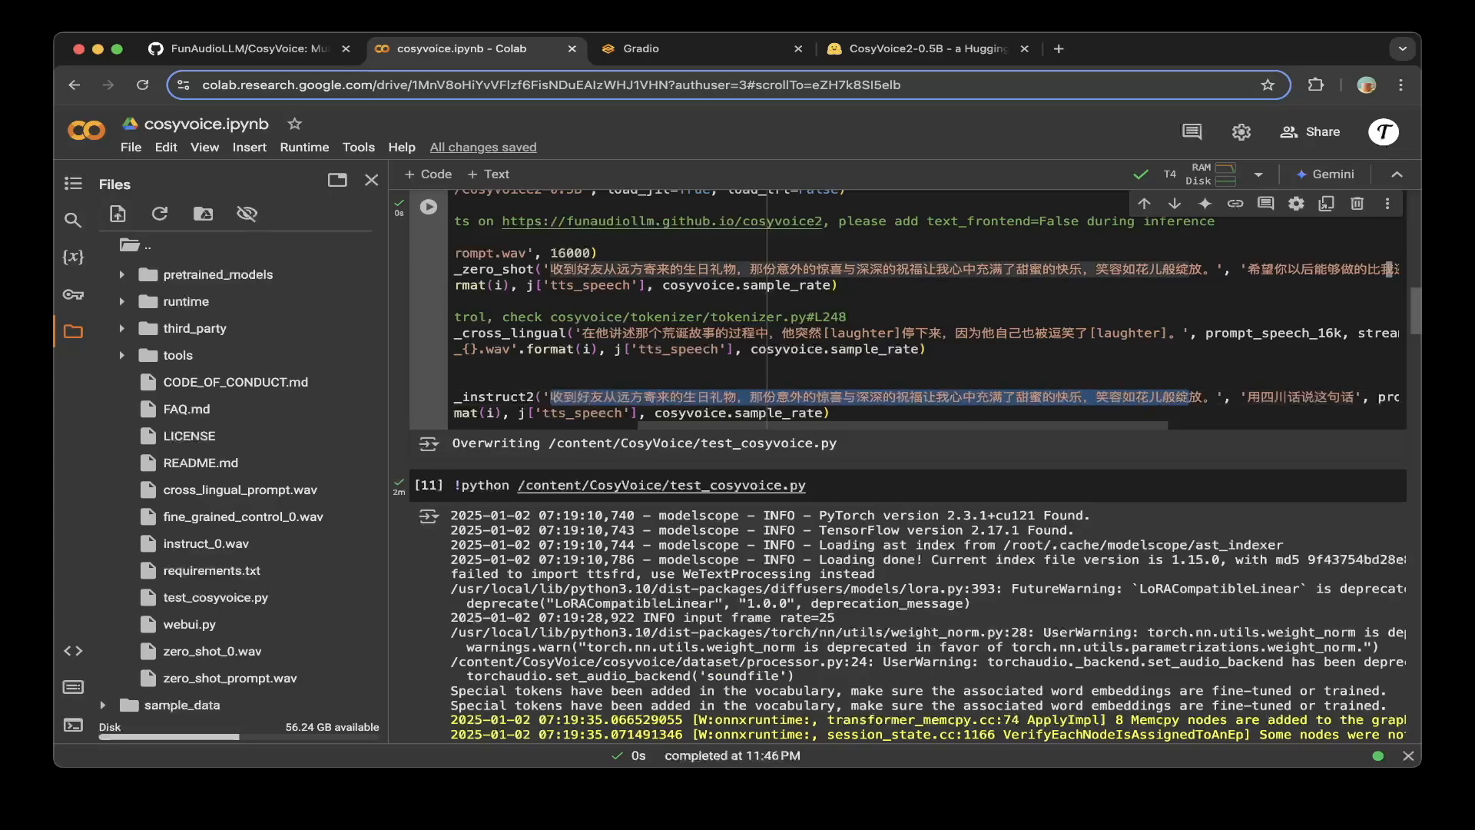
scroll("down", 3)
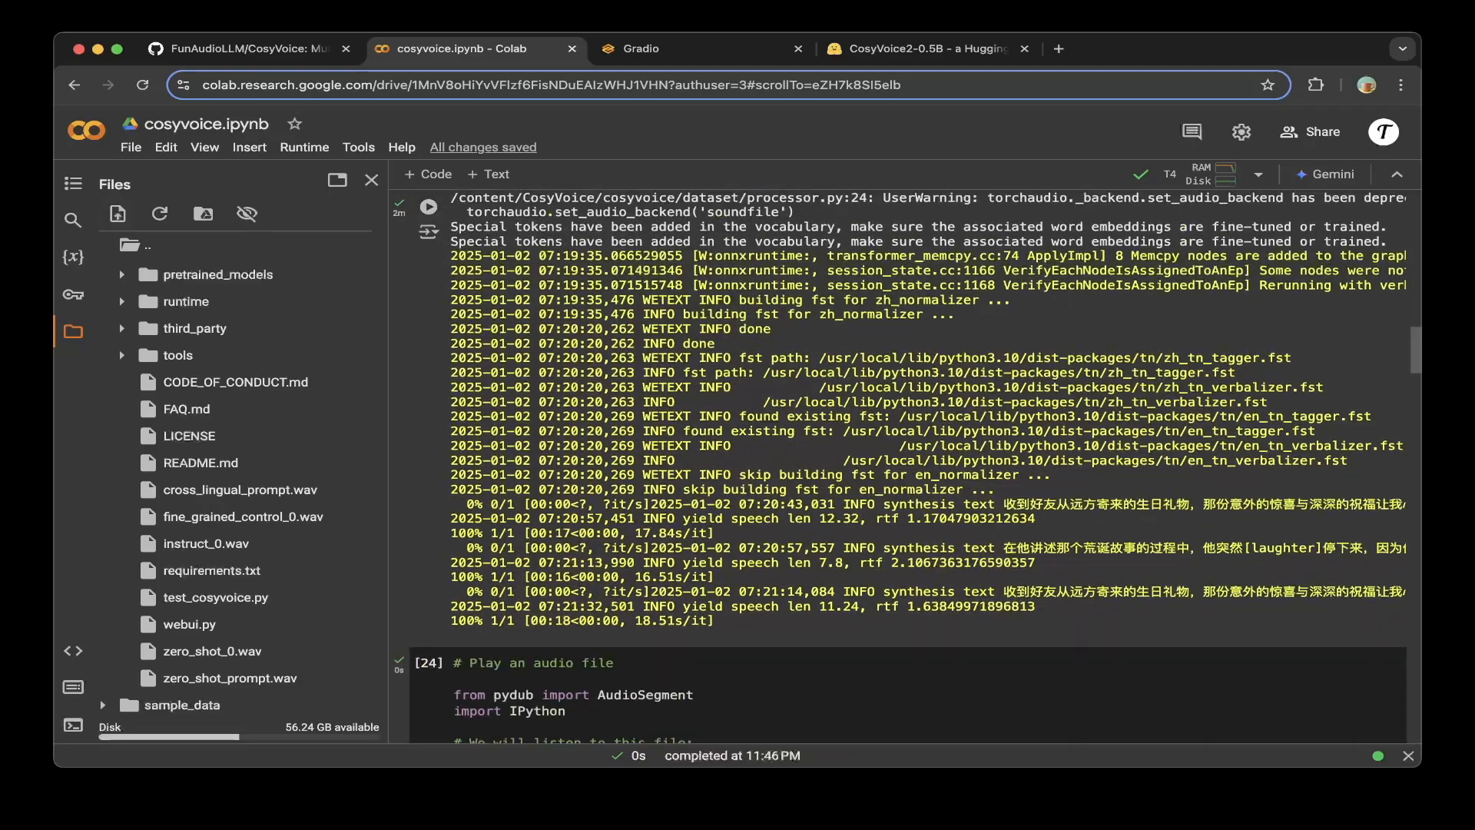
- Rerun the 'Play an audio file' cell and play the instruct_0.wav clip
scroll("down", 3)
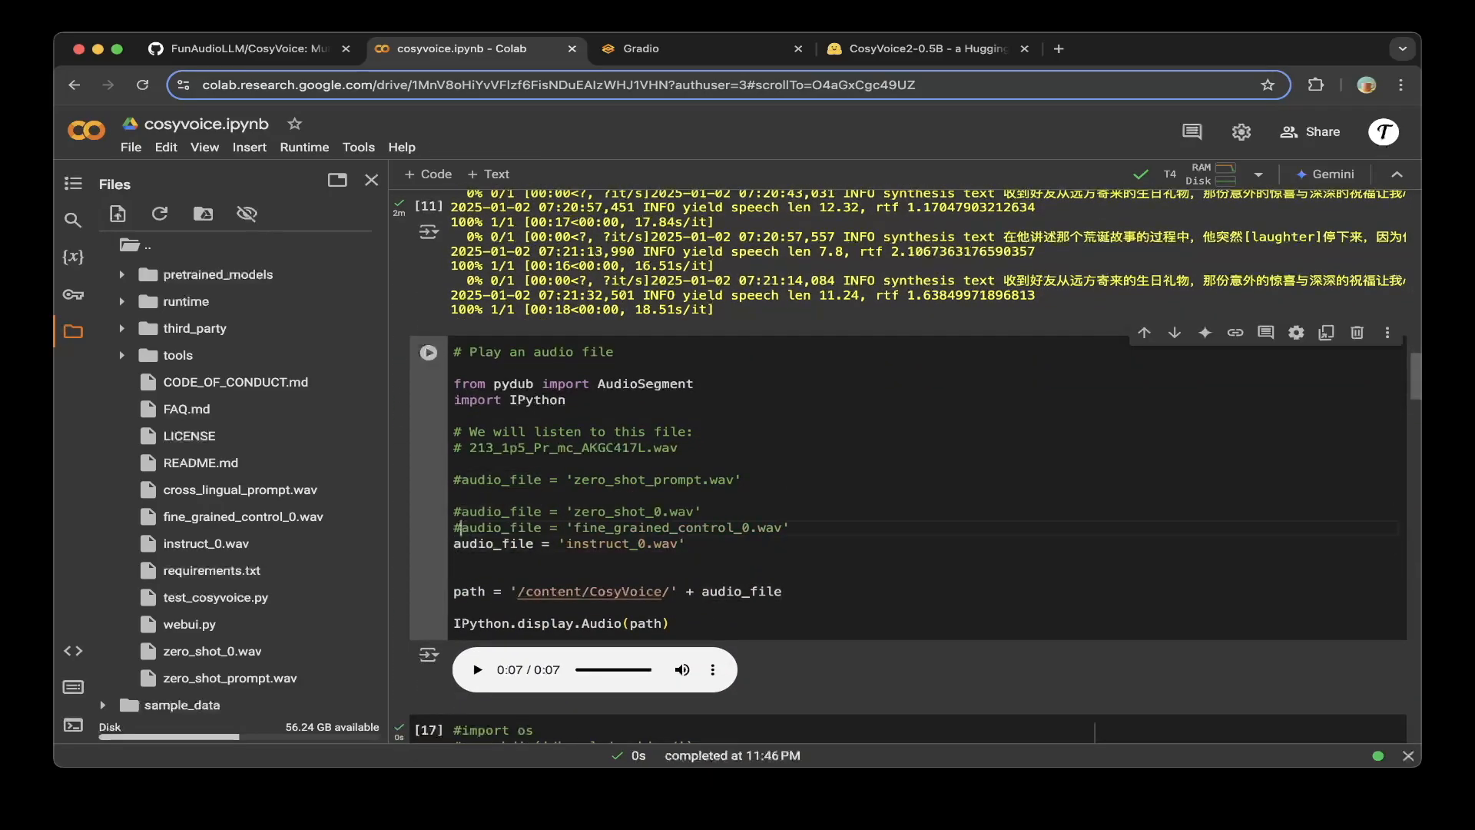
left_click(428, 324)
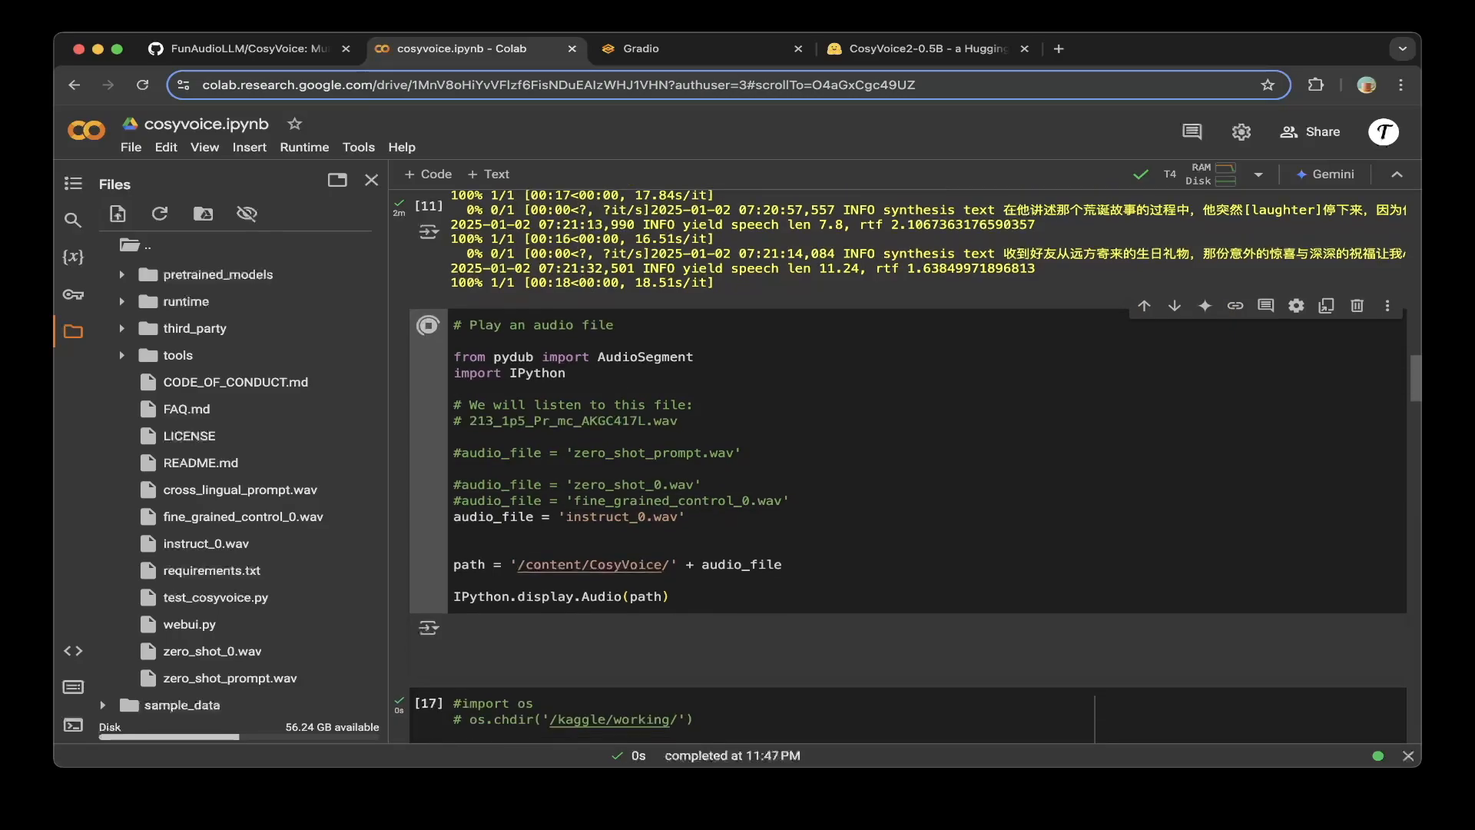
left_click(428, 324)
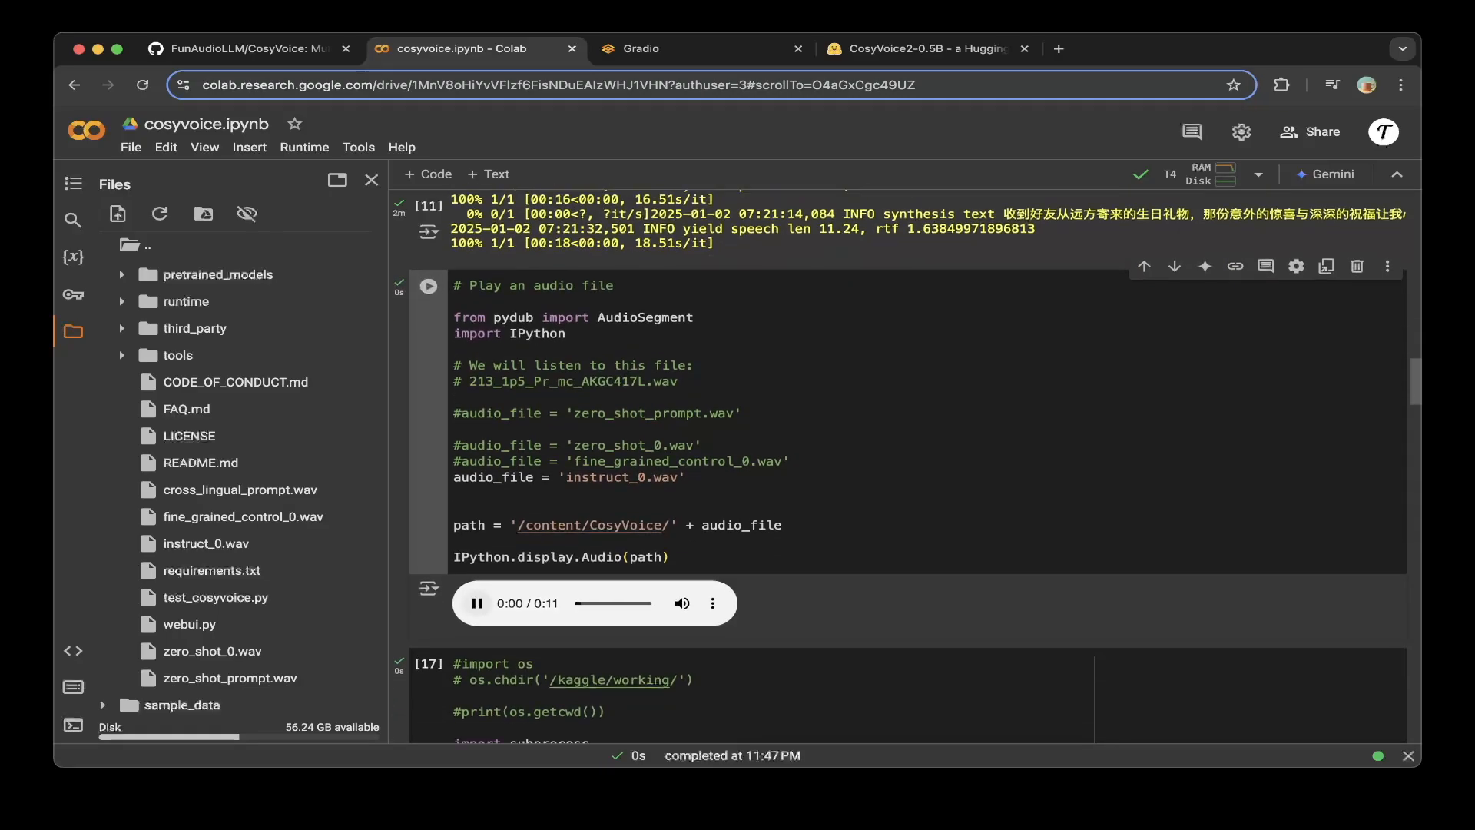
left_click(477, 603)
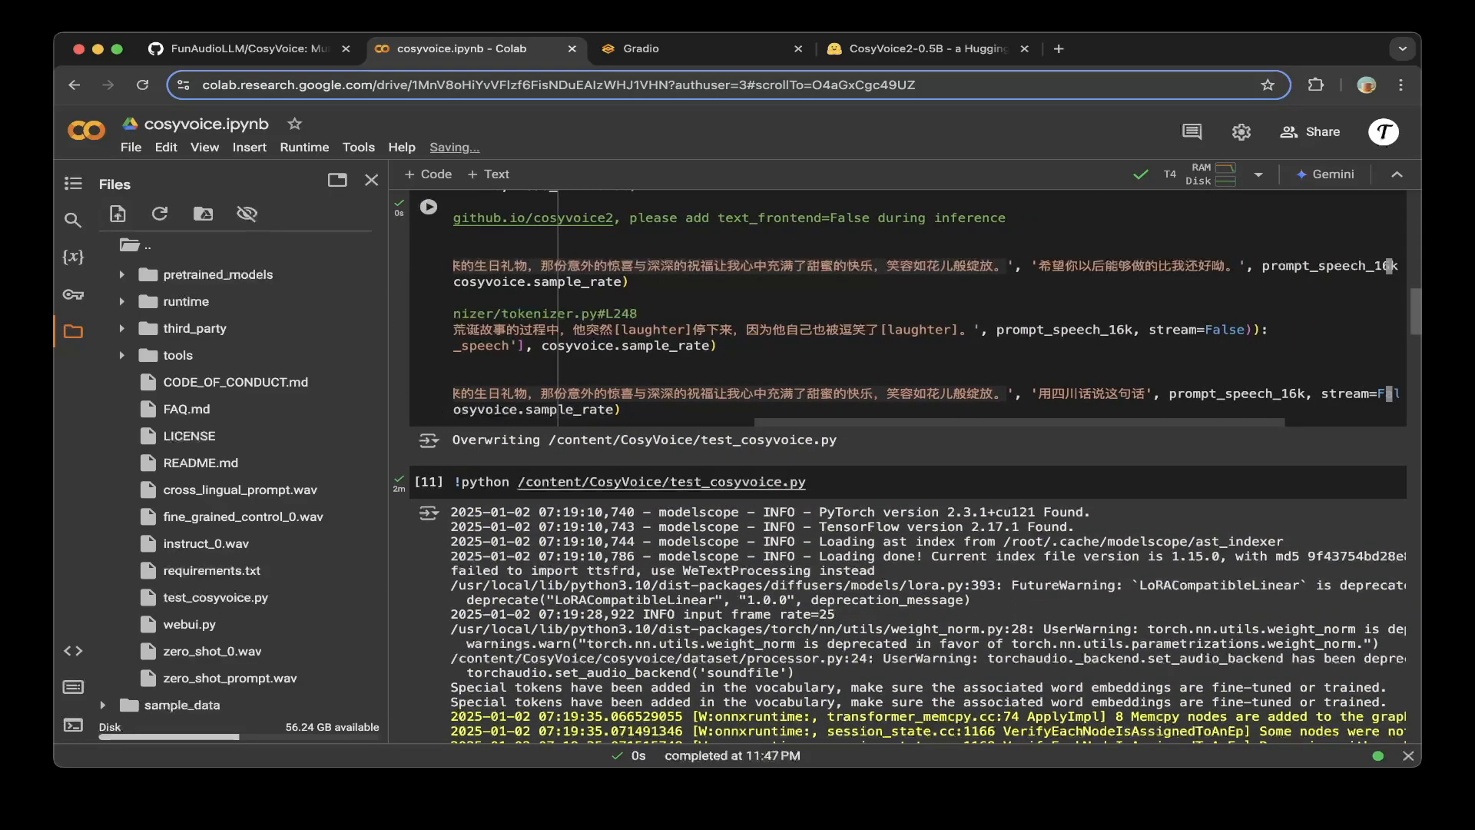
- Highlight the instruct inference line and the instruct_0.wav file line in the script
double_click(1085, 393)
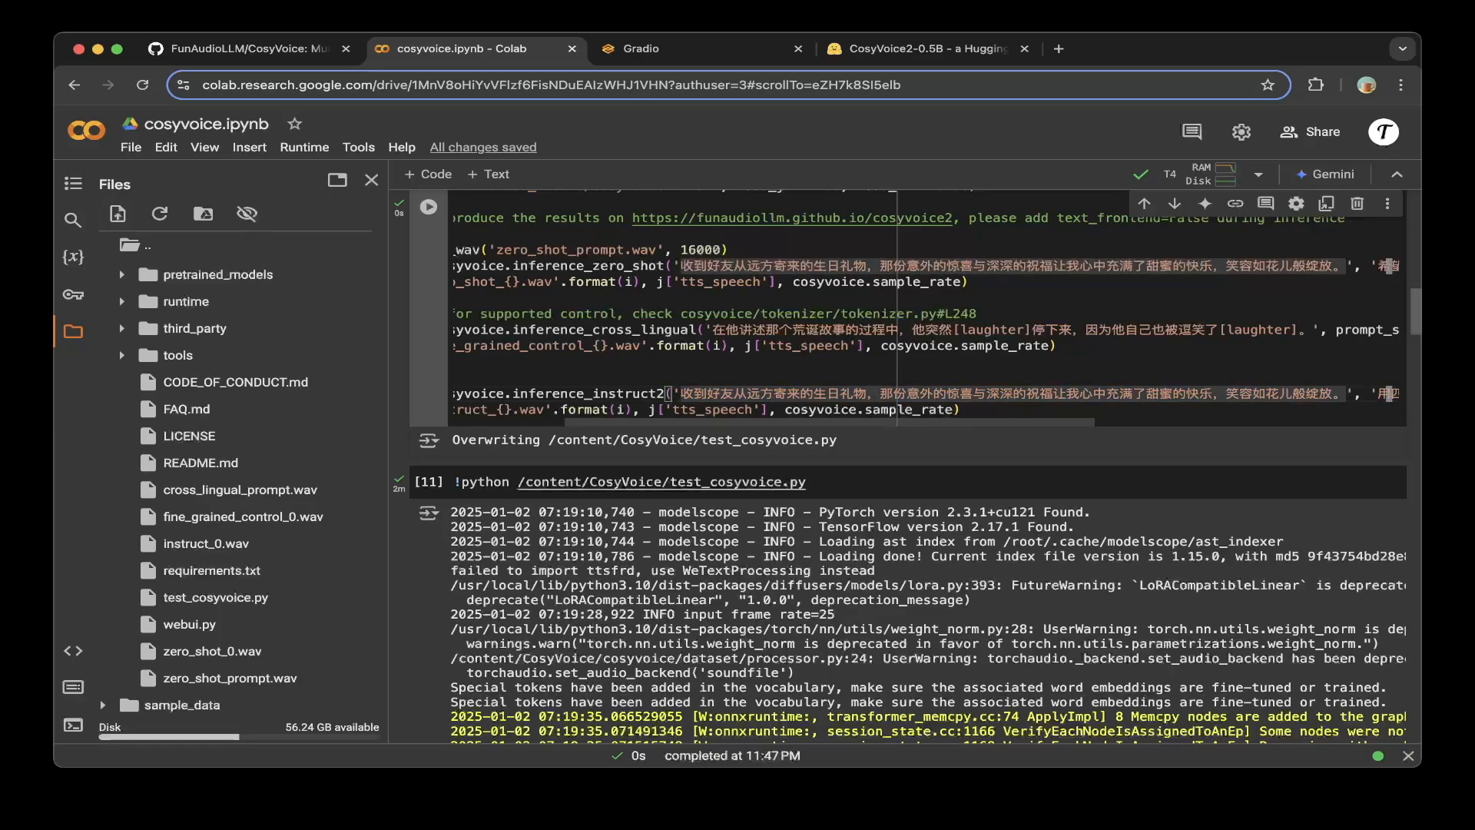
scroll("down", 3)
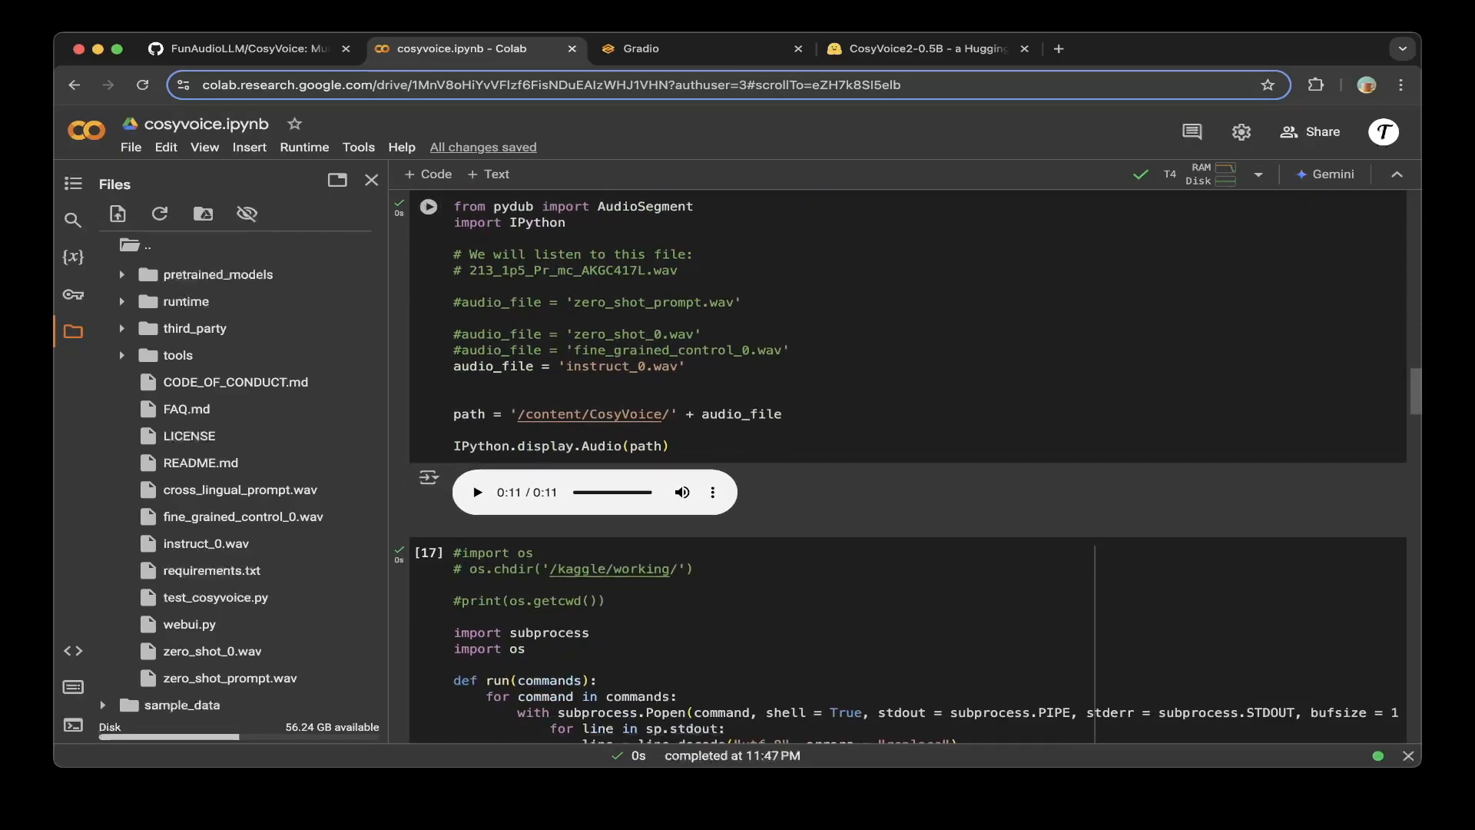
left_click(666, 366)
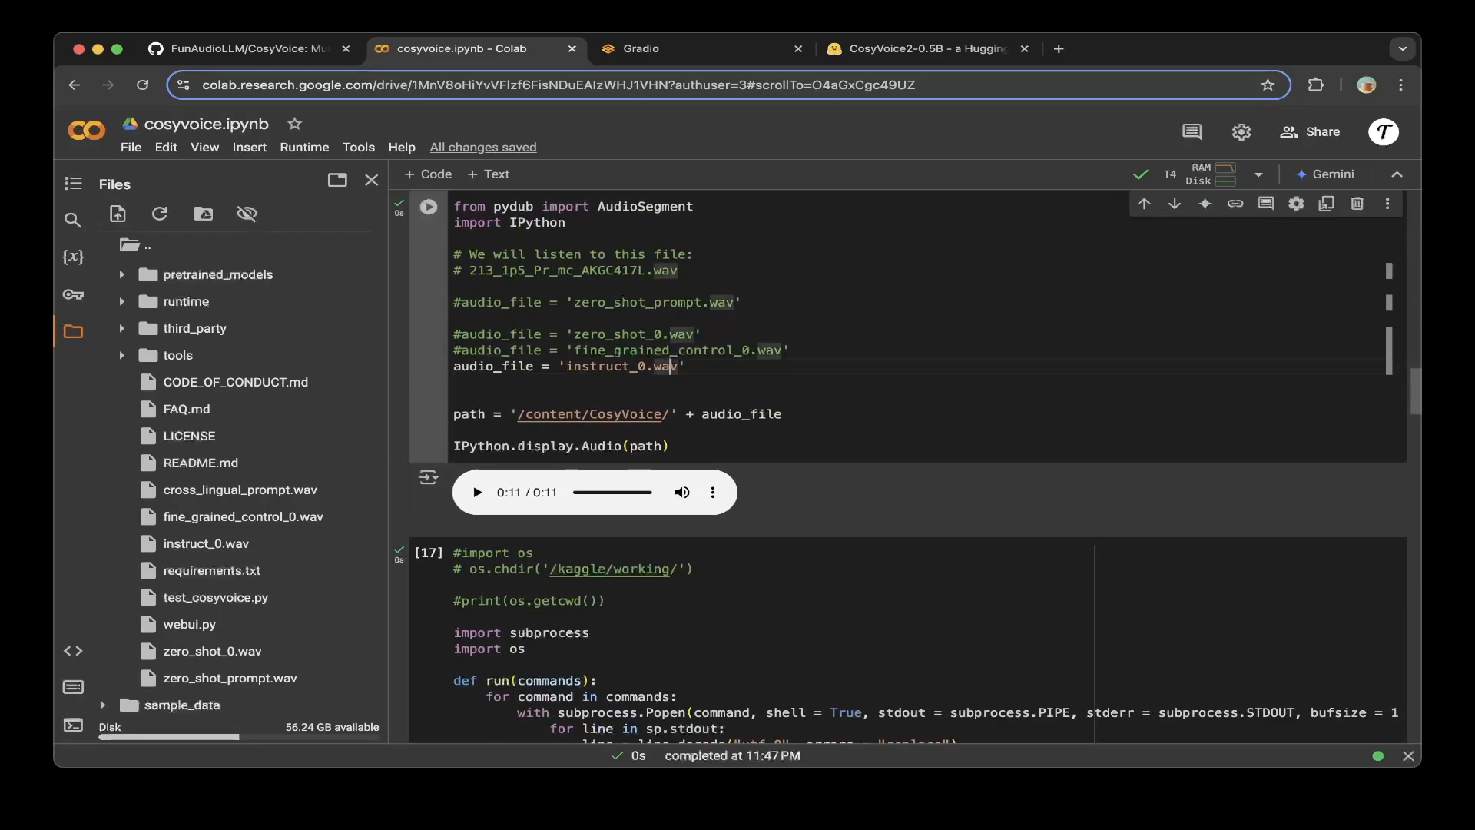
scroll("down", 3)
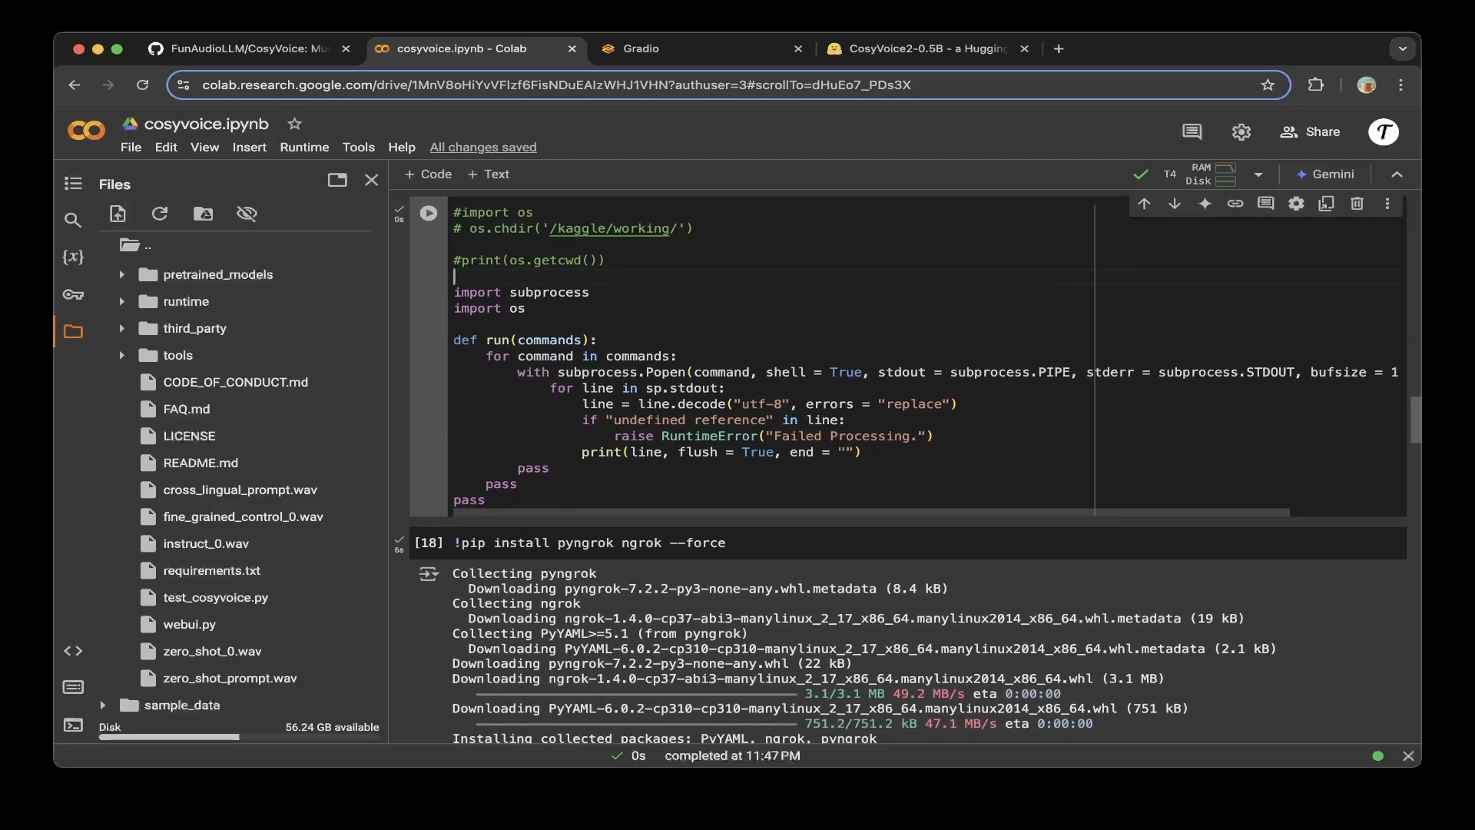
- Scroll past the pyngrok install and auth token cells to the running webui.py debug log
scroll("down", 3)
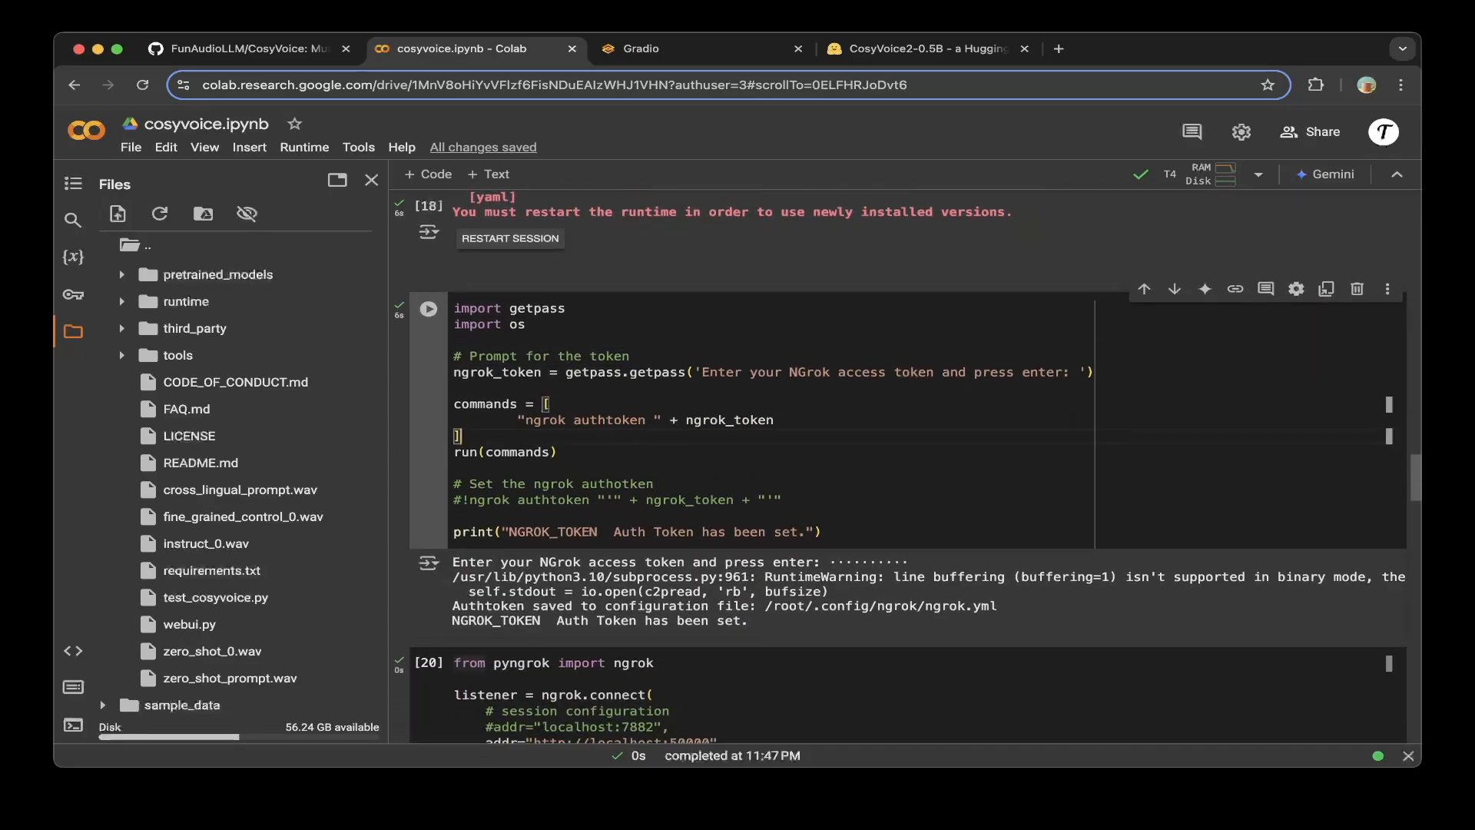
scroll("down", 3)
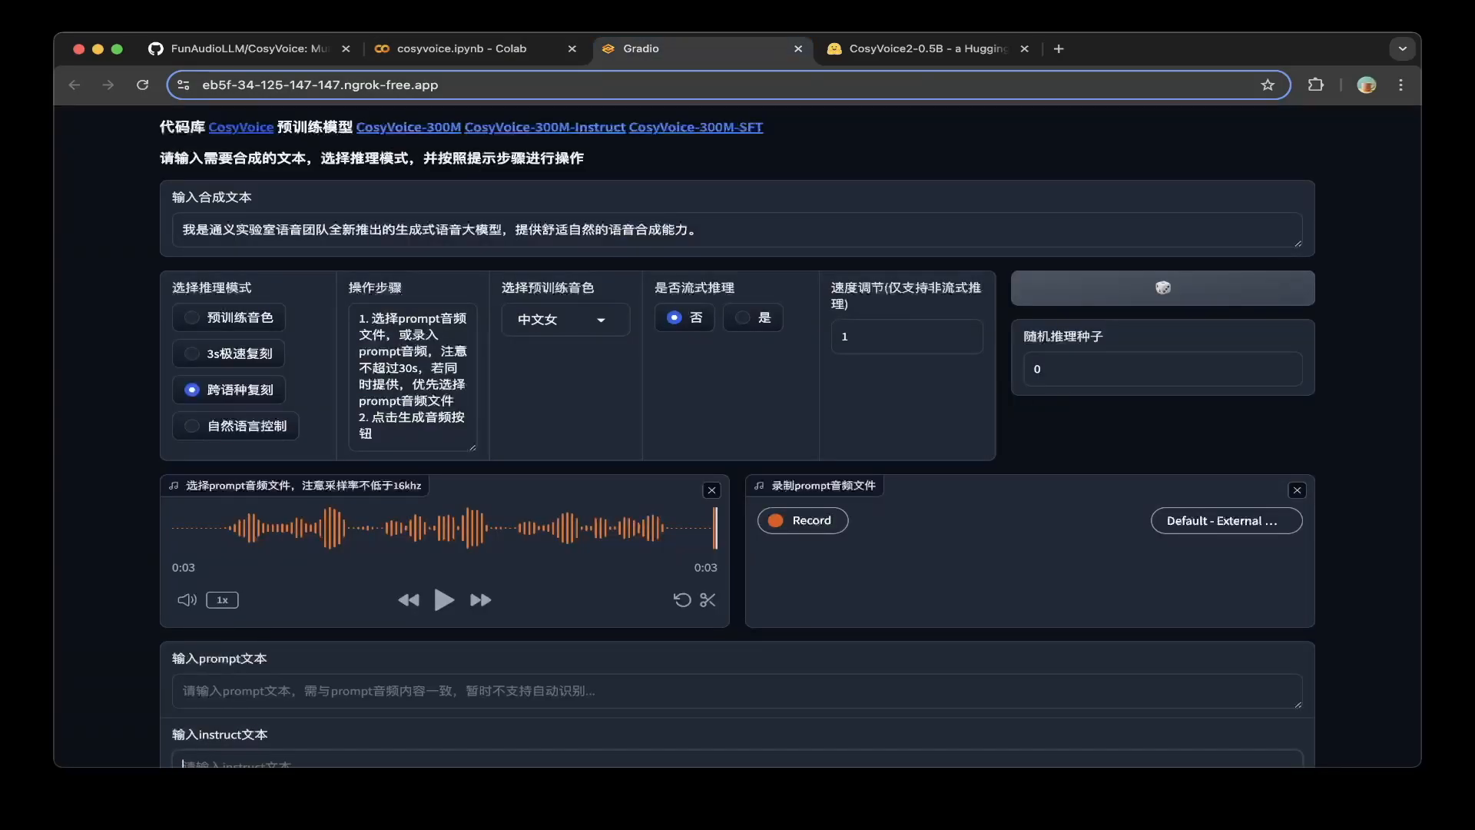
left_click(475, 48)
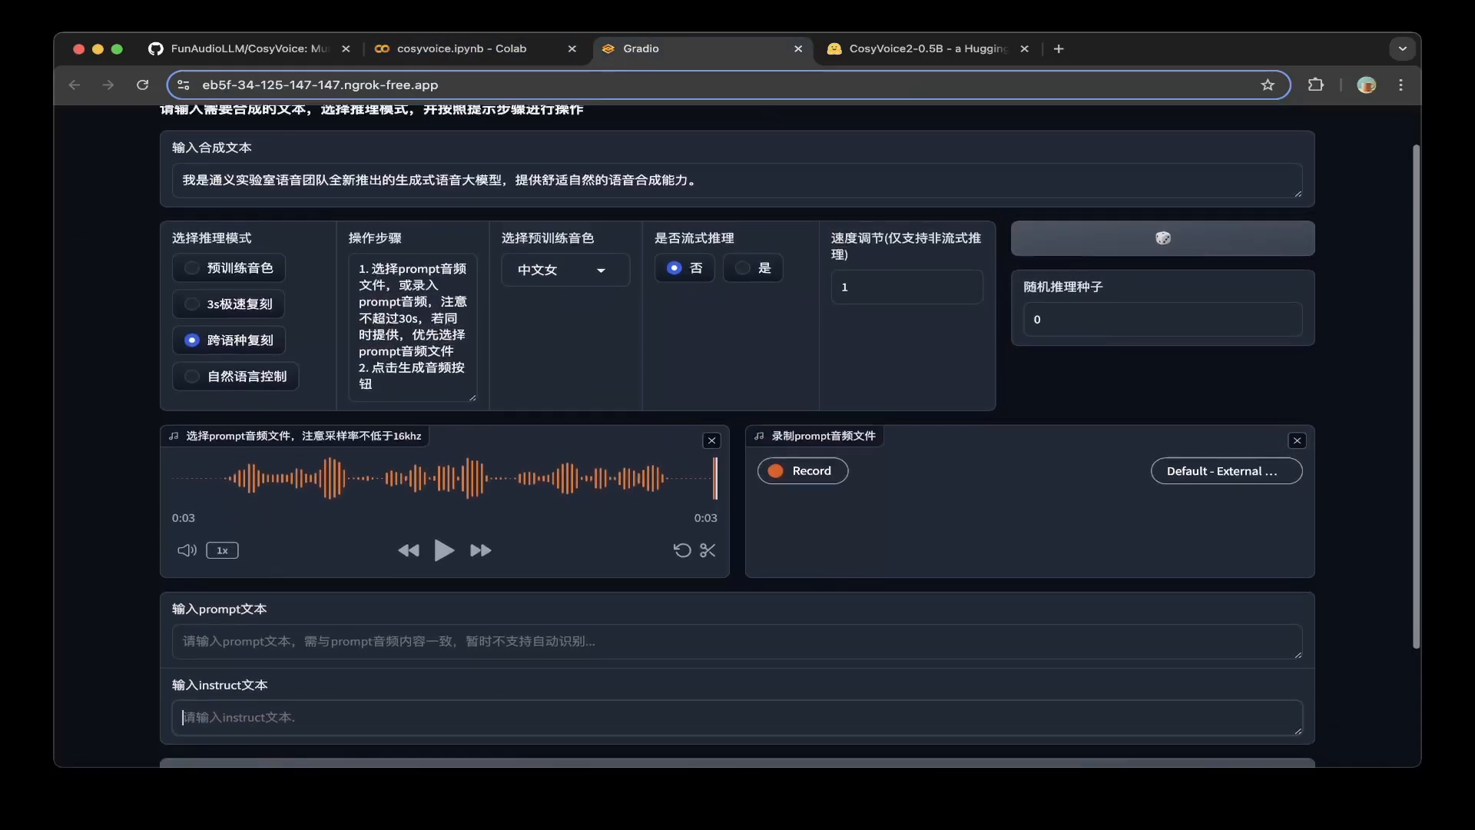
left_click(475, 48)
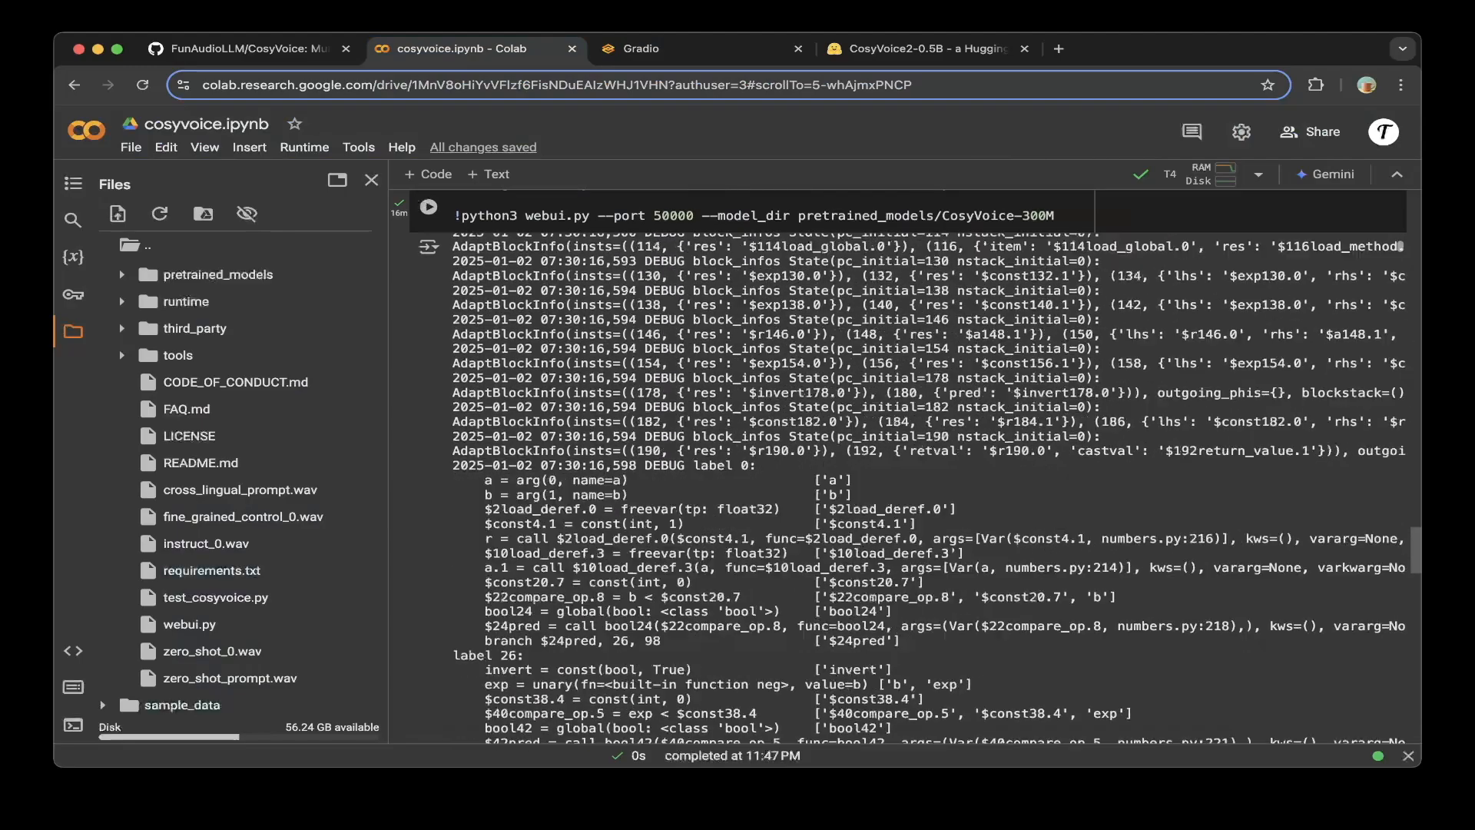
- Collapse the webui.py log, then highlight port 50000 and the CosyVoice-300M model in the server.py command
scroll("down", 3)
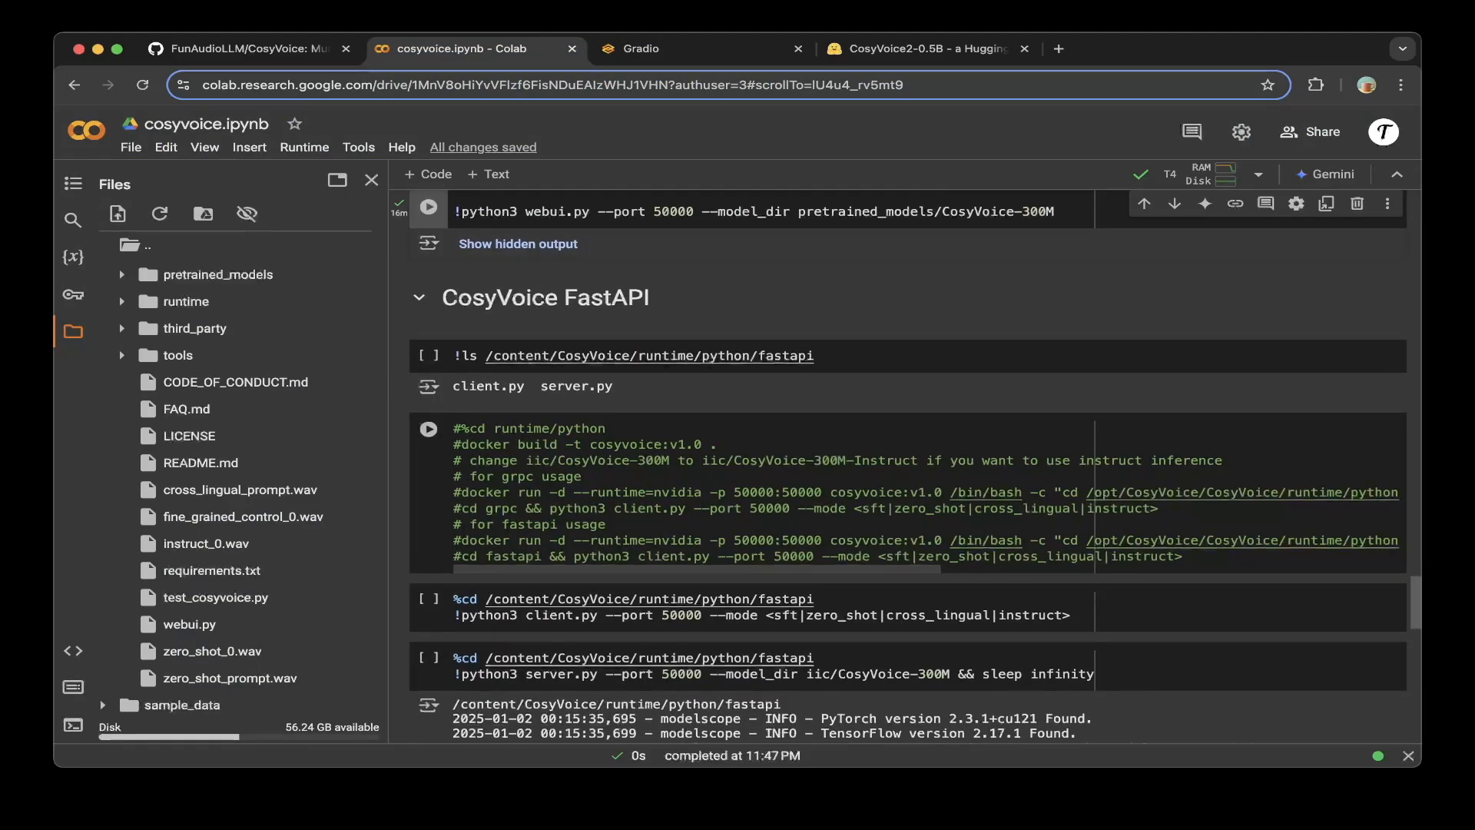
left_click(428, 355)
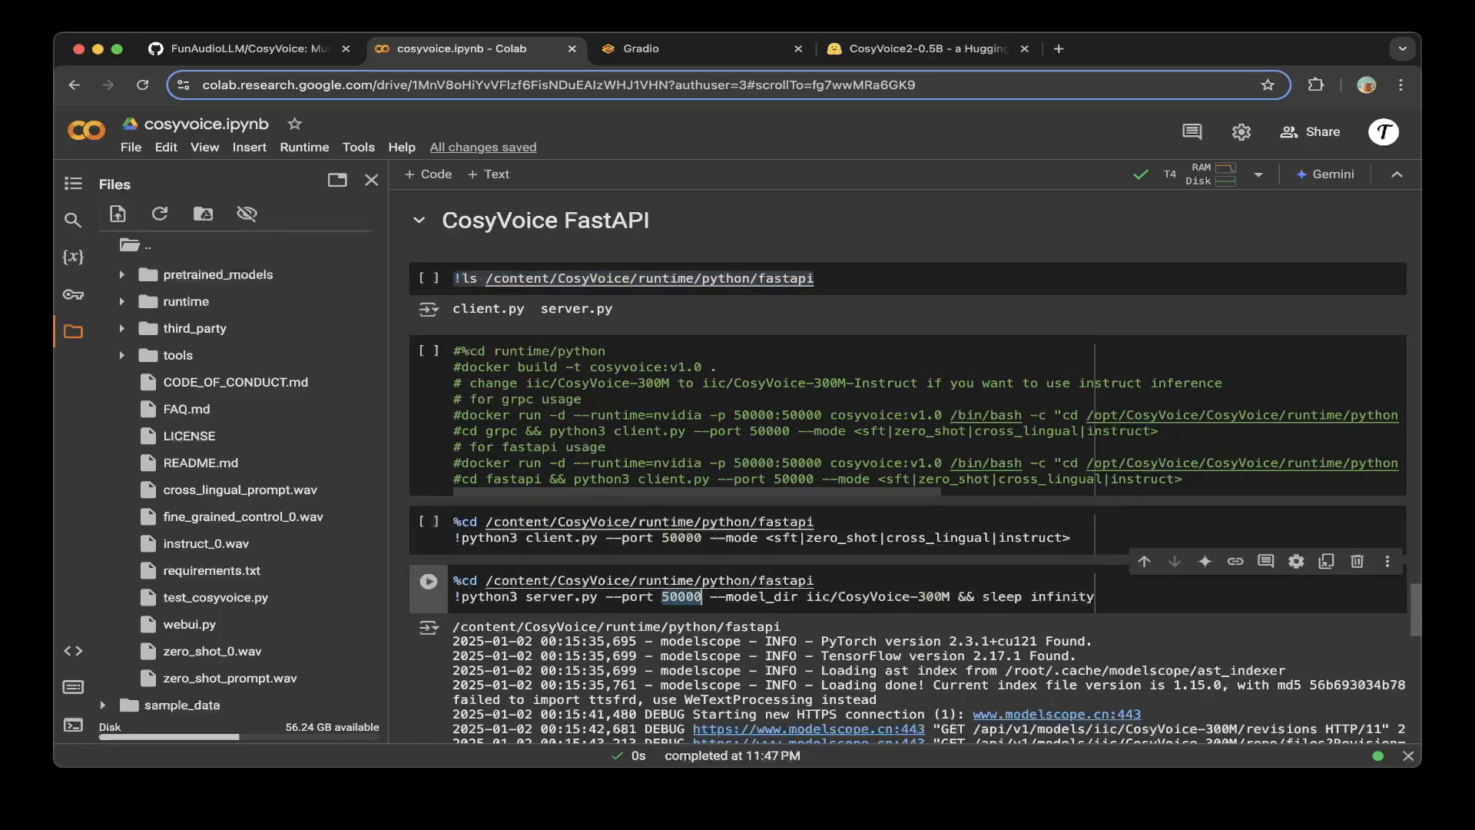
left_click_drag(701, 596, 858, 596)
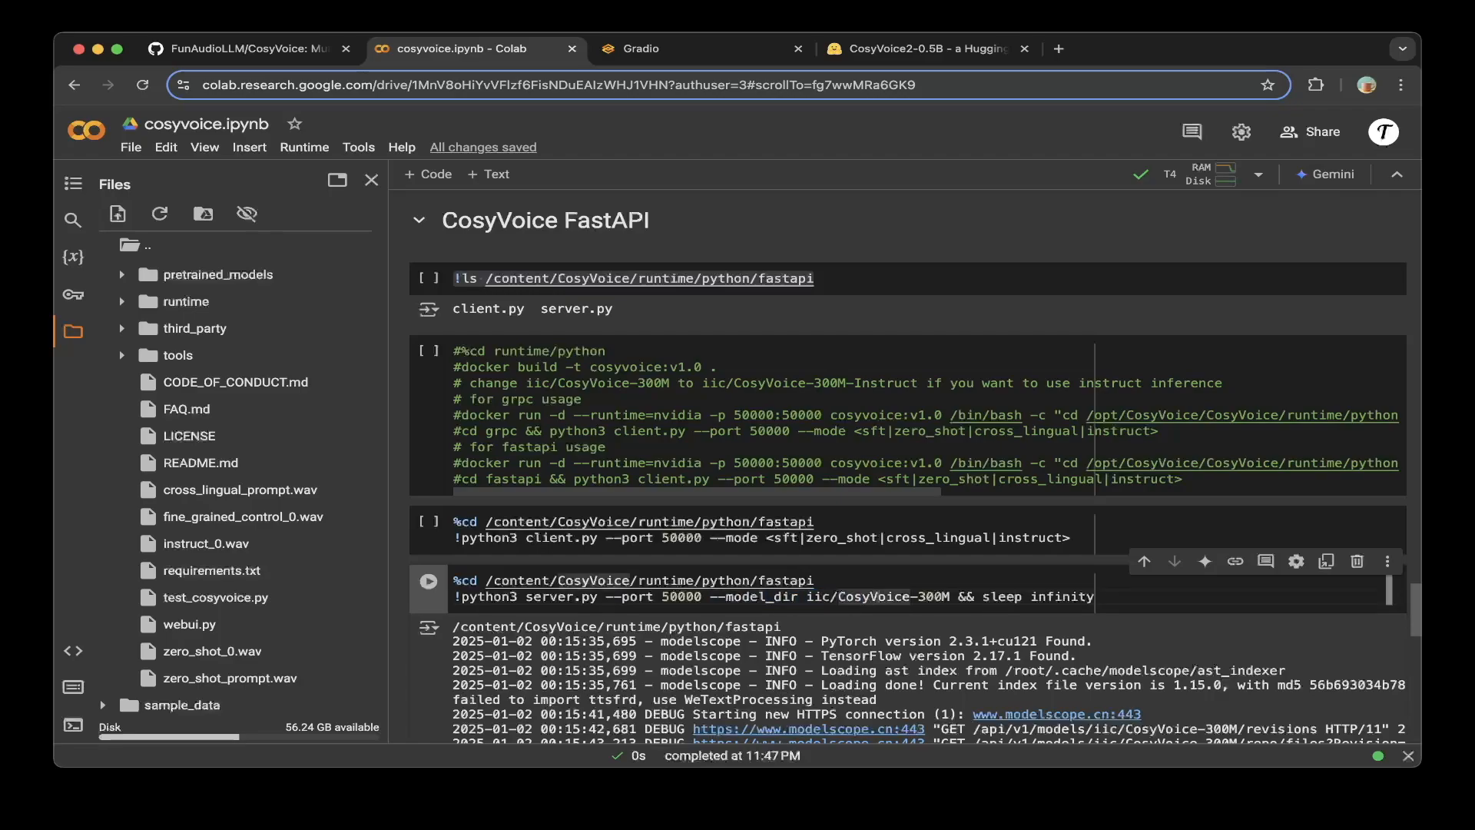
double_click(880, 596)
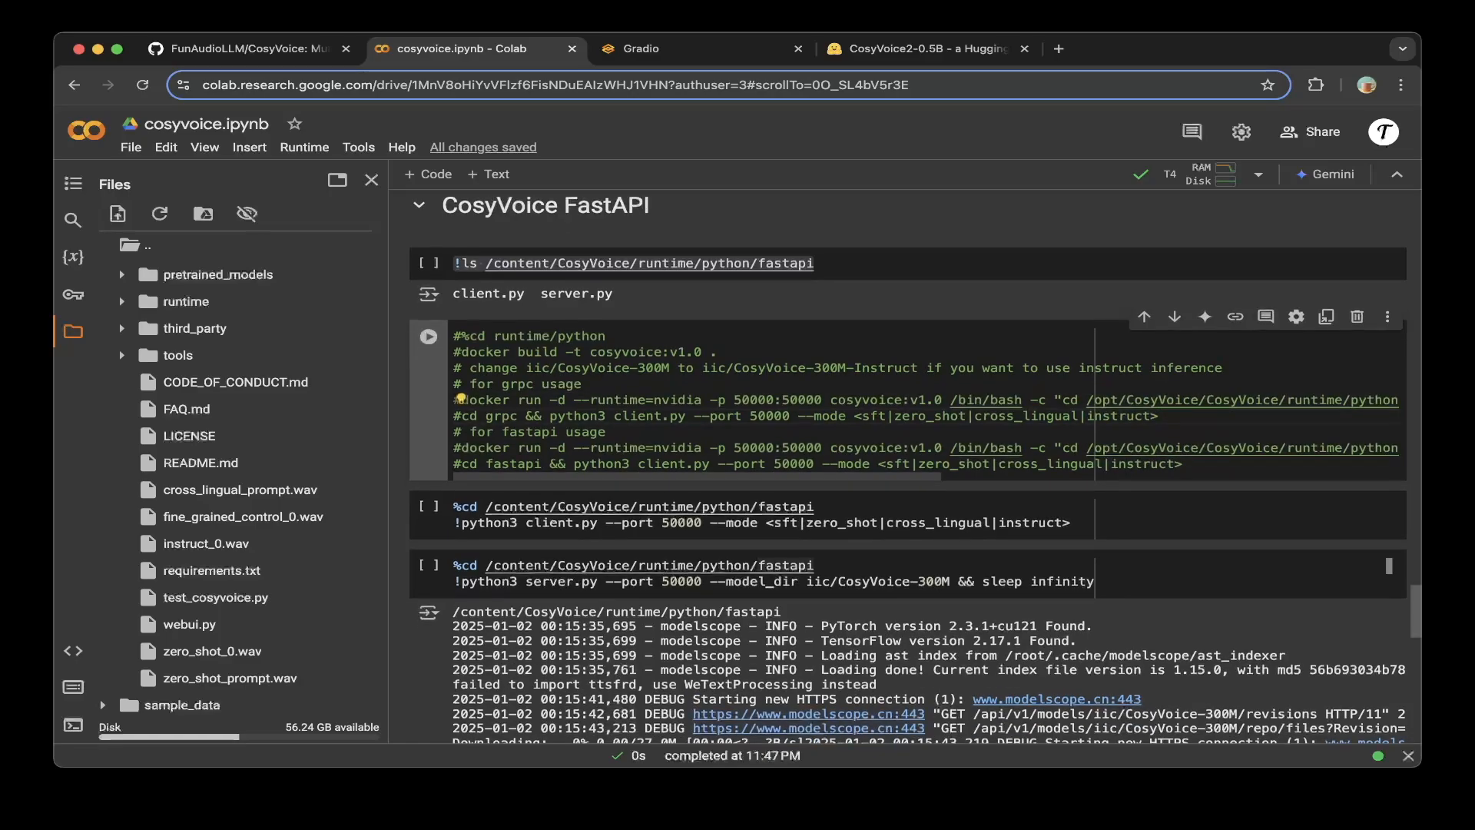
scroll("down", 3)
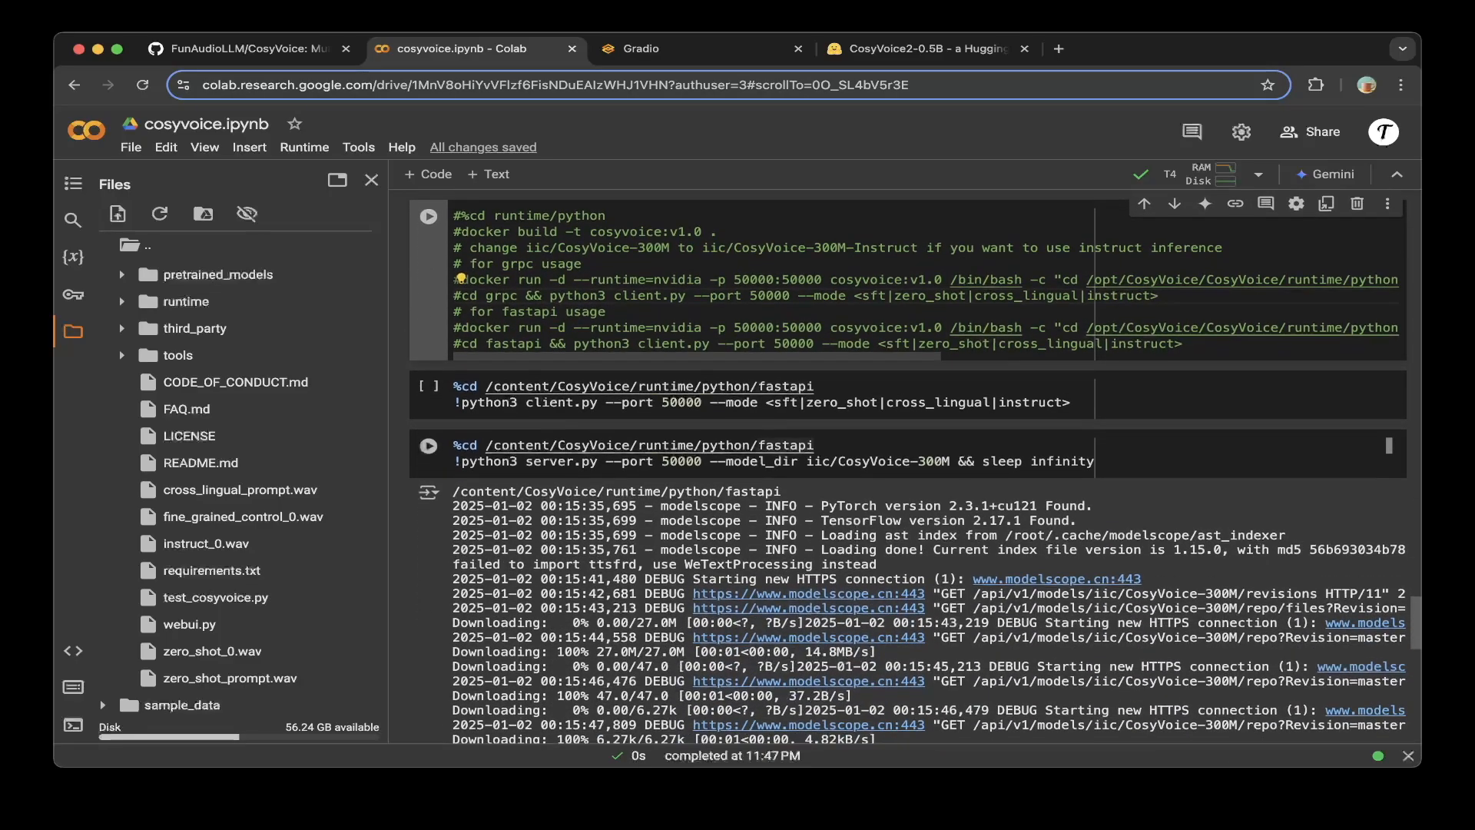